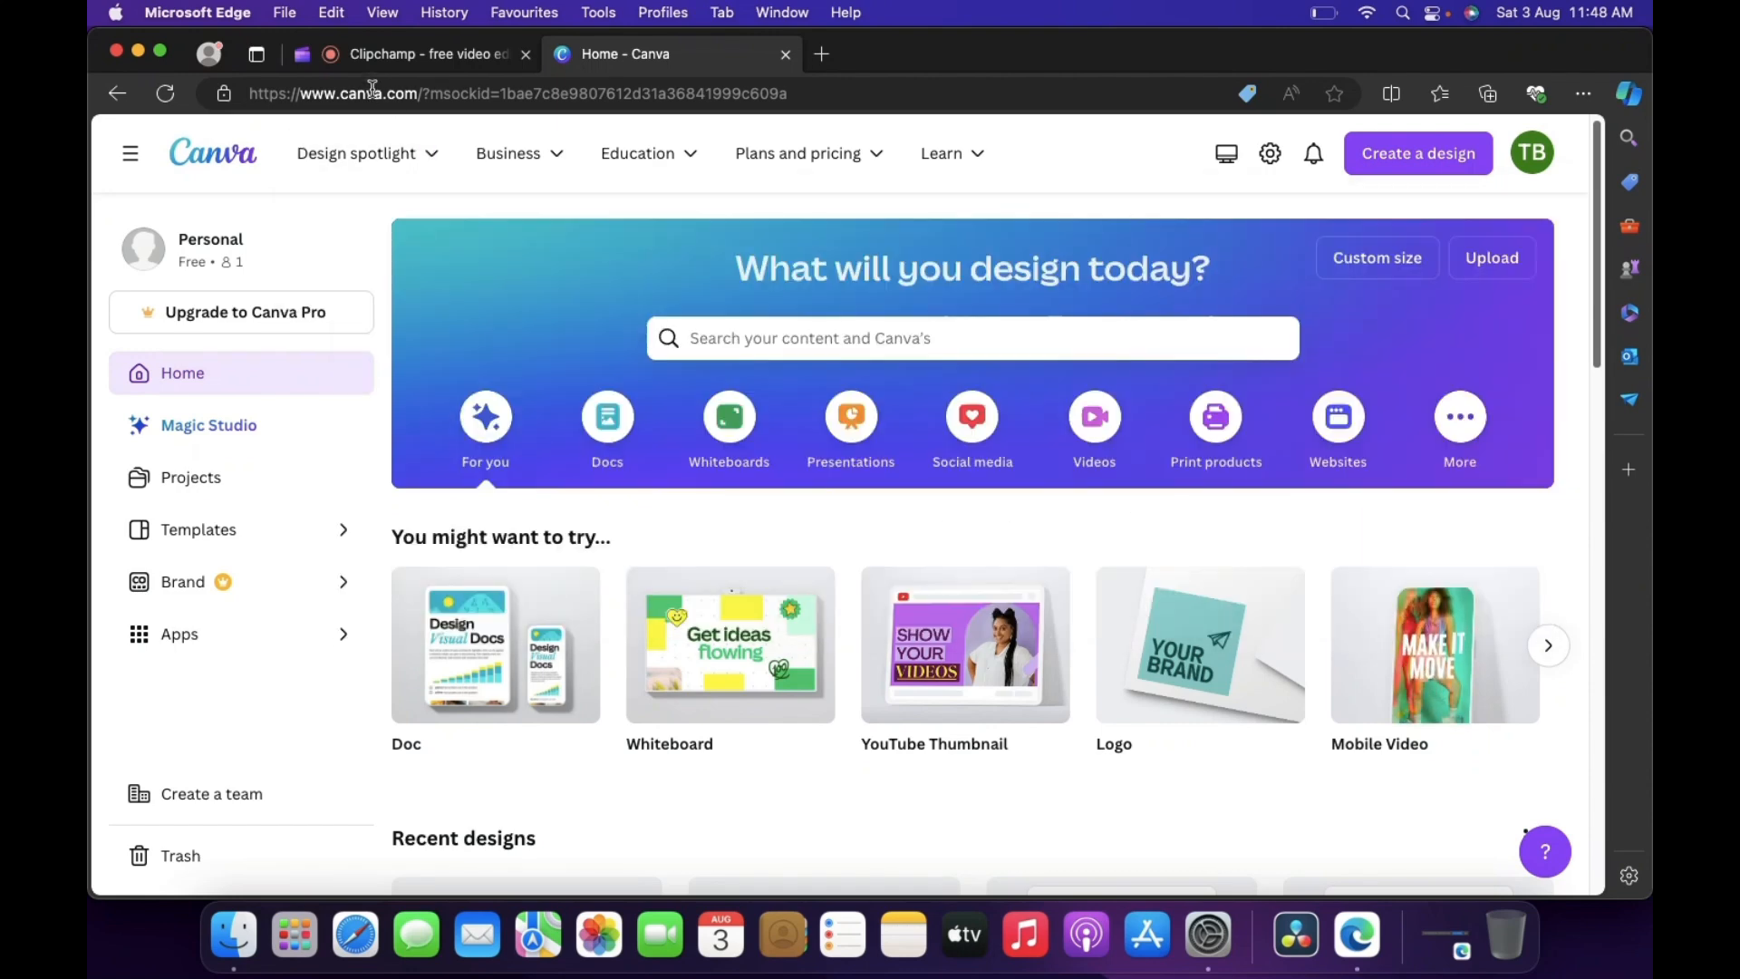
mouse_move(849, 566)
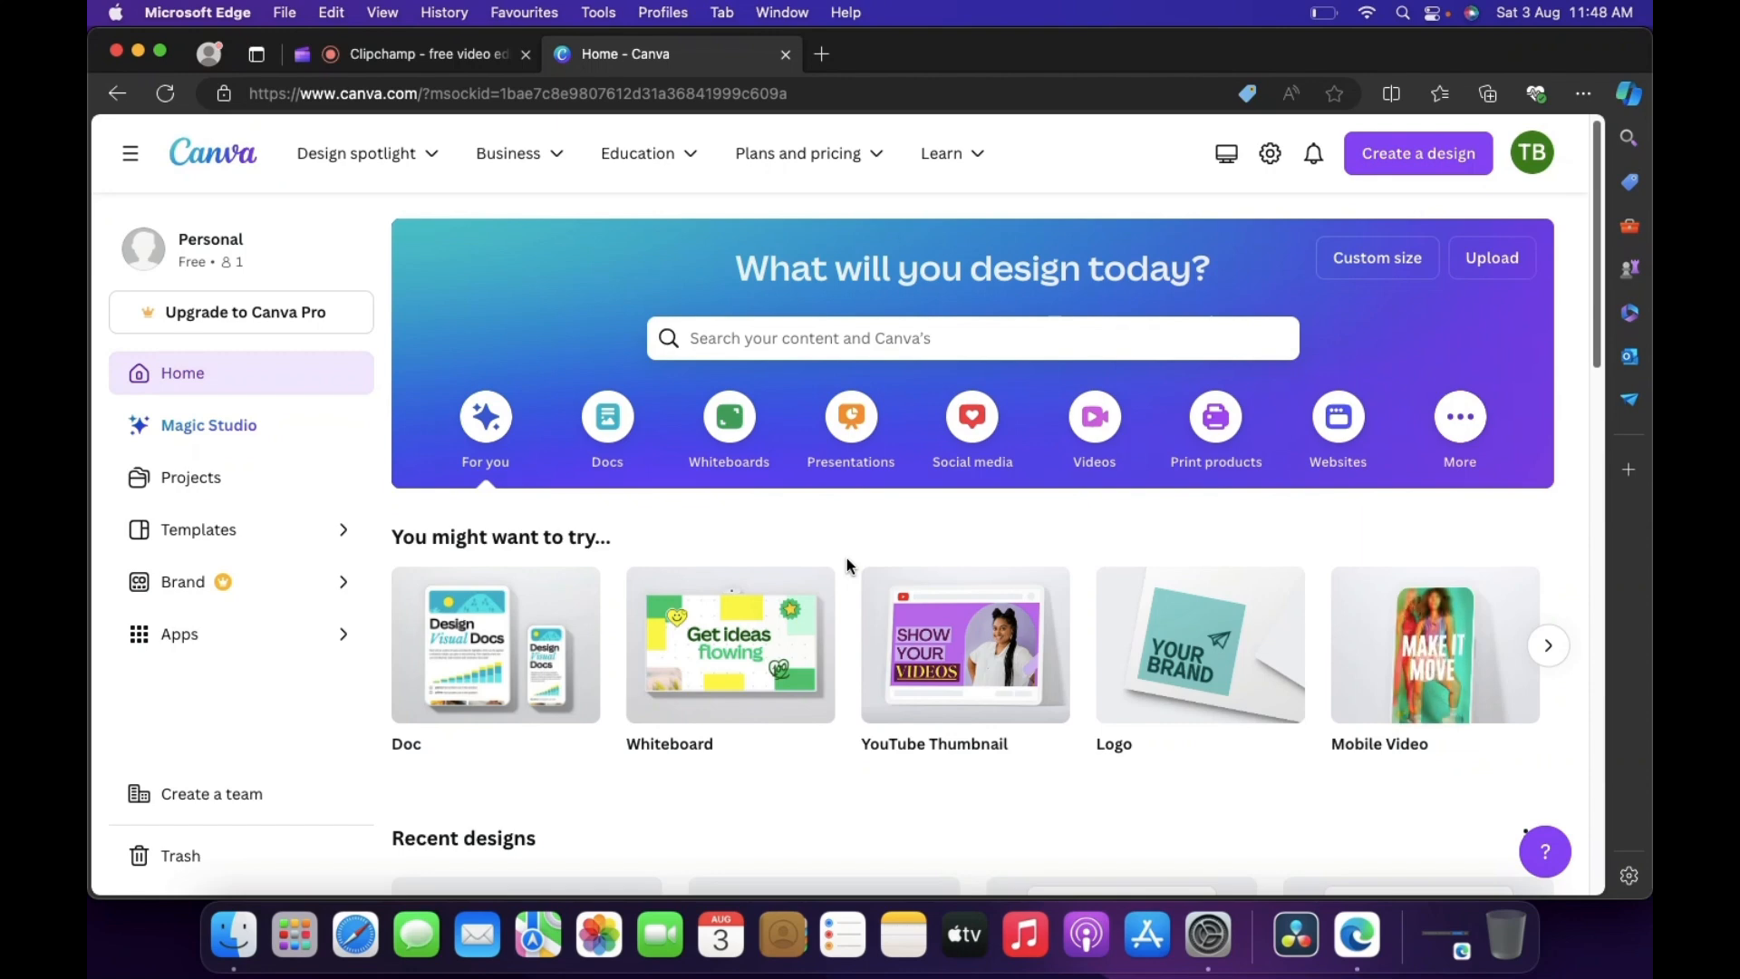
mouse_move(919, 558)
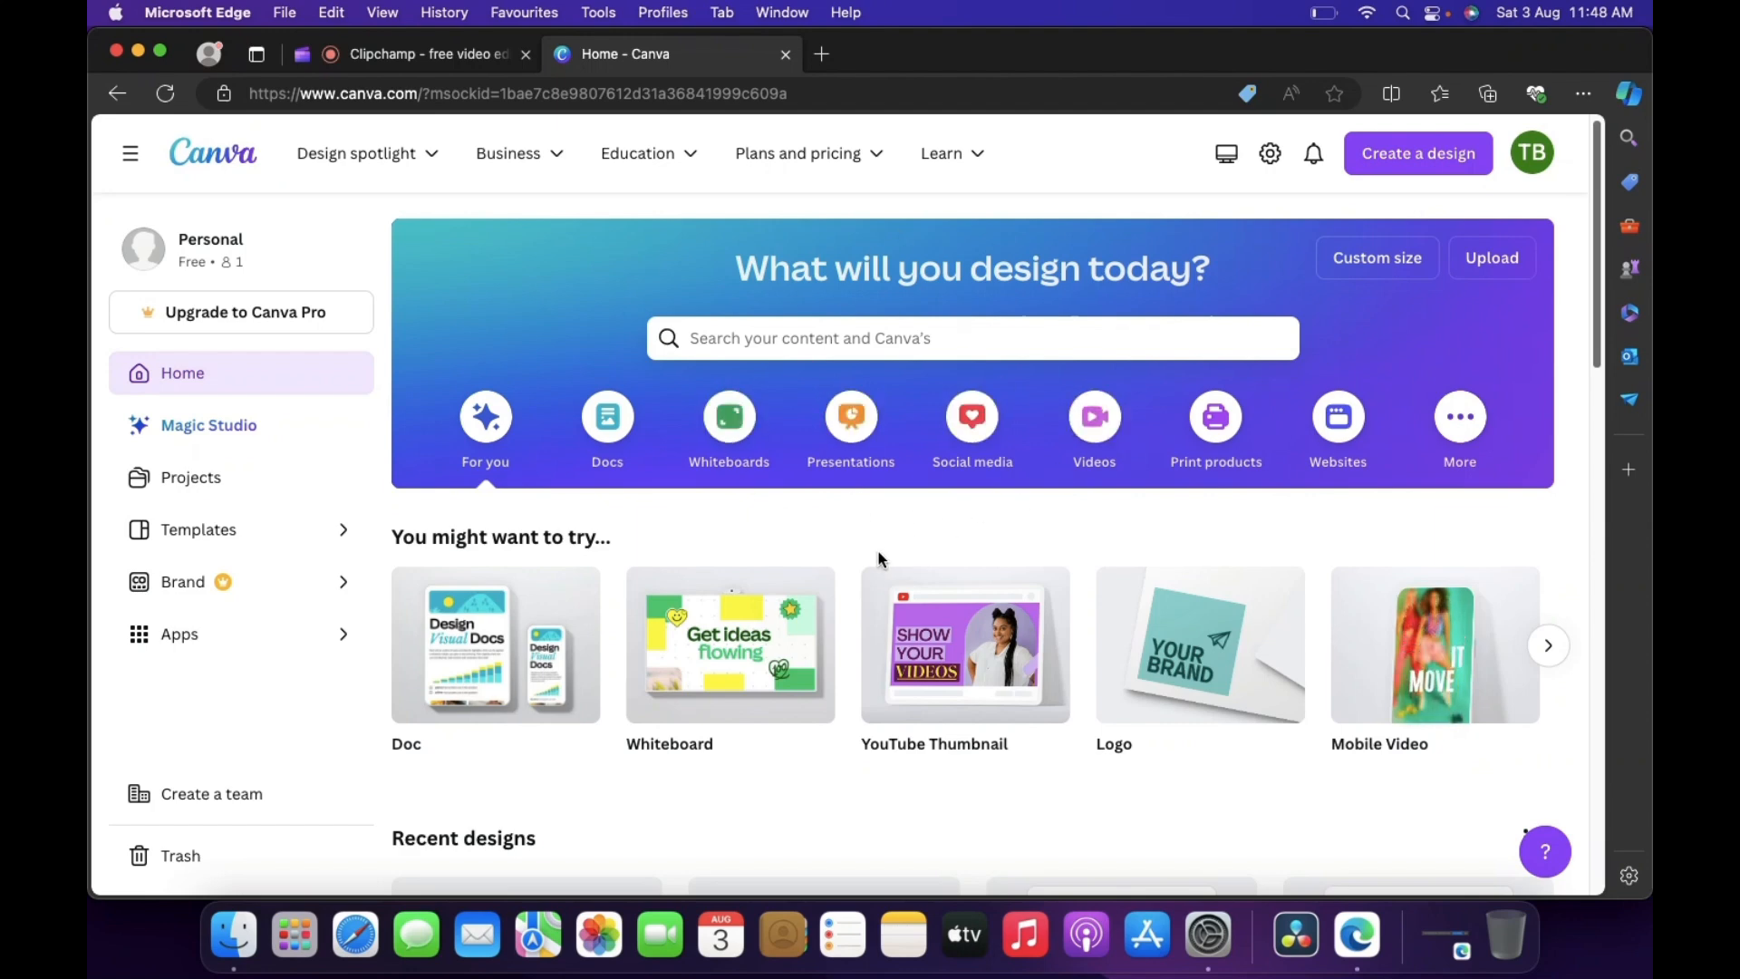
mouse_move(1129, 526)
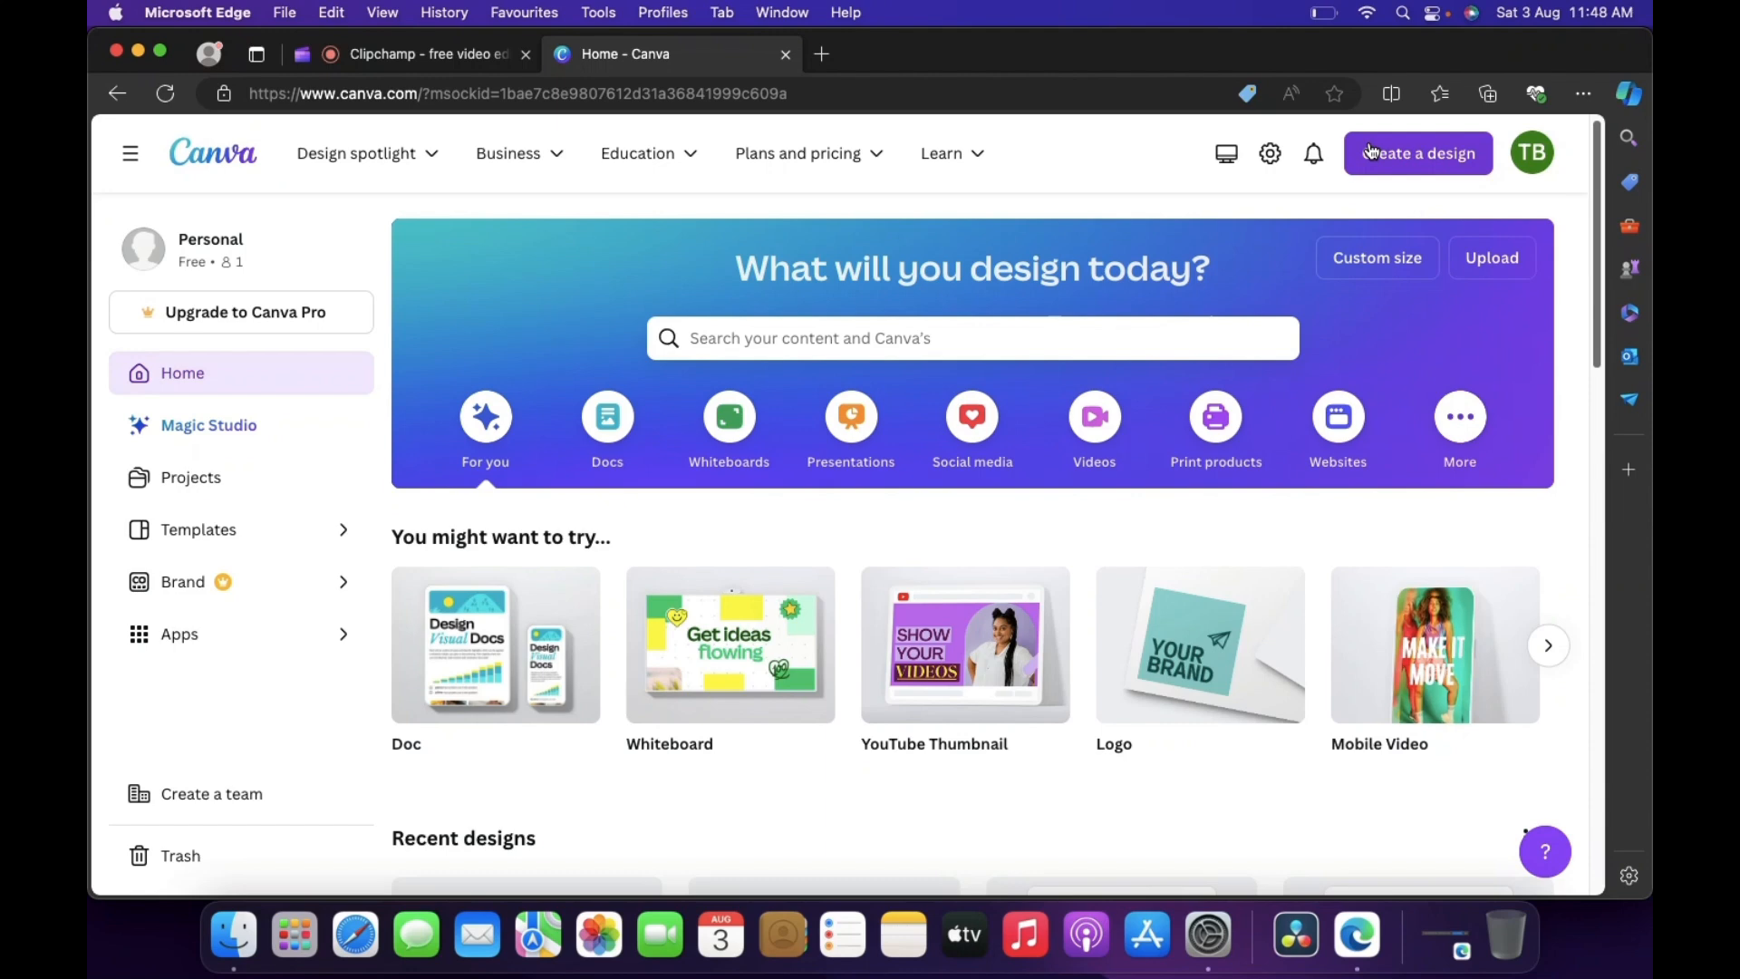
Search 'youtube video' under Create a design and start a 1920 × 1080 px YouTube Video.
left_click(1418, 153)
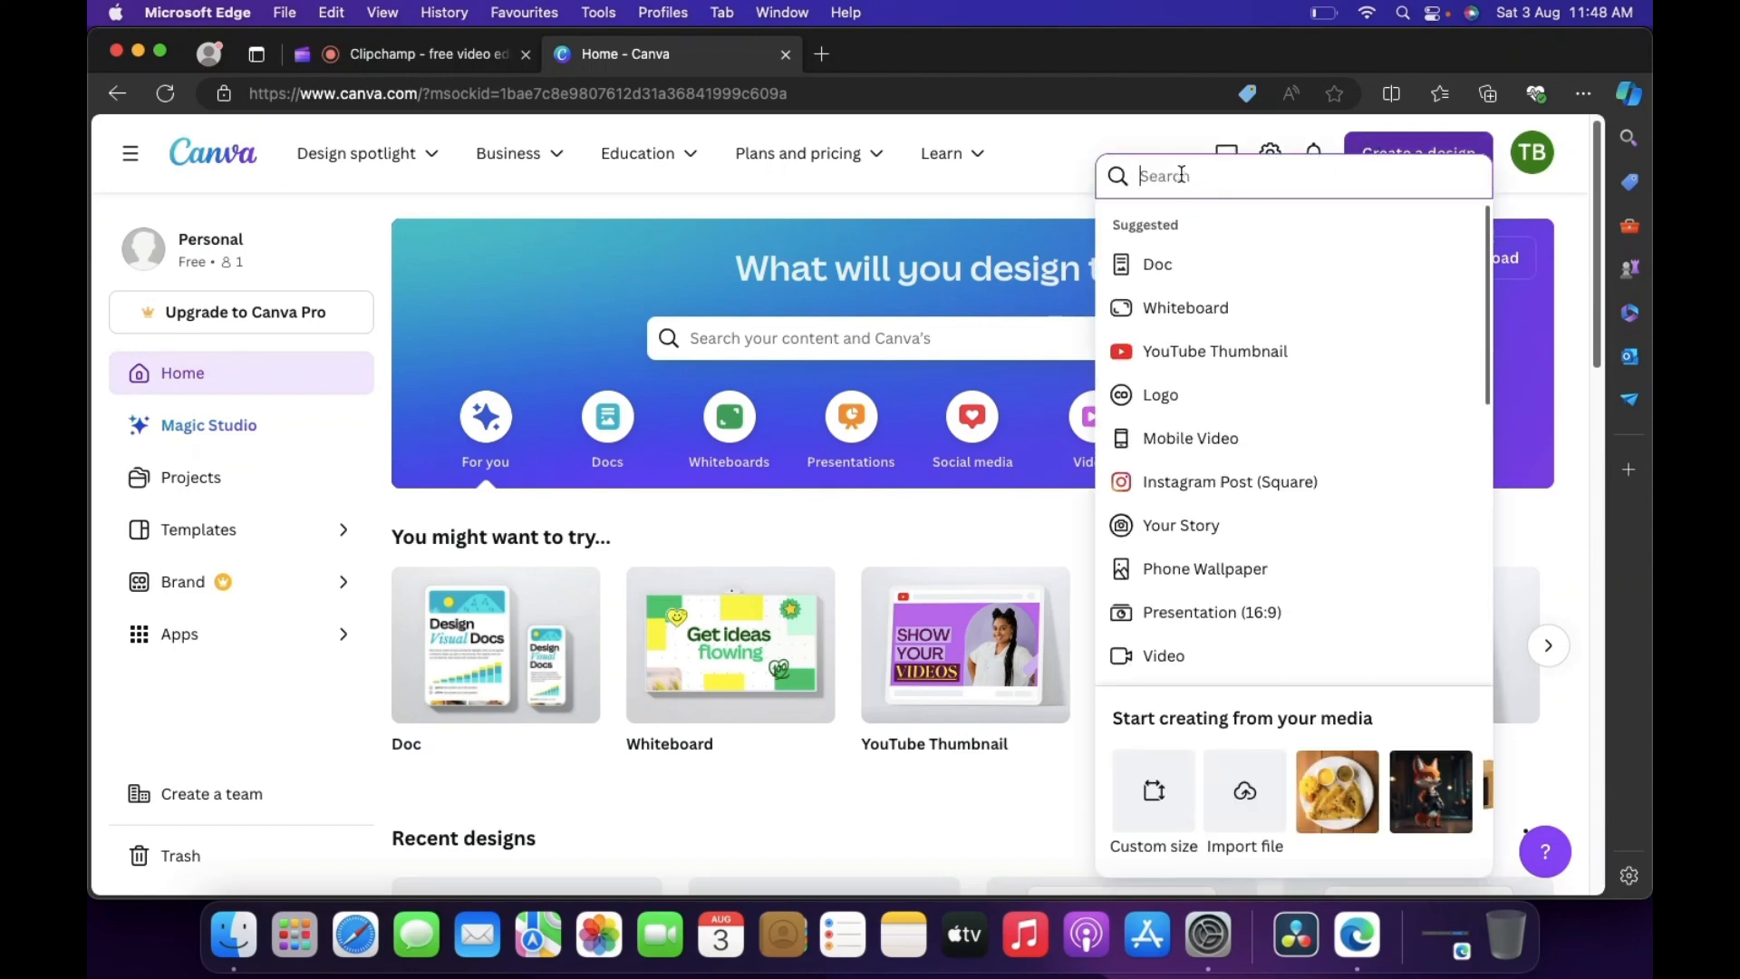
type("y")
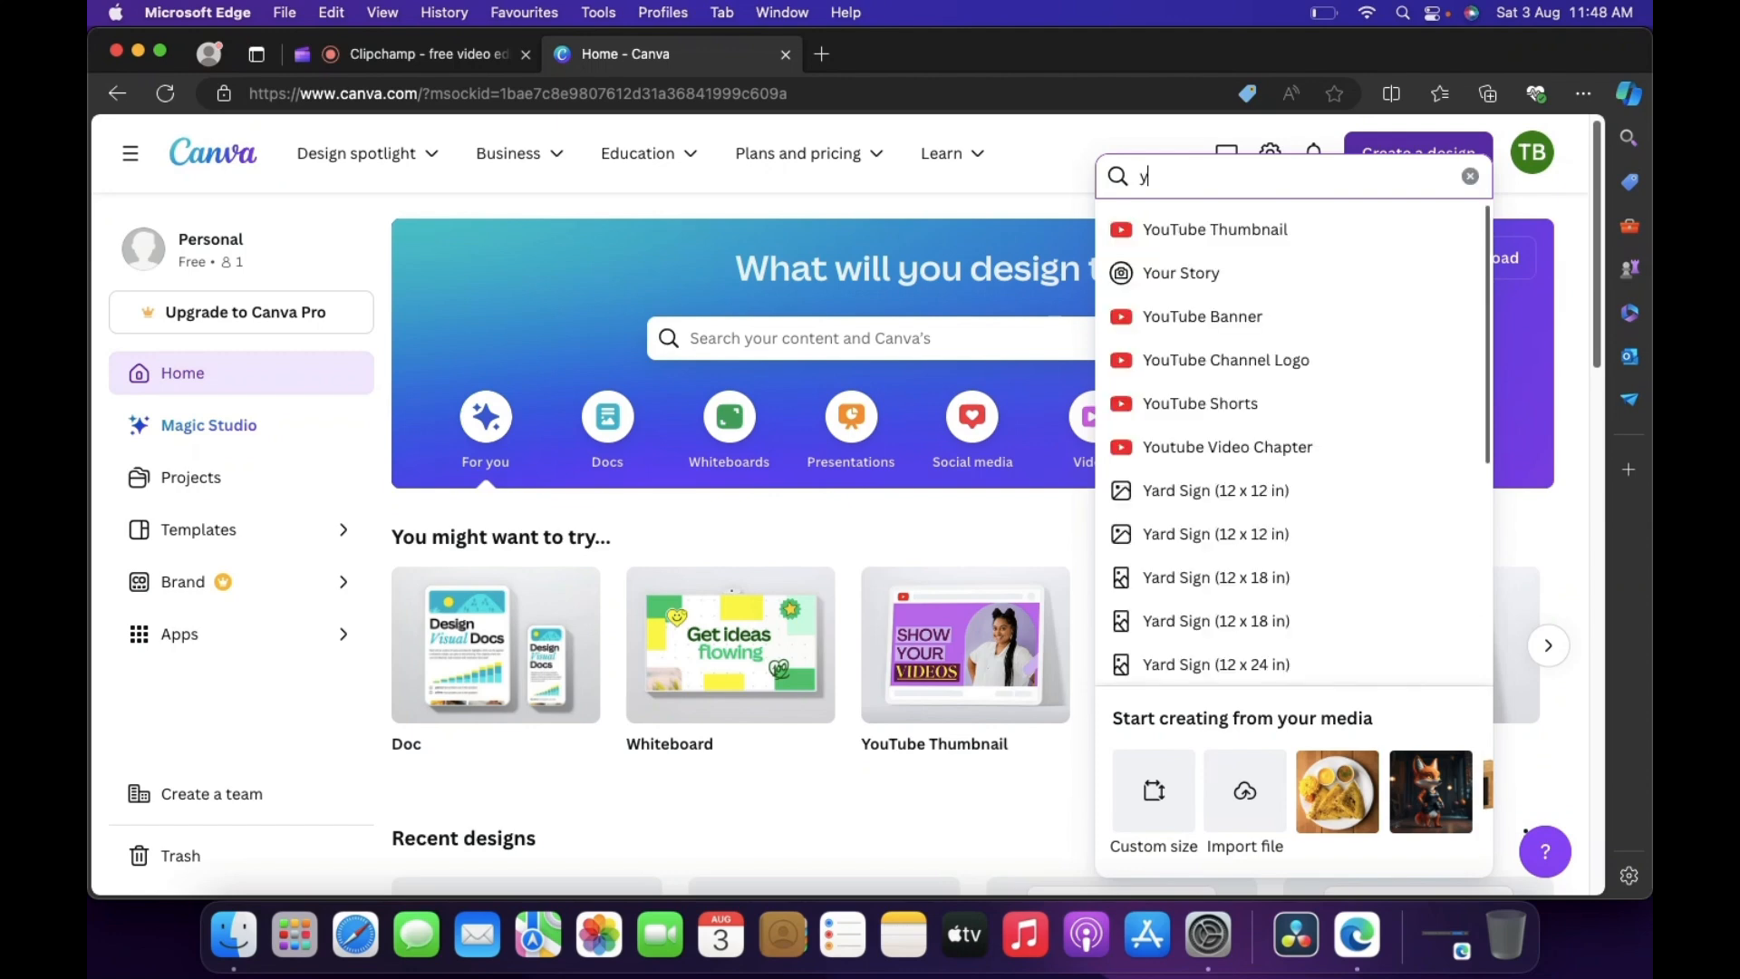
type("outube")
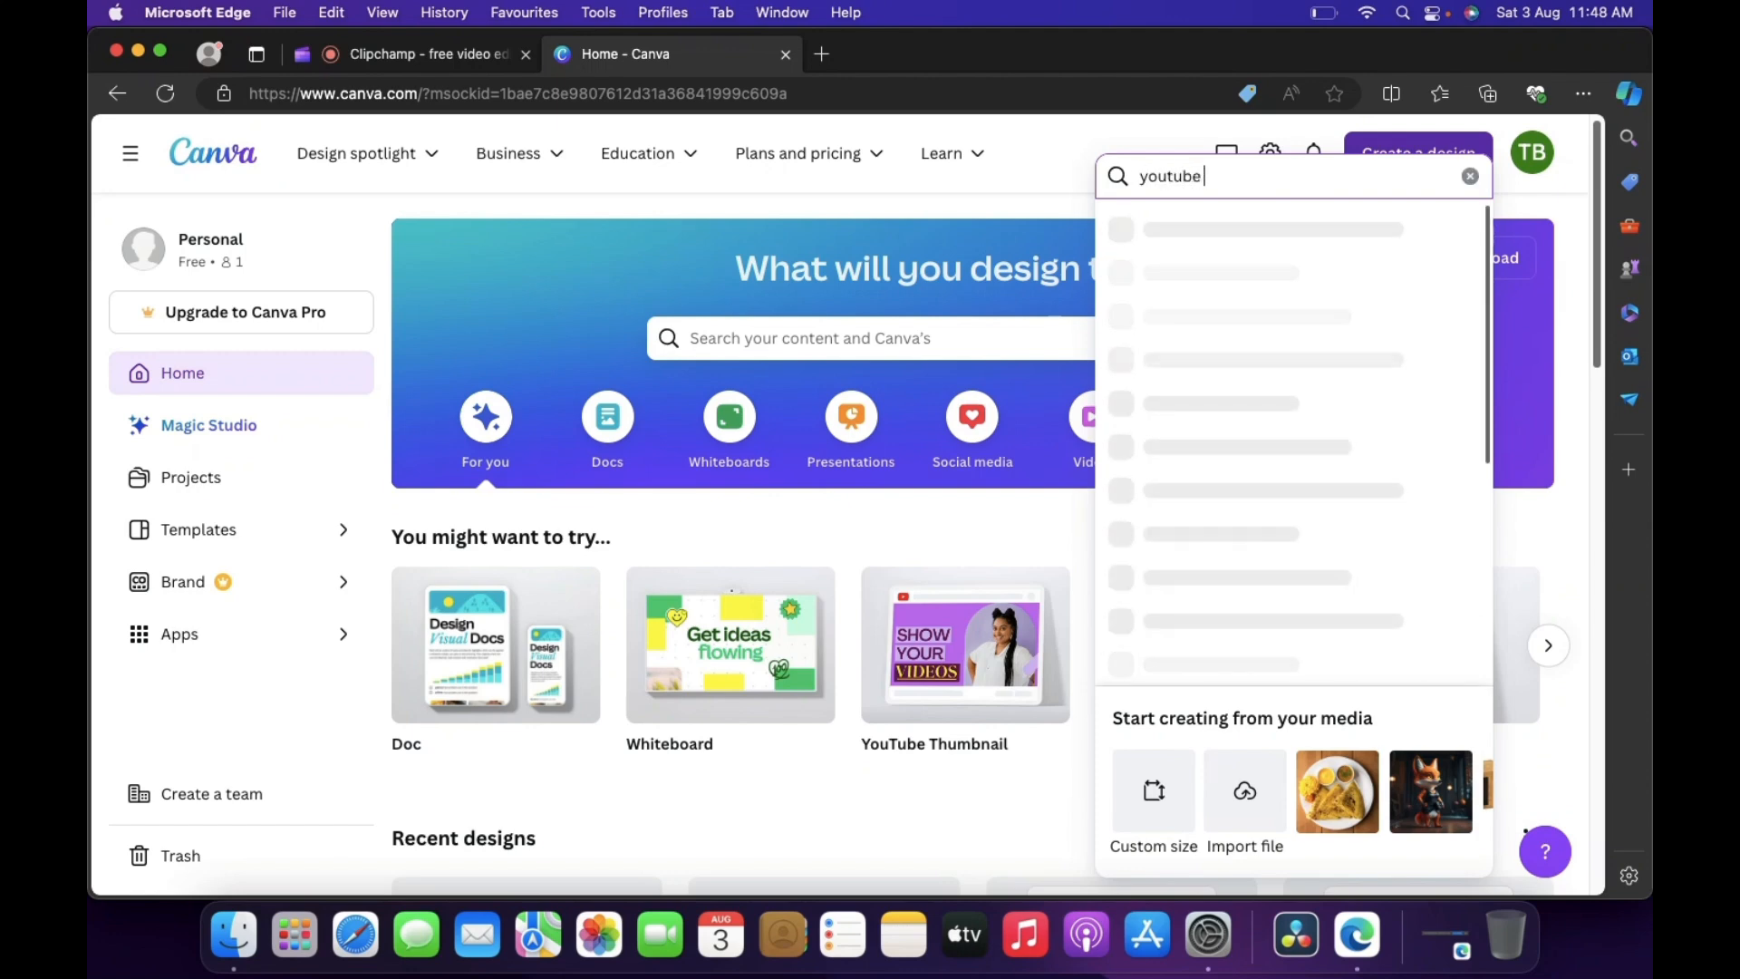
type("video")
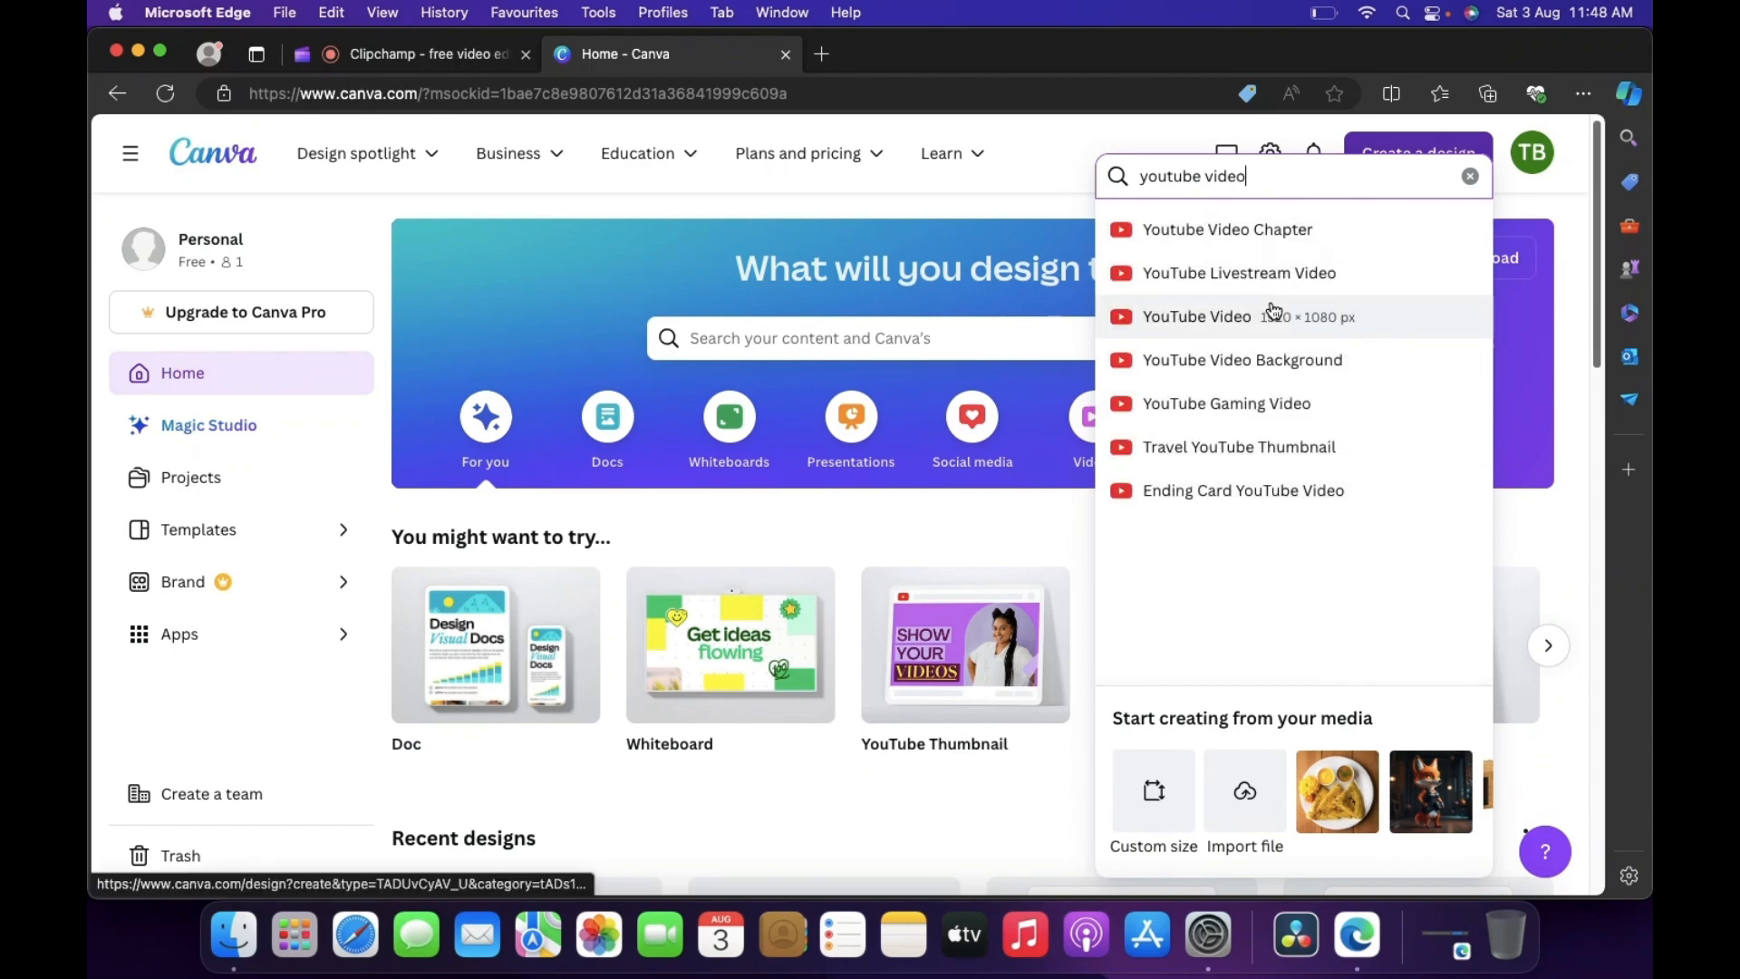
mouse_move(1269, 322)
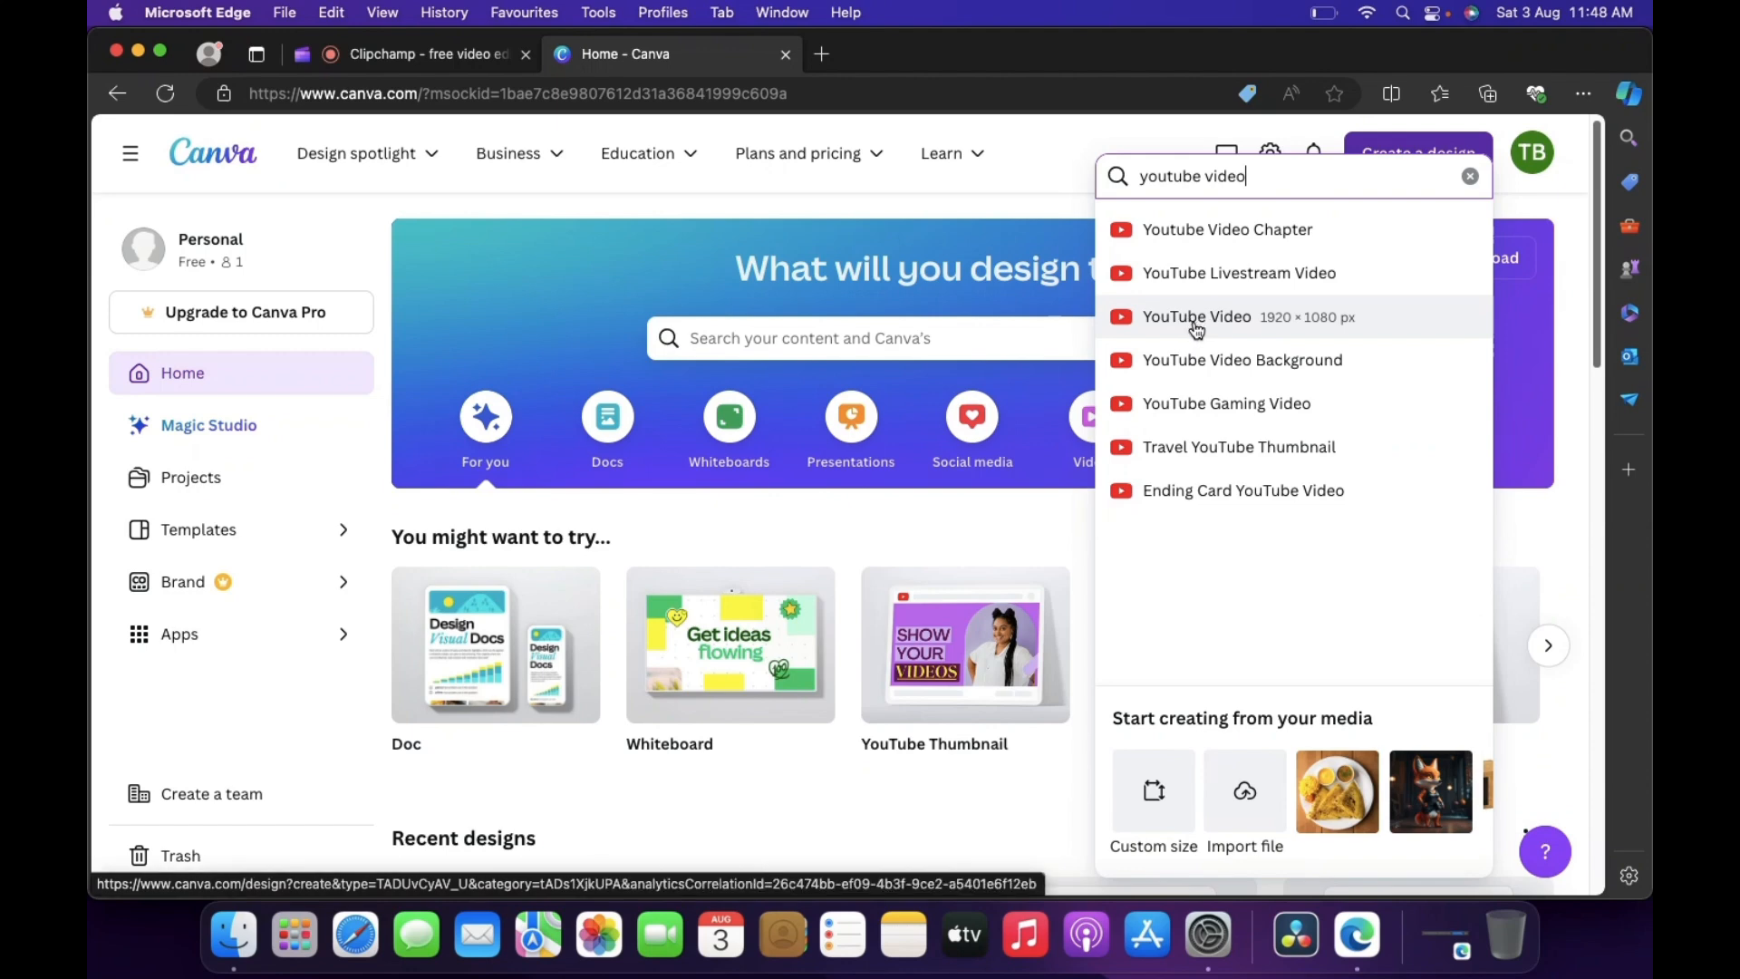
mouse_move(1329, 332)
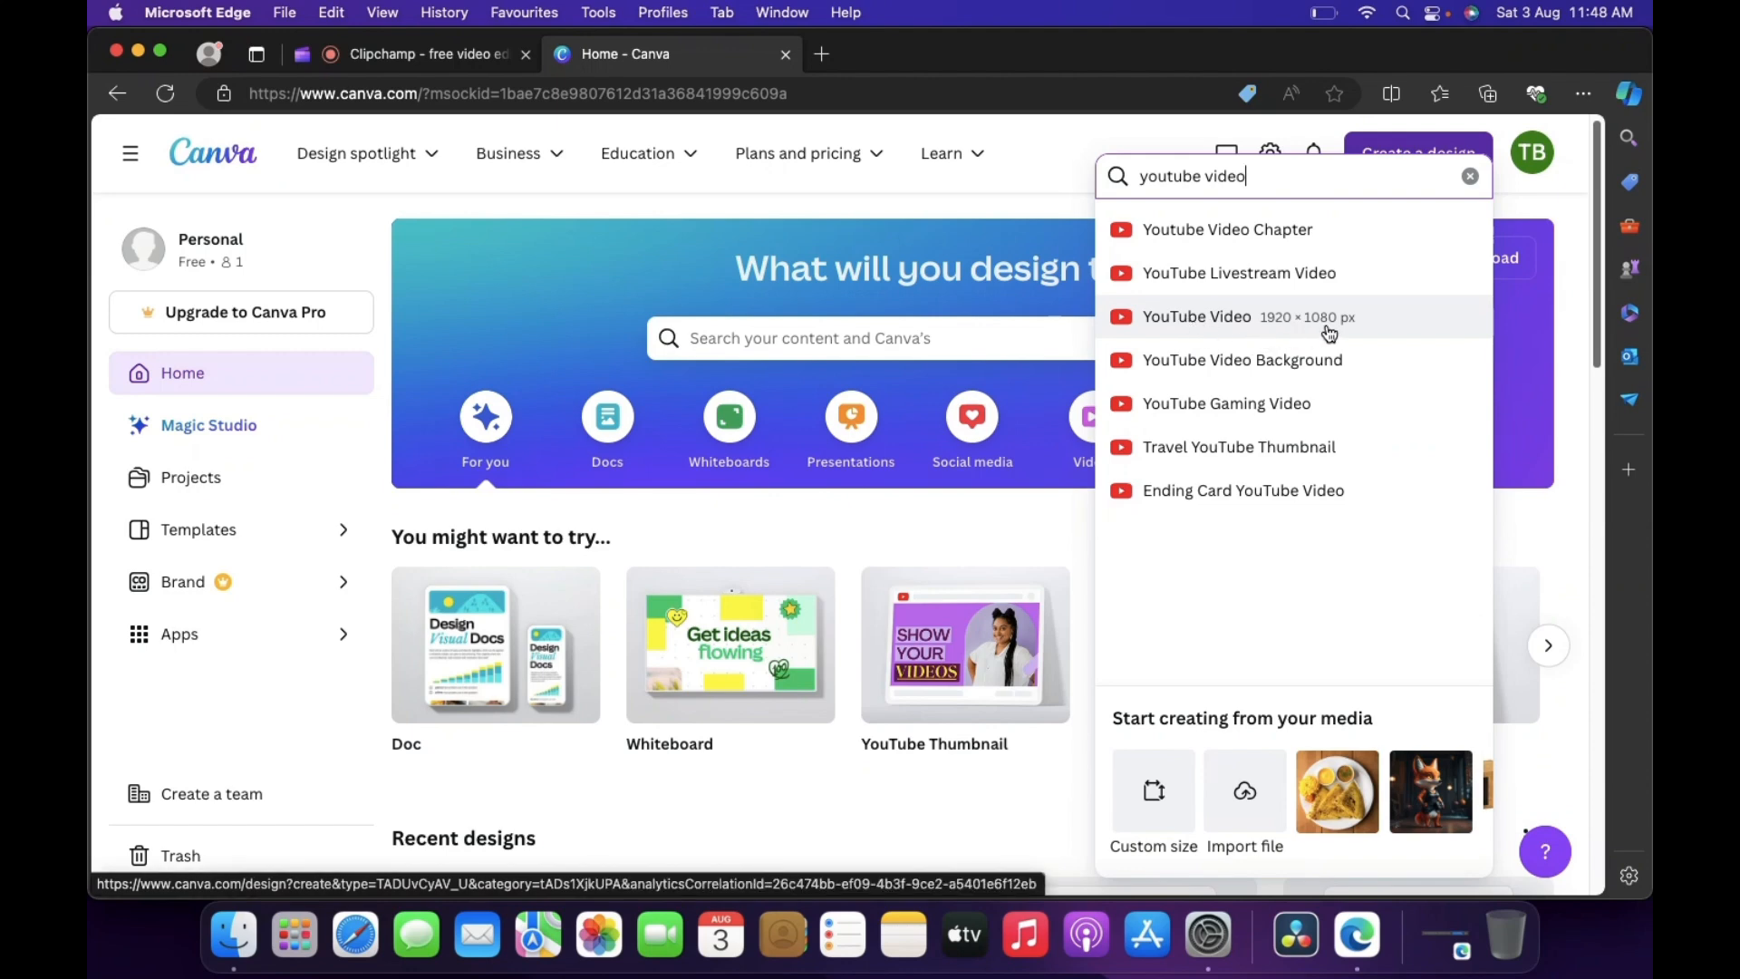
left_click(1197, 316)
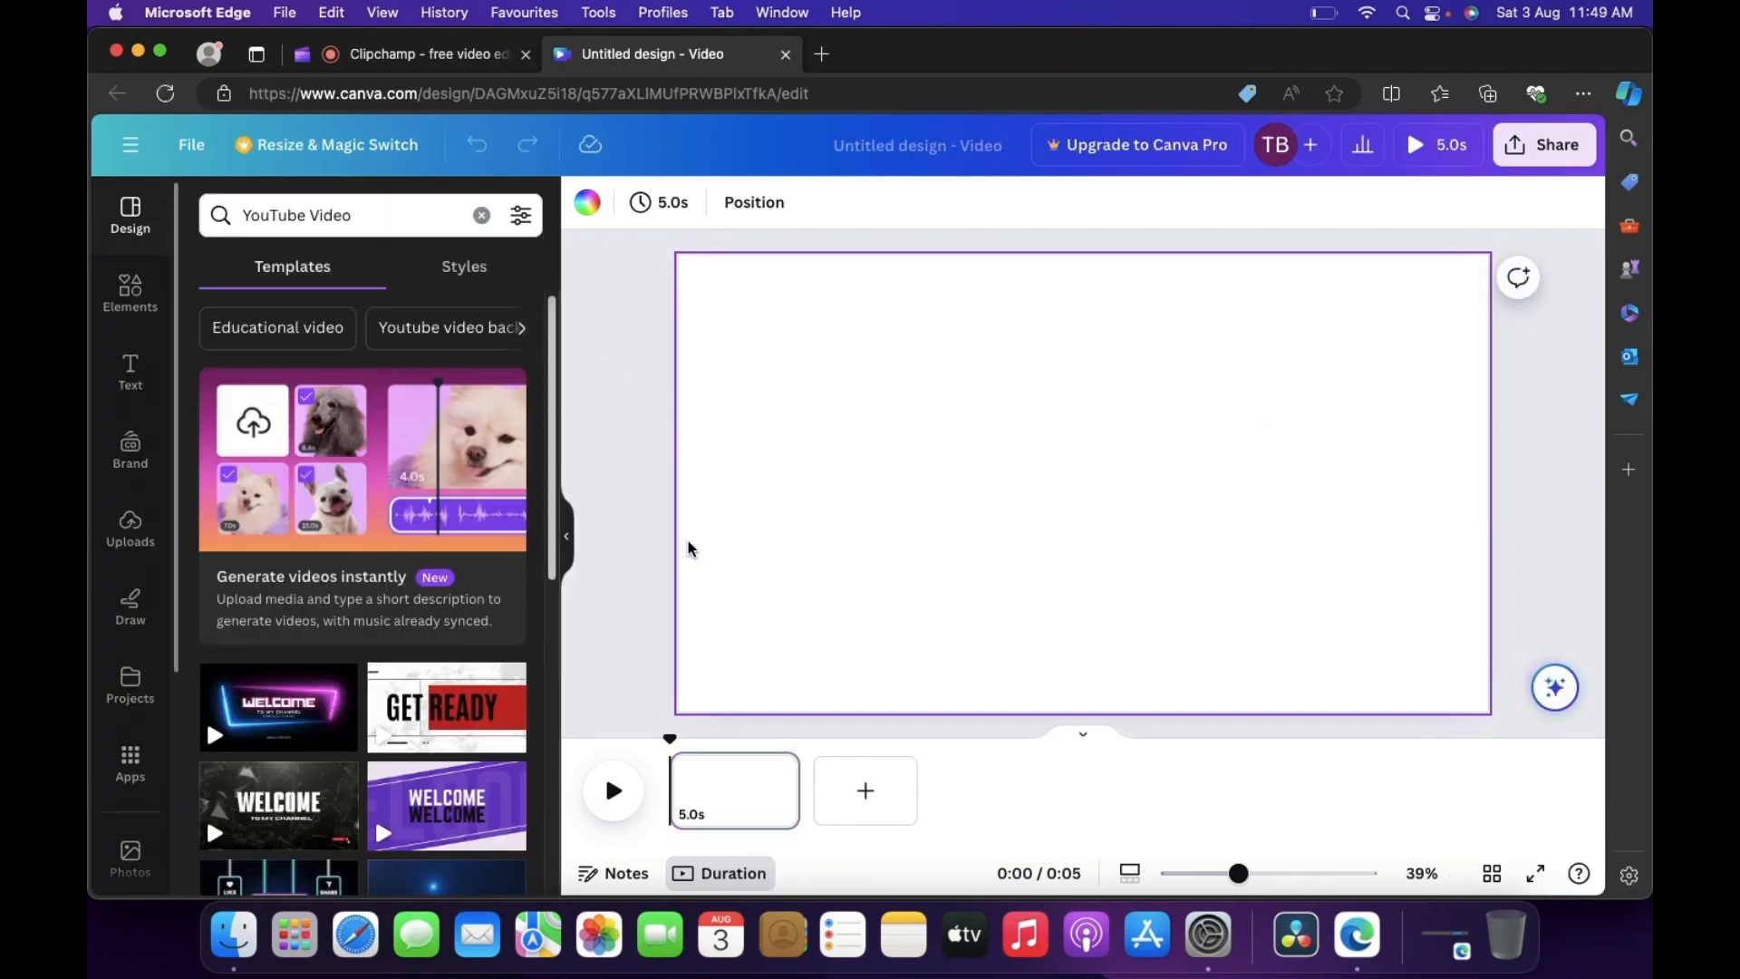
mouse_move(911, 419)
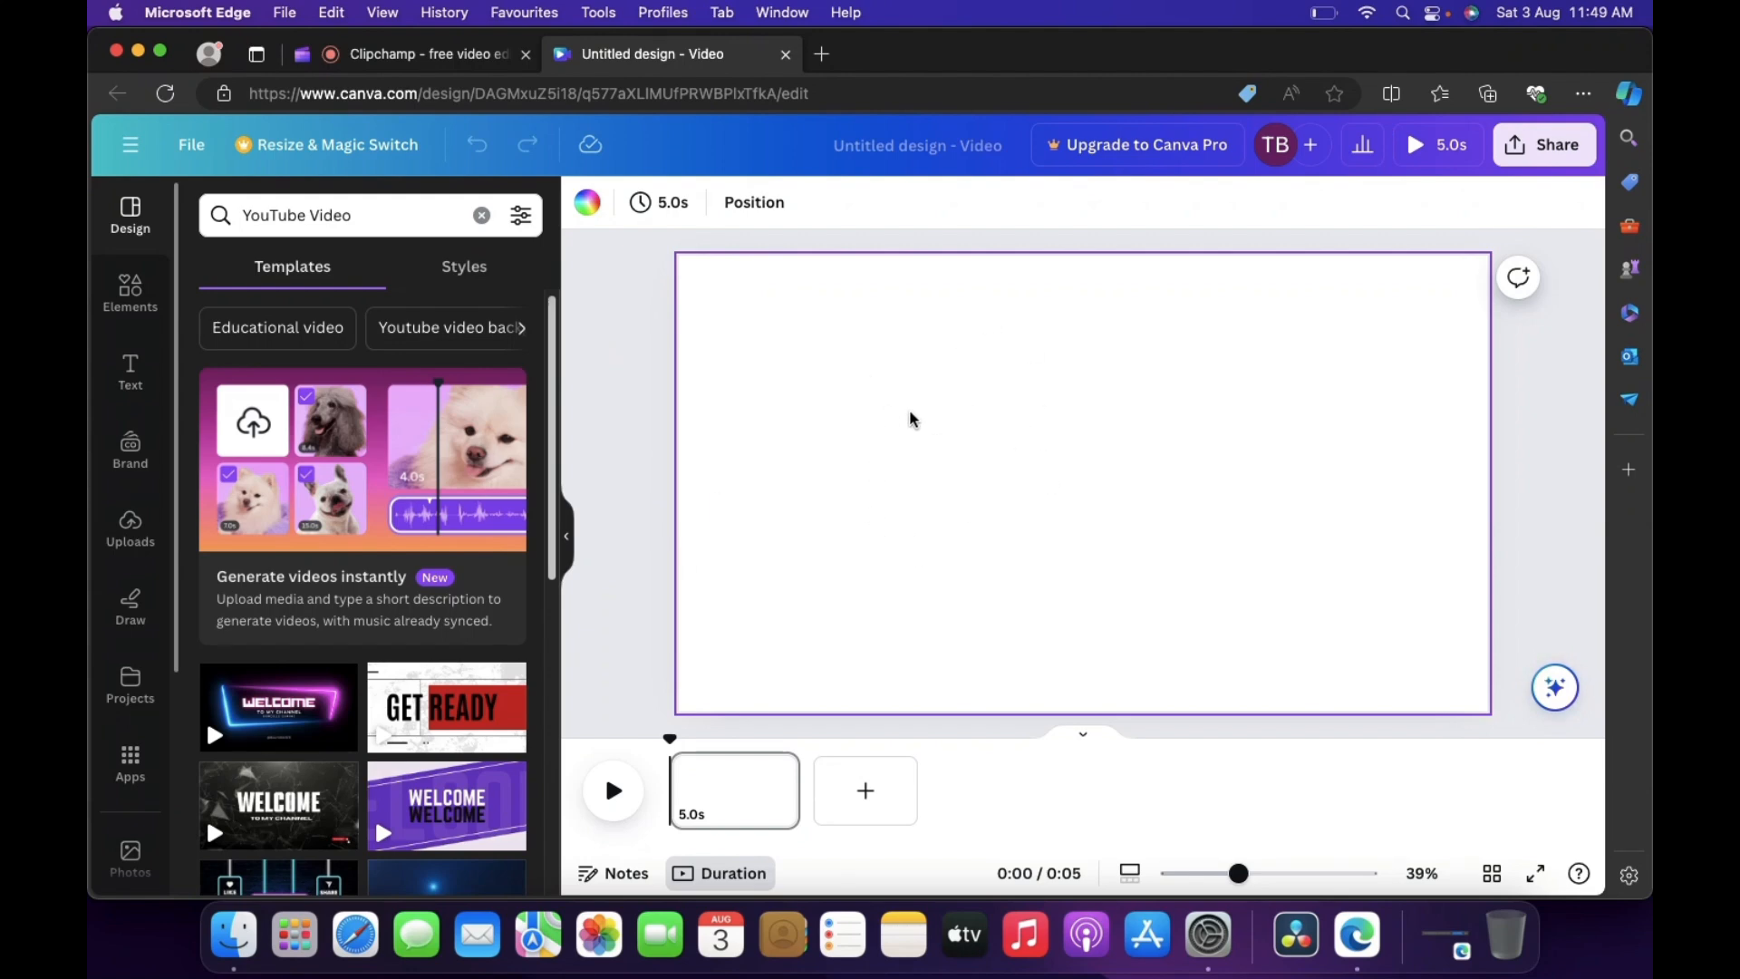
mouse_move(699, 258)
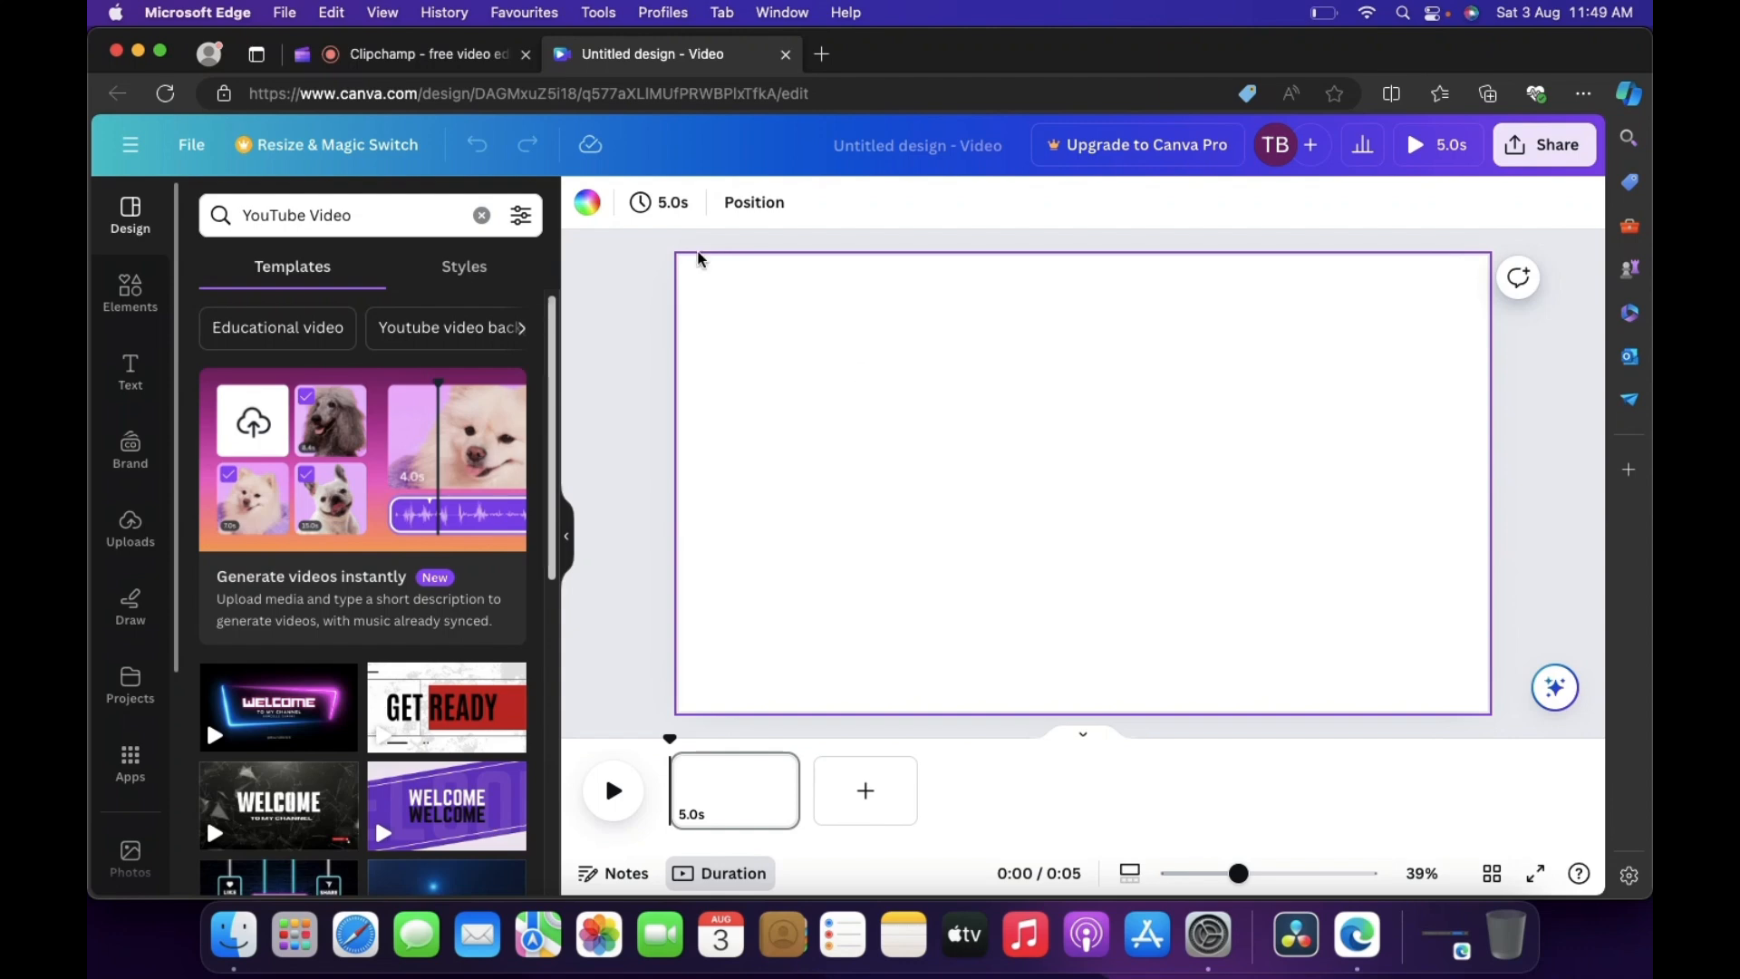
mouse_move(705, 325)
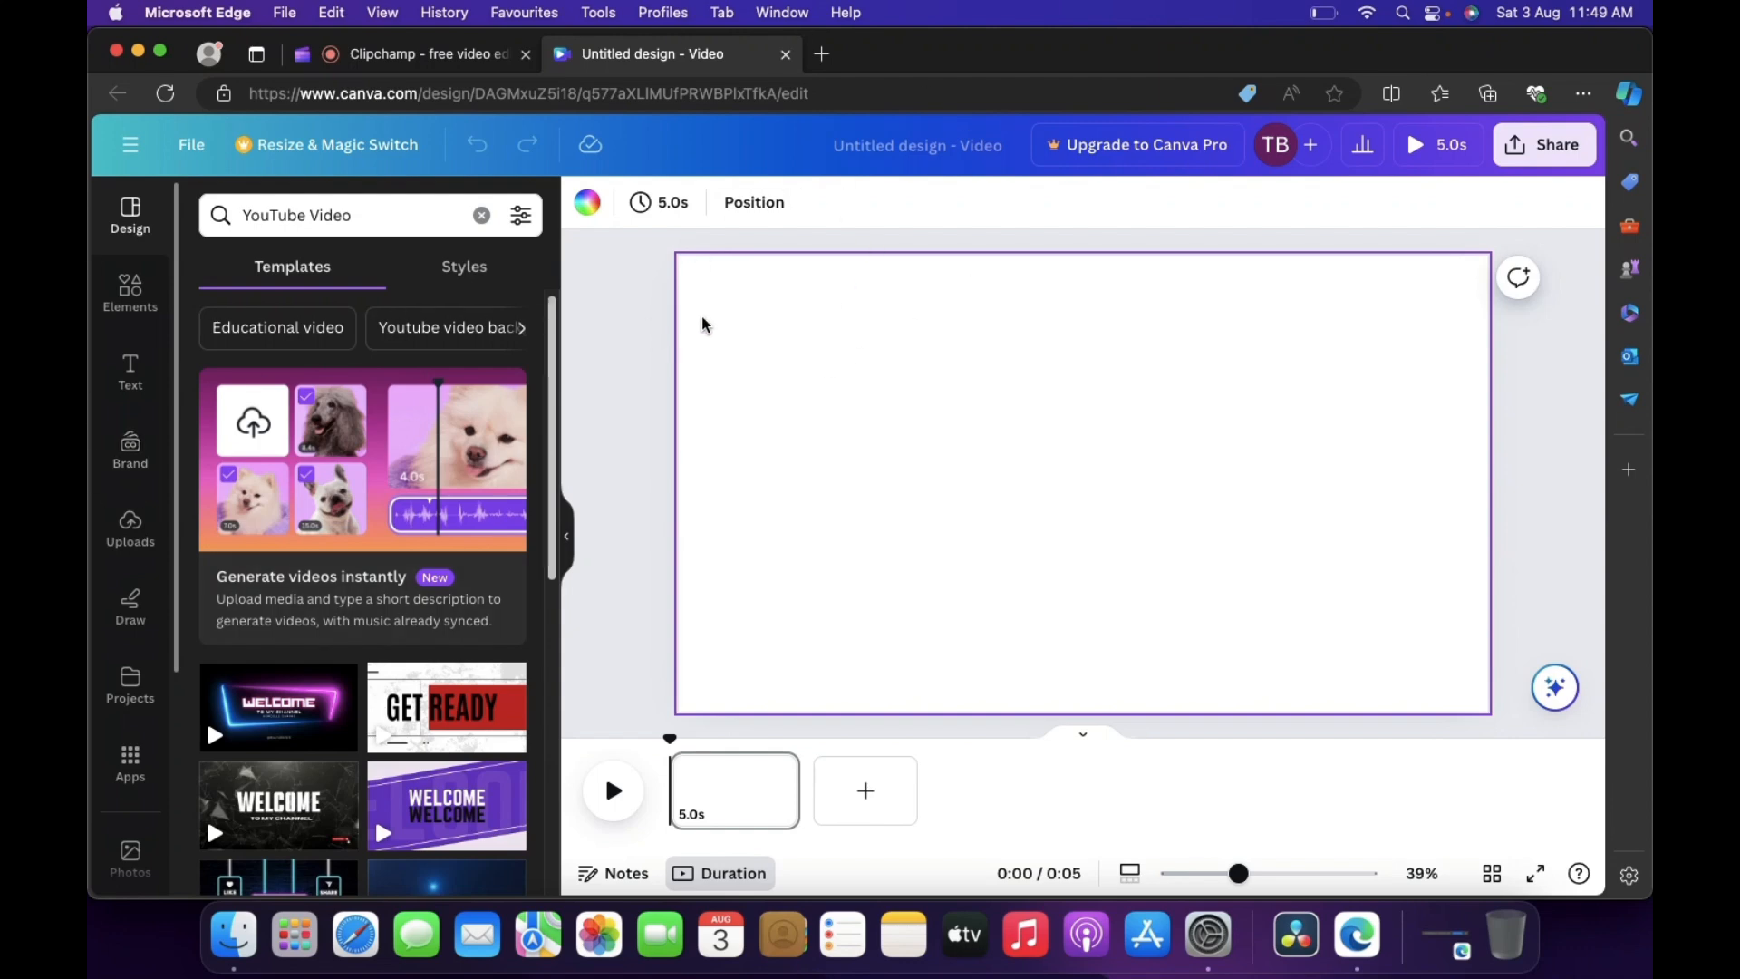
mouse_move(914, 341)
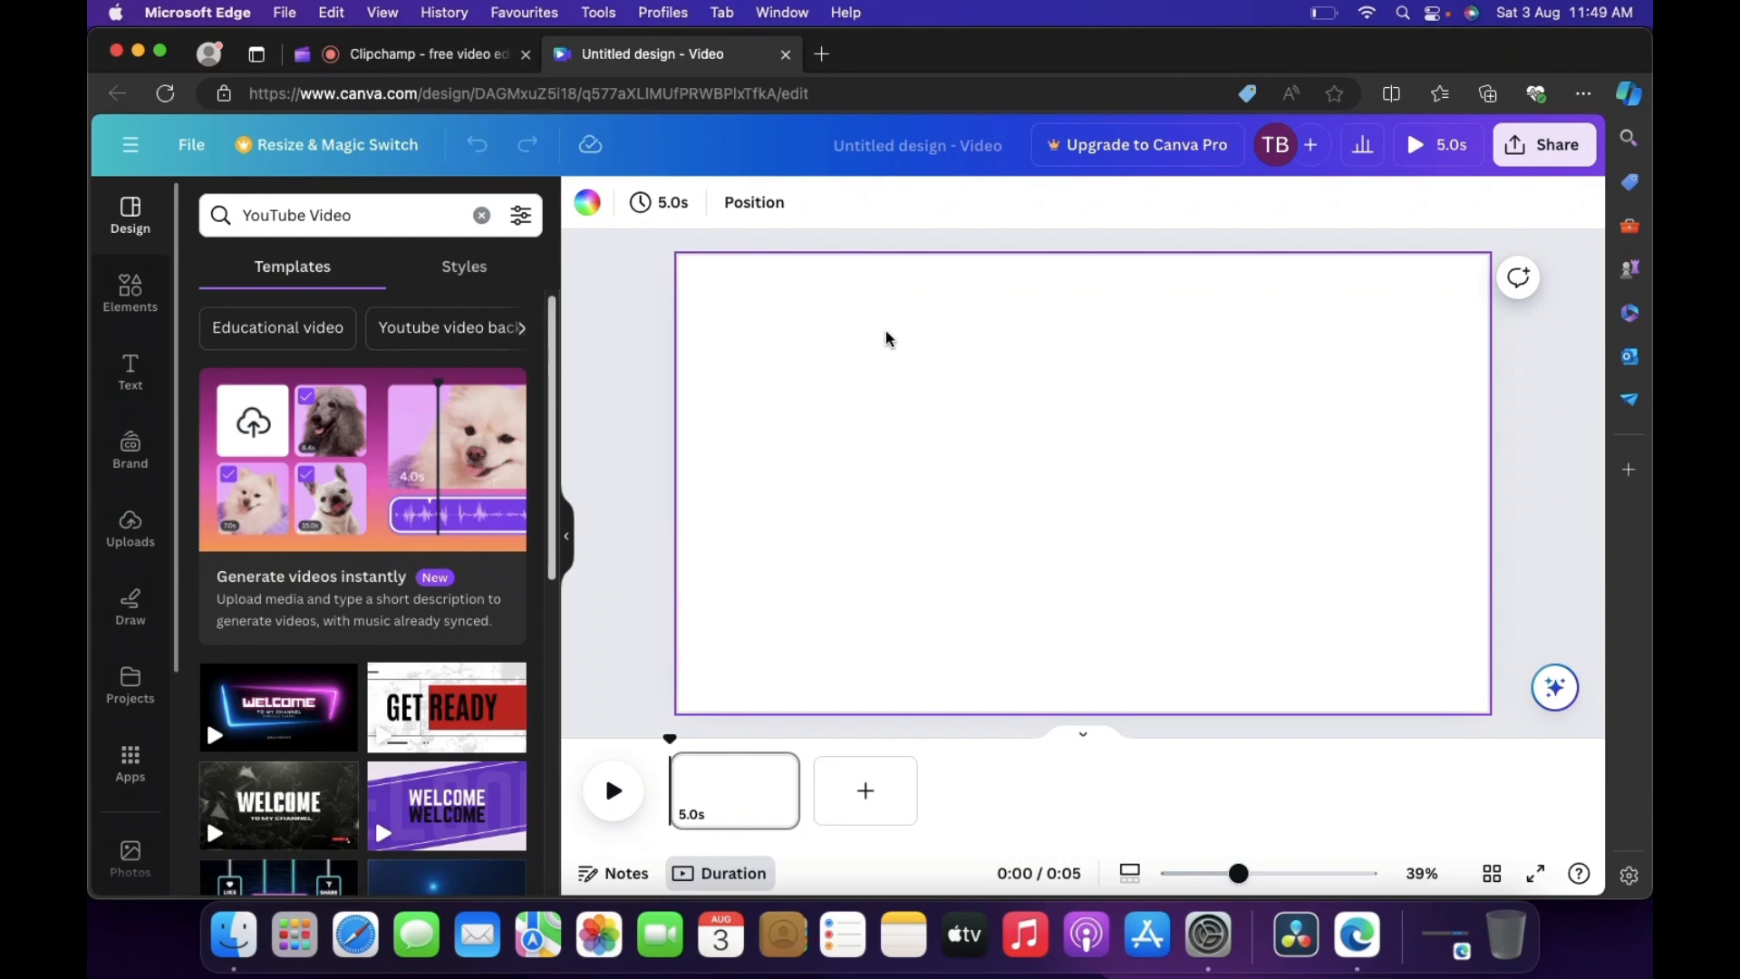
mouse_move(895, 211)
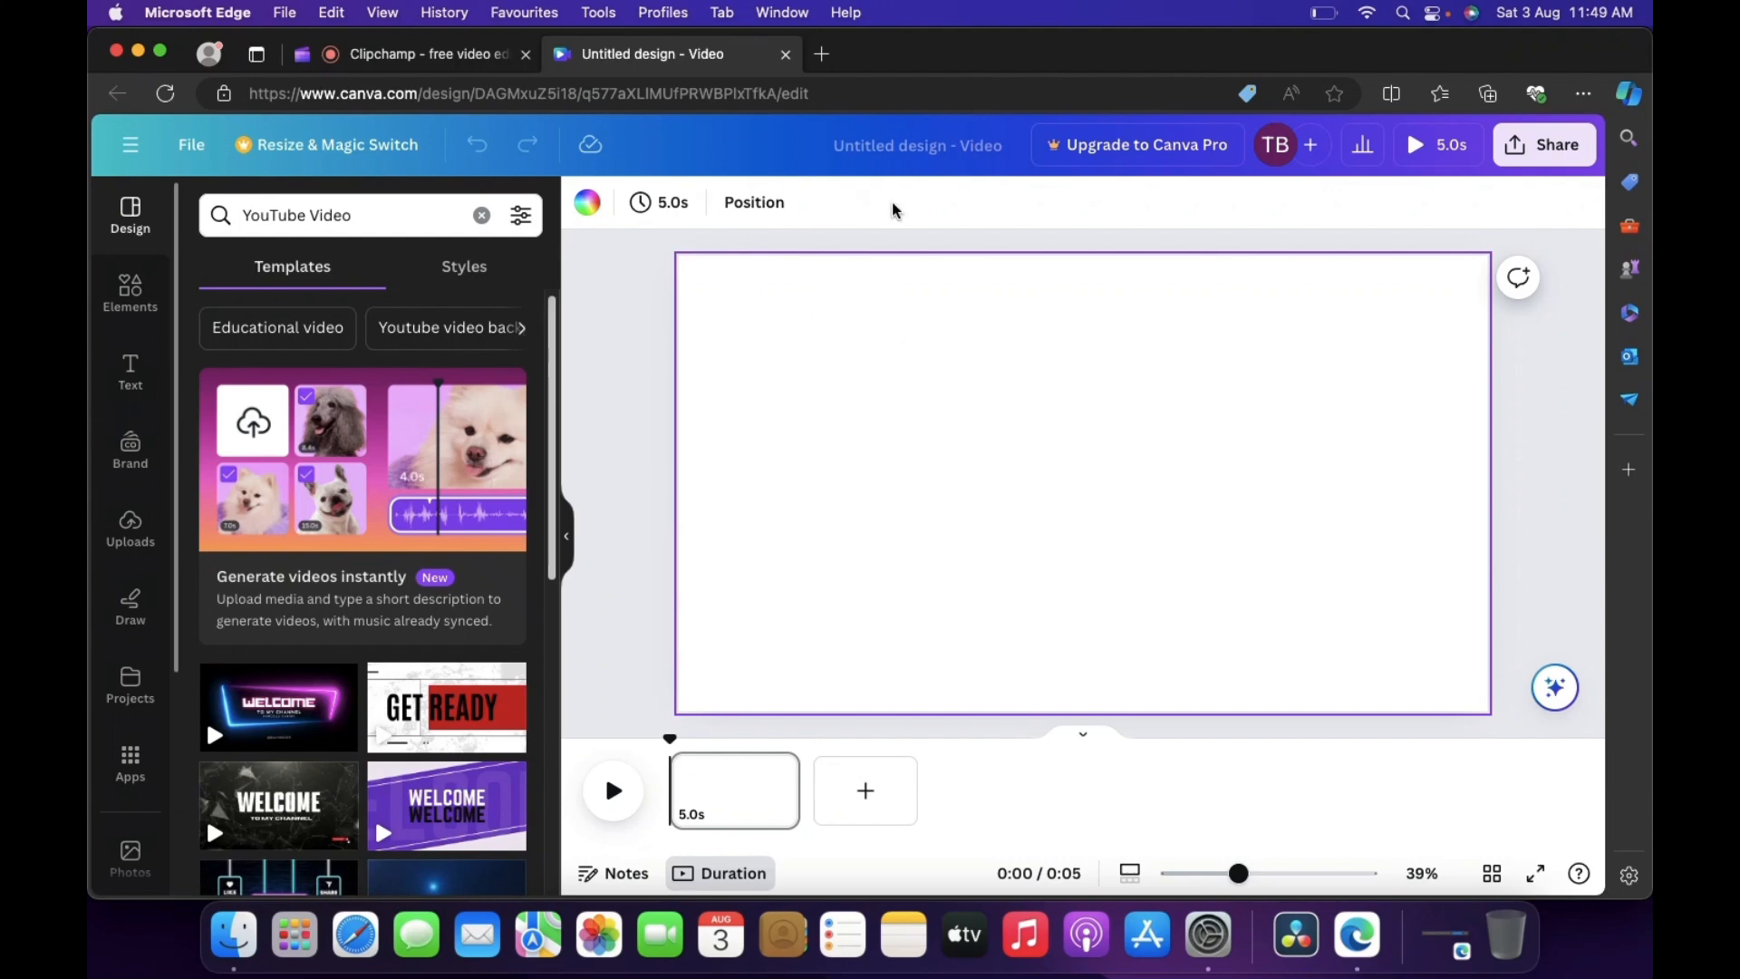
mouse_move(714, 249)
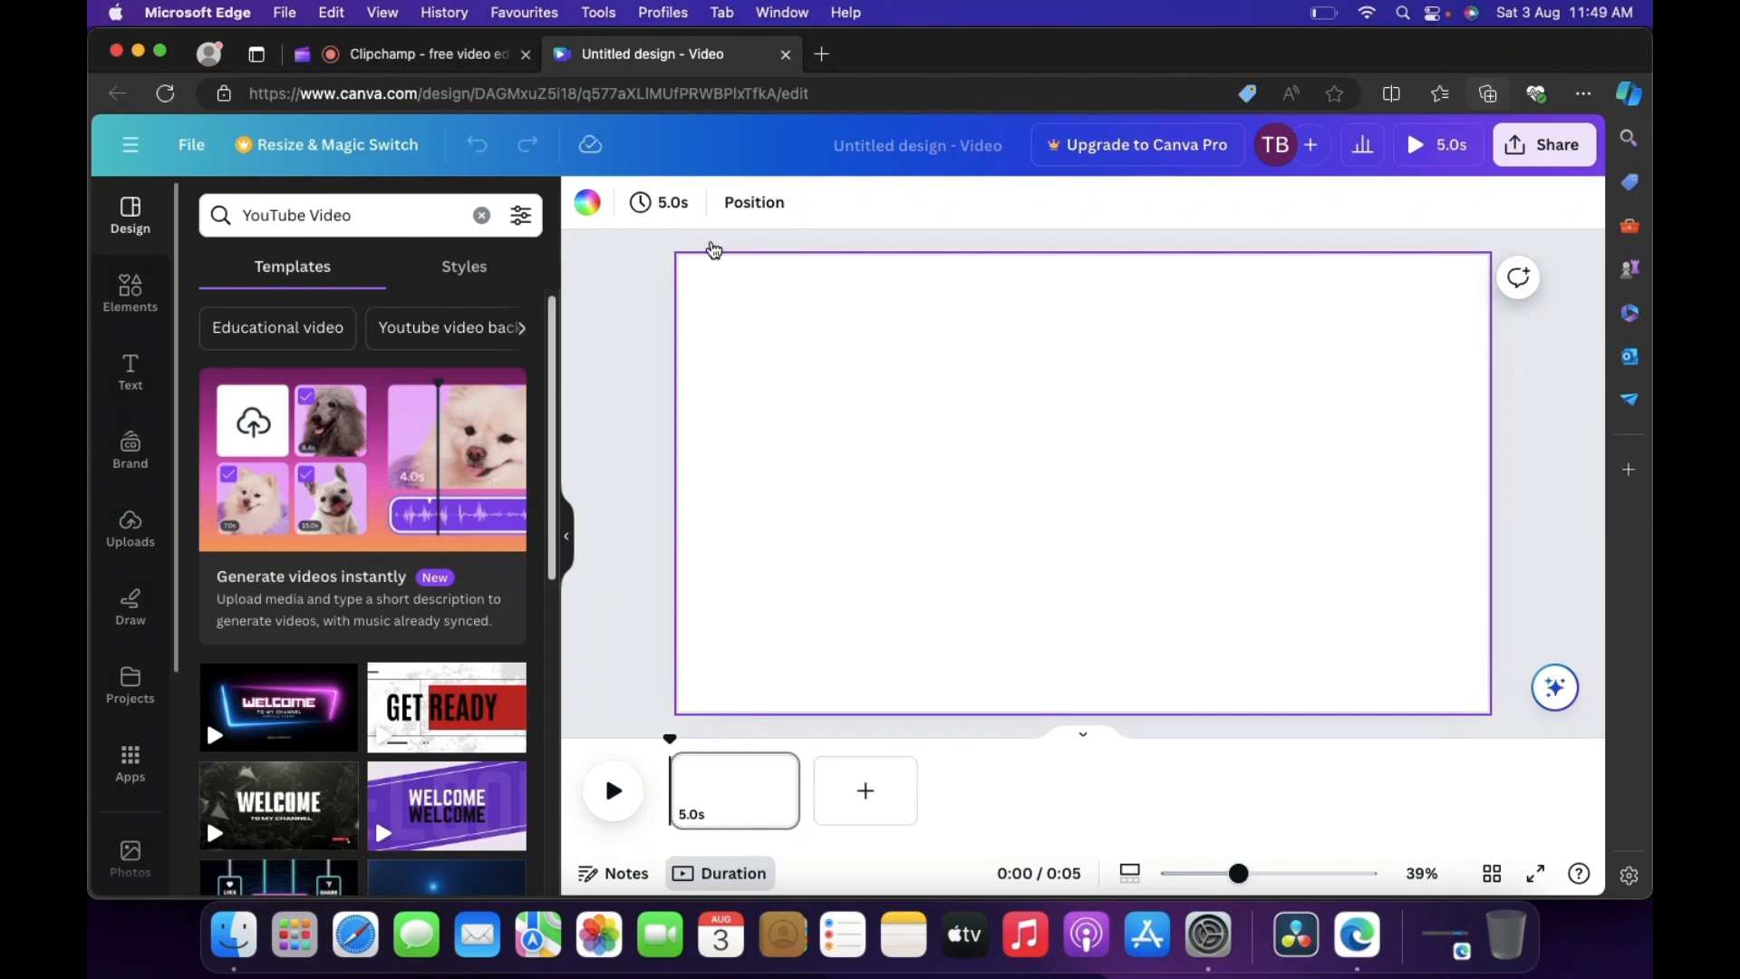
mouse_move(105, 496)
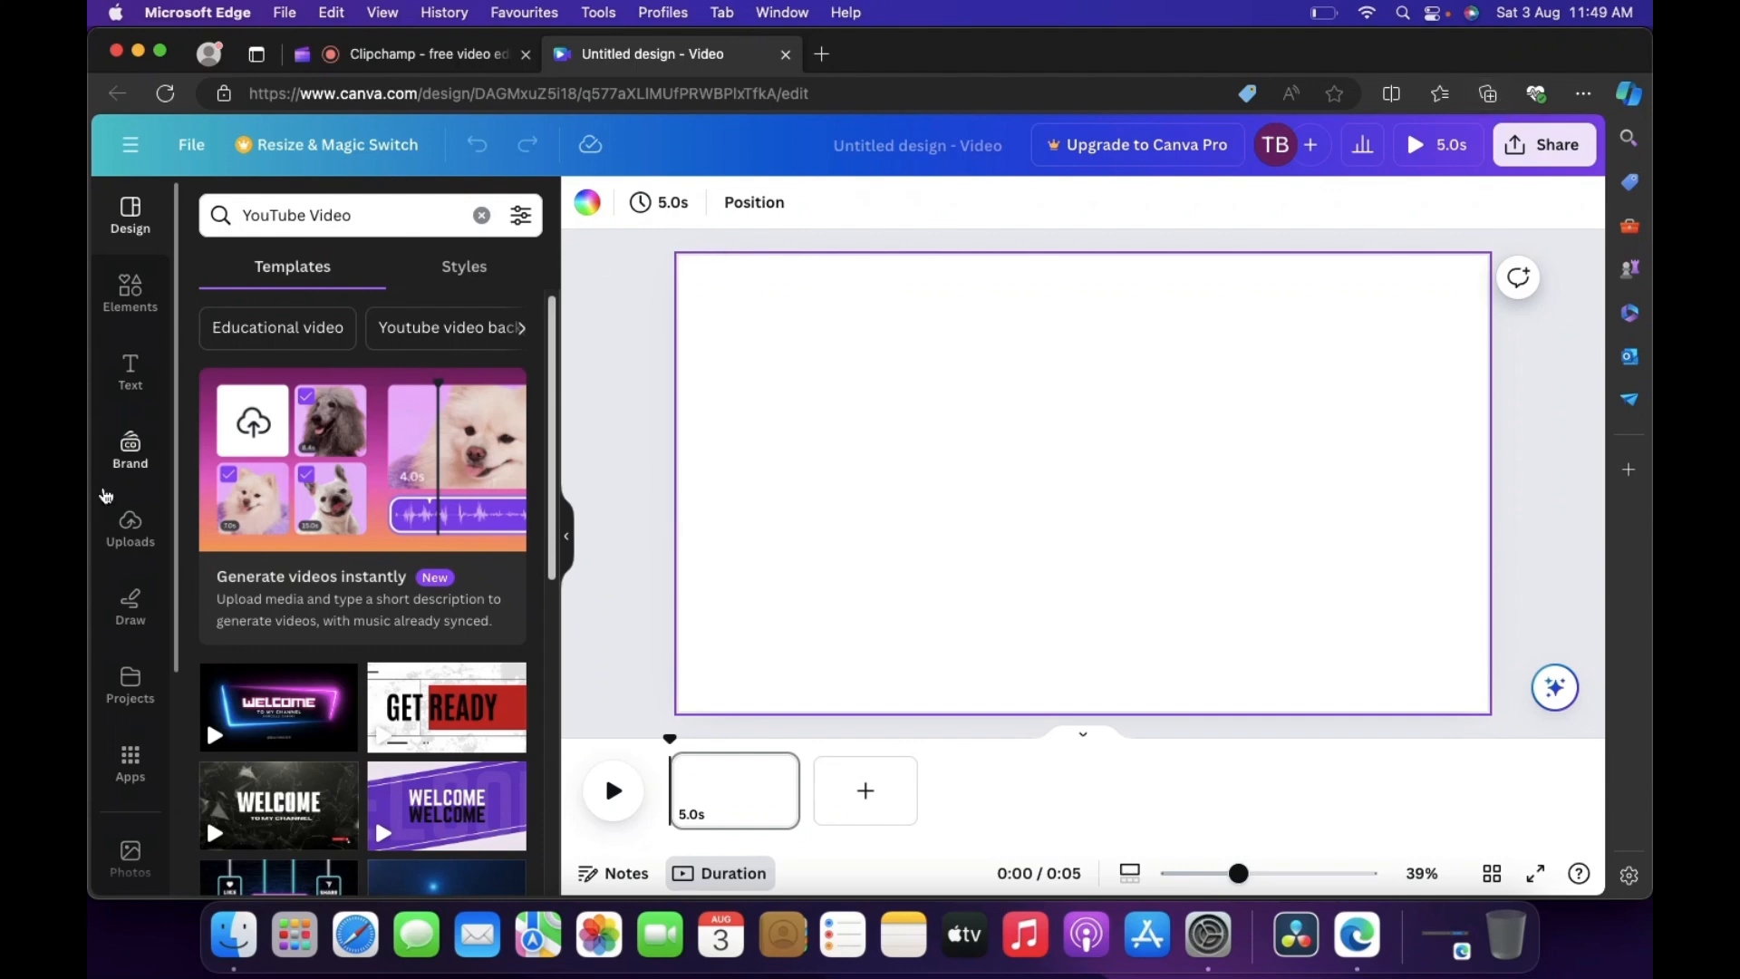
Upload '132932 medium.mp4' from Downloads through the Uploads panel.
left_click(129, 527)
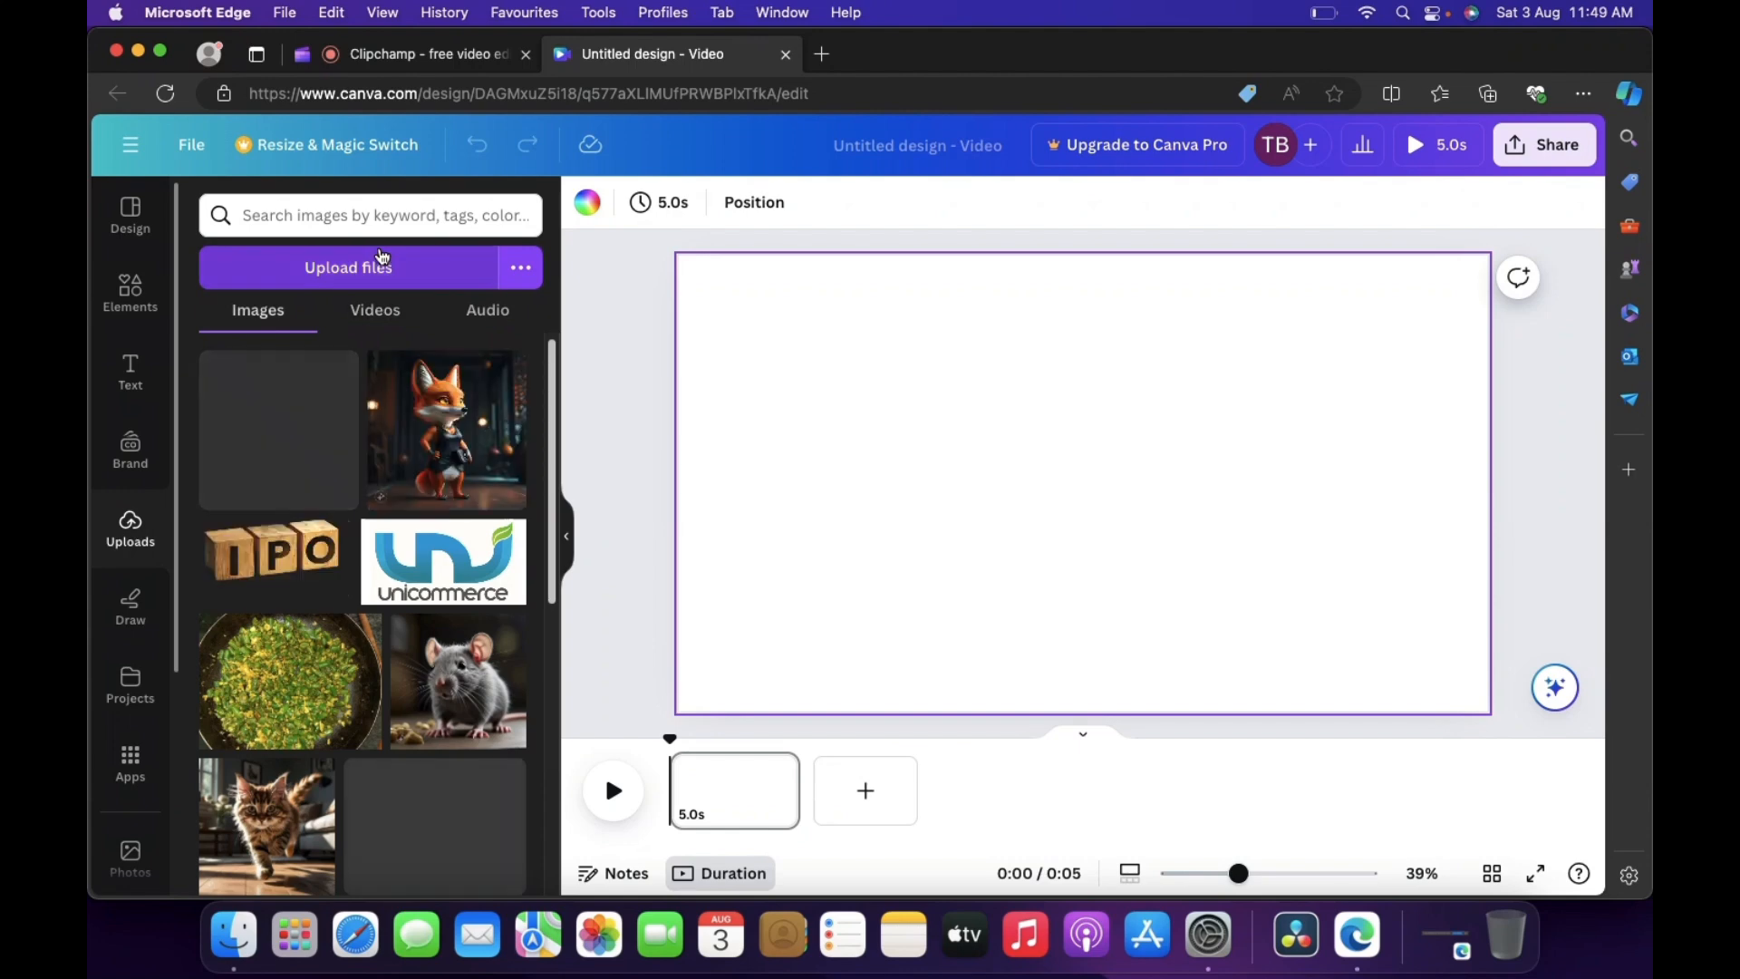
left_click(348, 266)
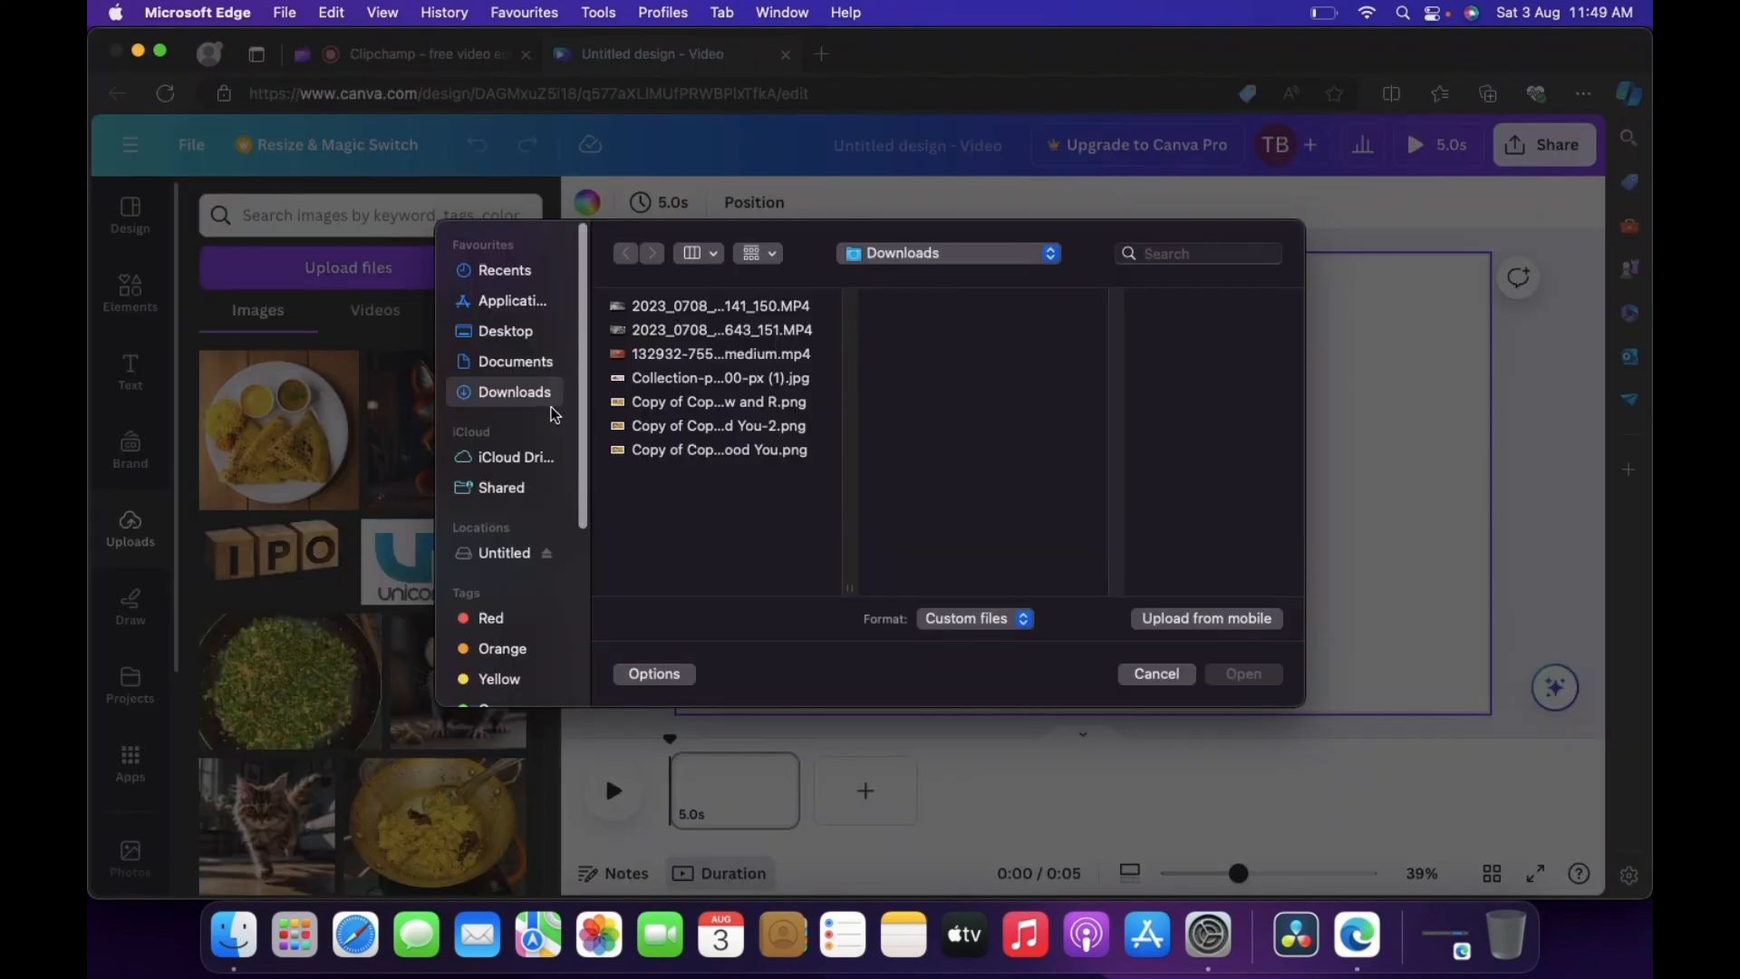
mouse_move(667, 353)
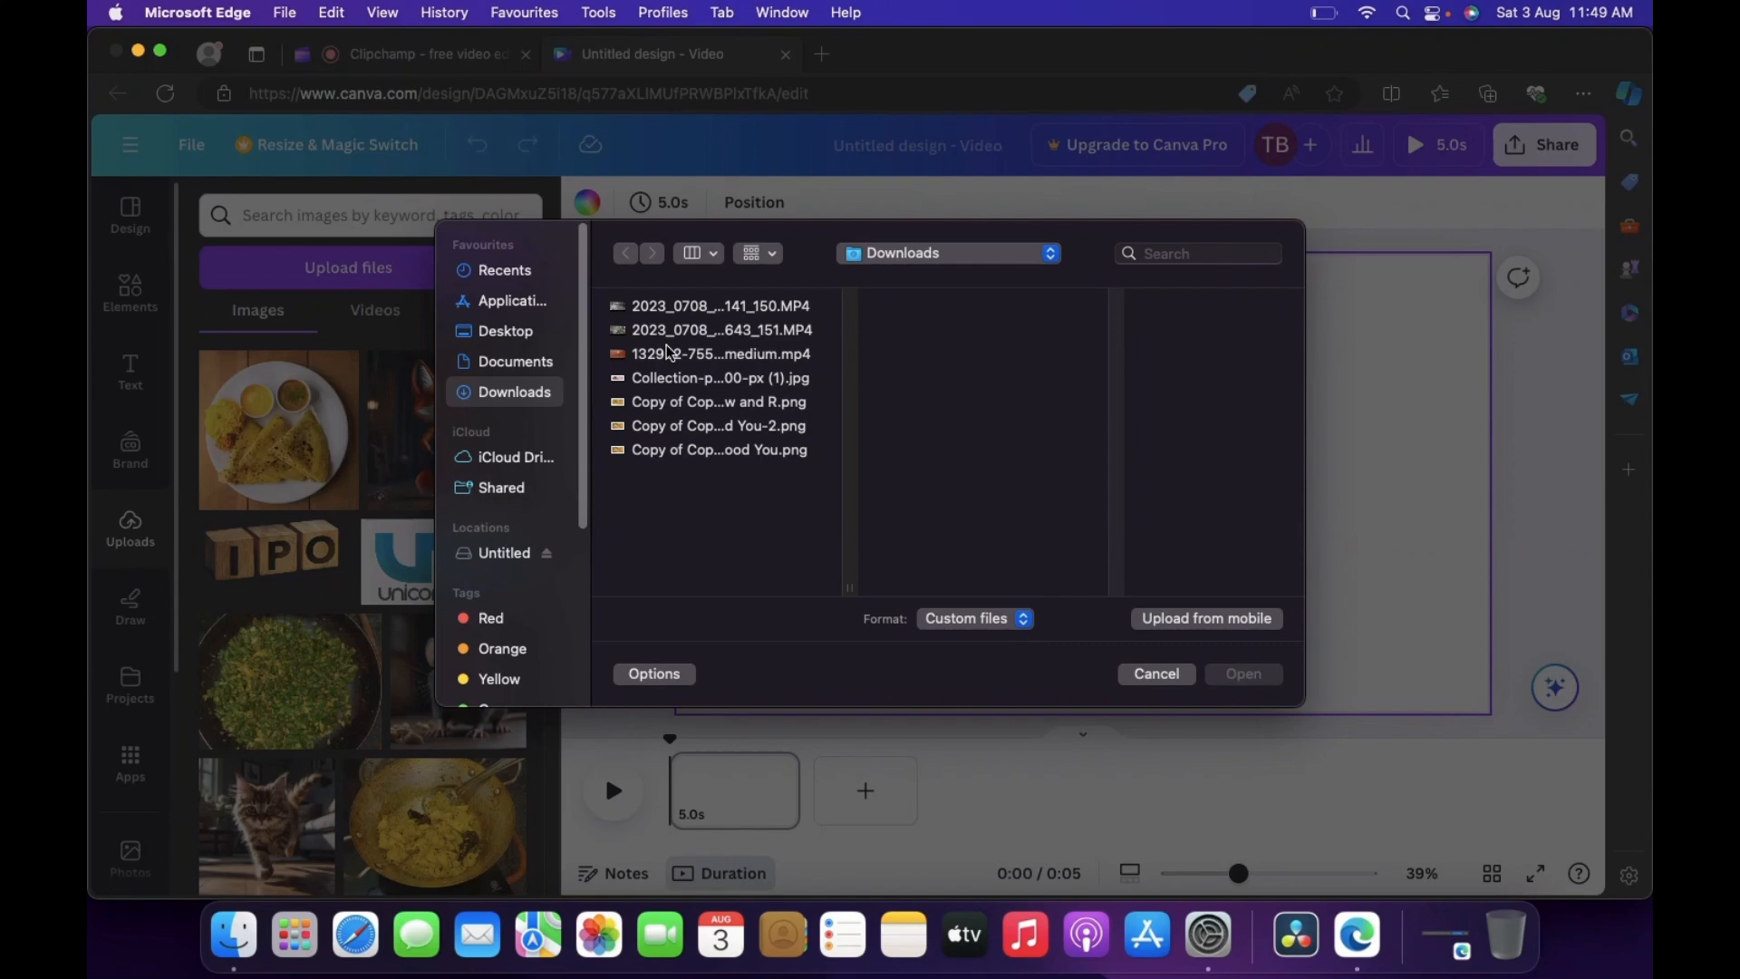
left_click(720, 352)
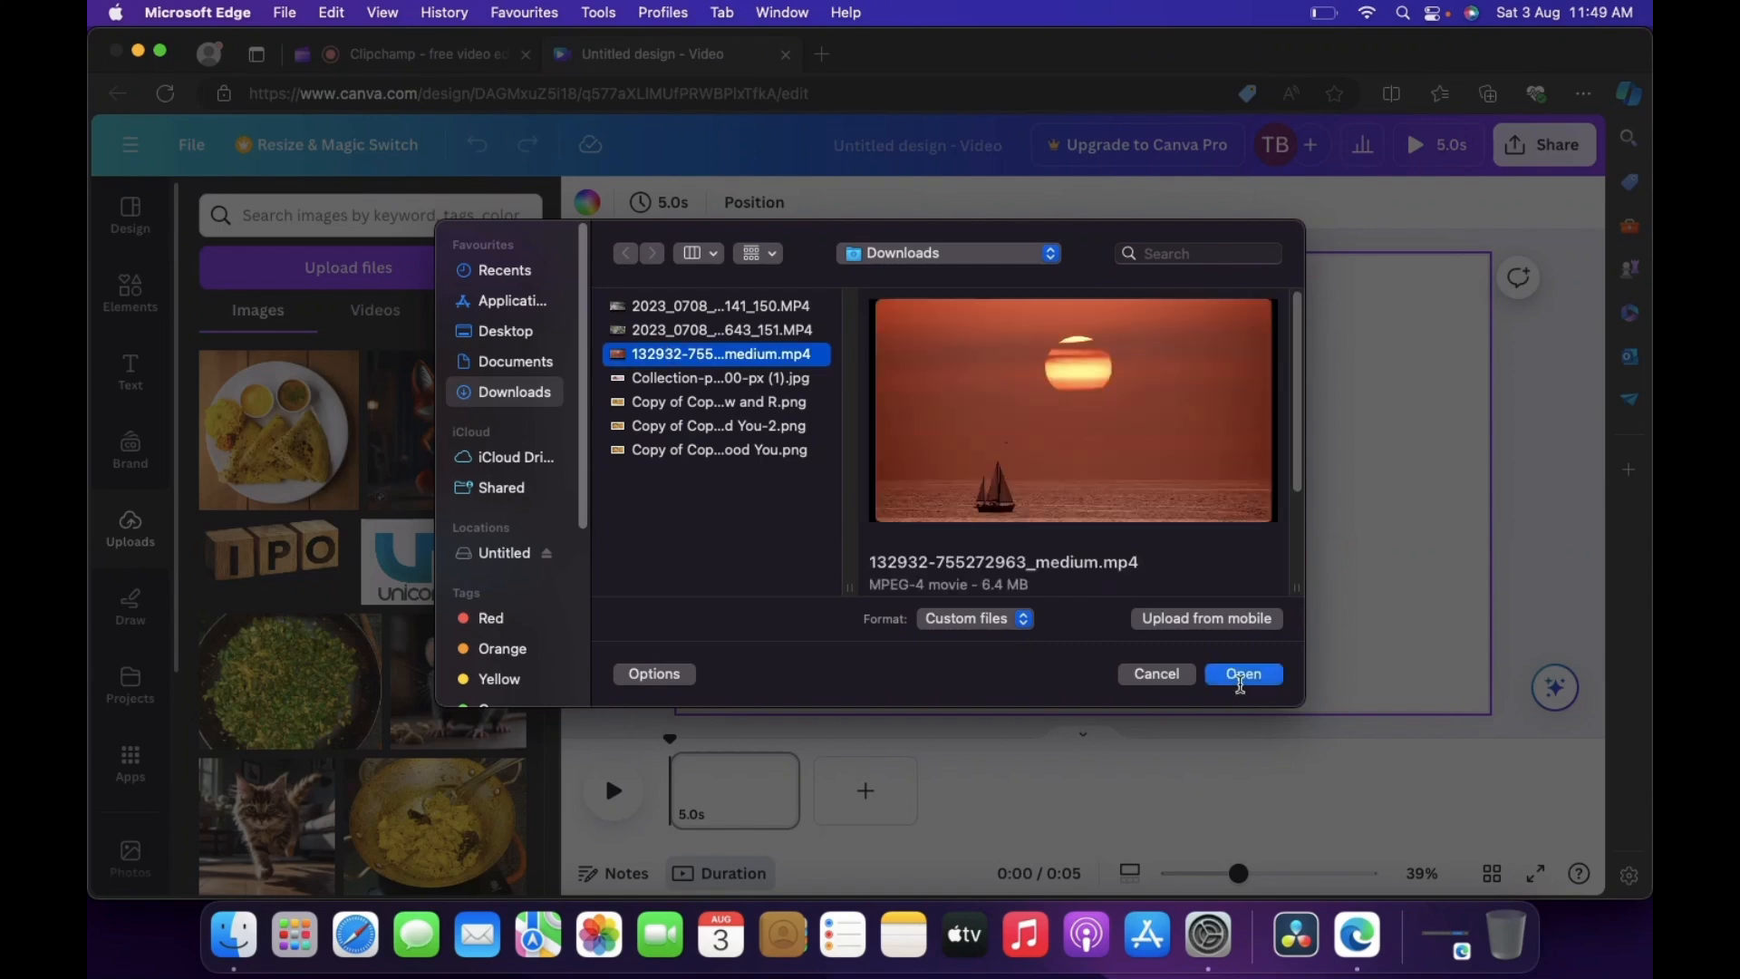
left_click(1242, 673)
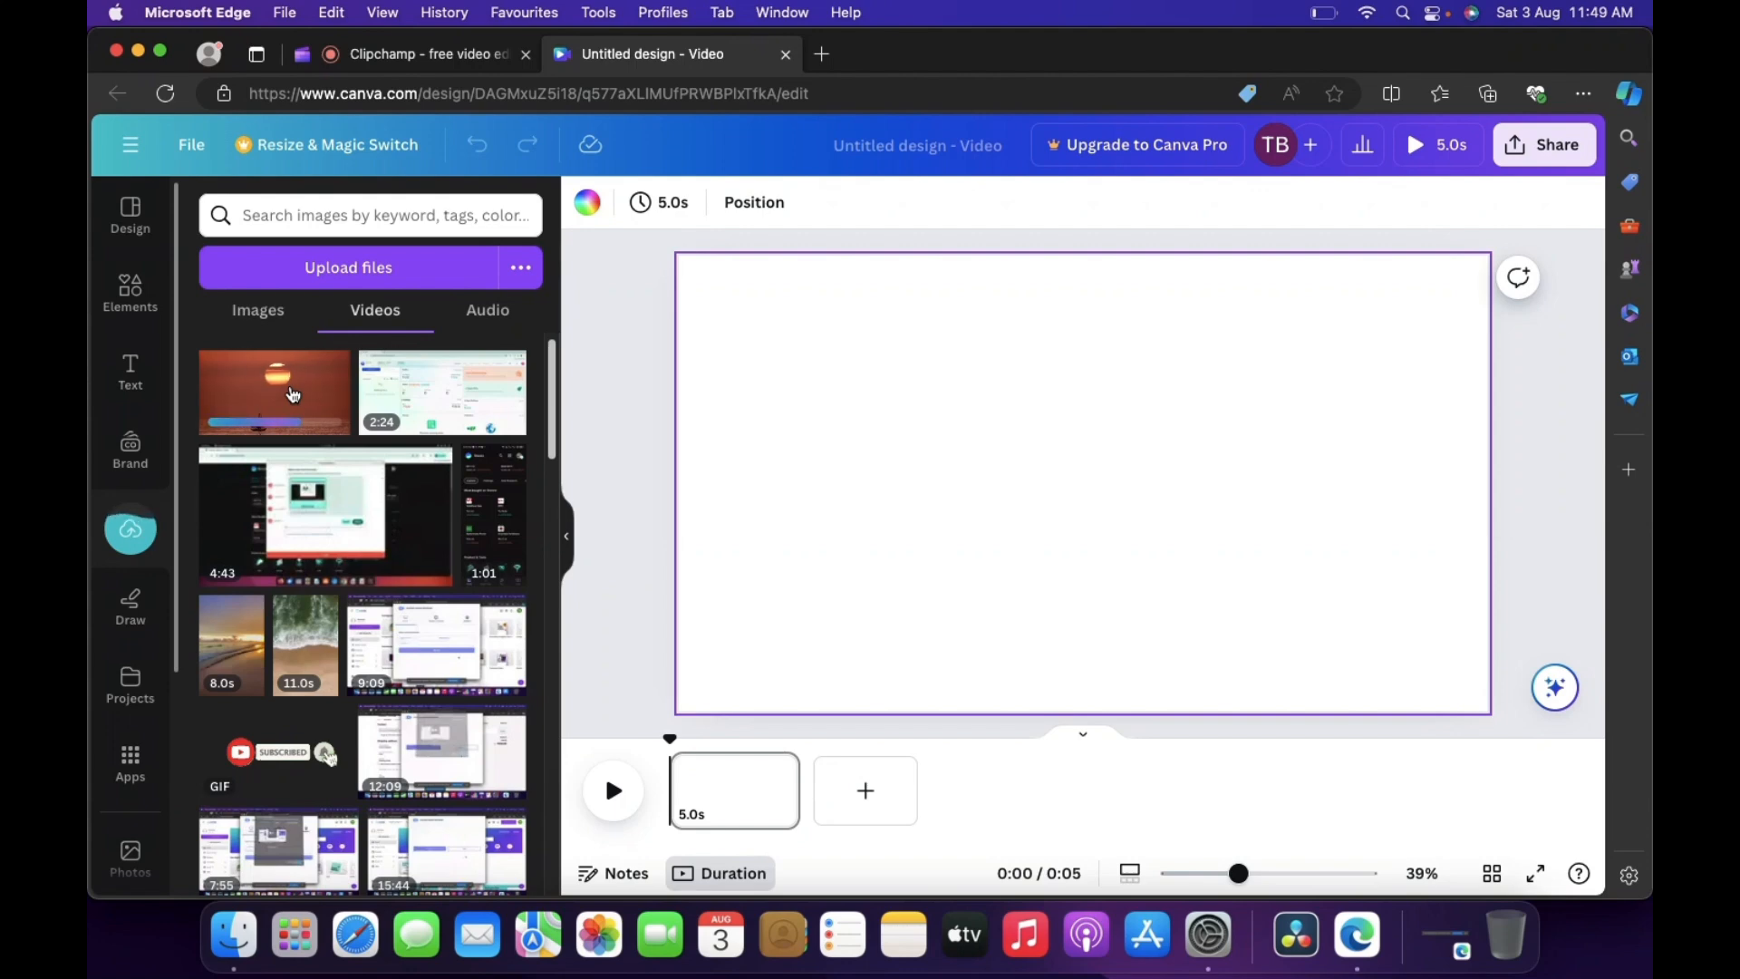
Add the uploaded sunset clip to page 1, then delete it to leave the page empty.
left_click(273, 391)
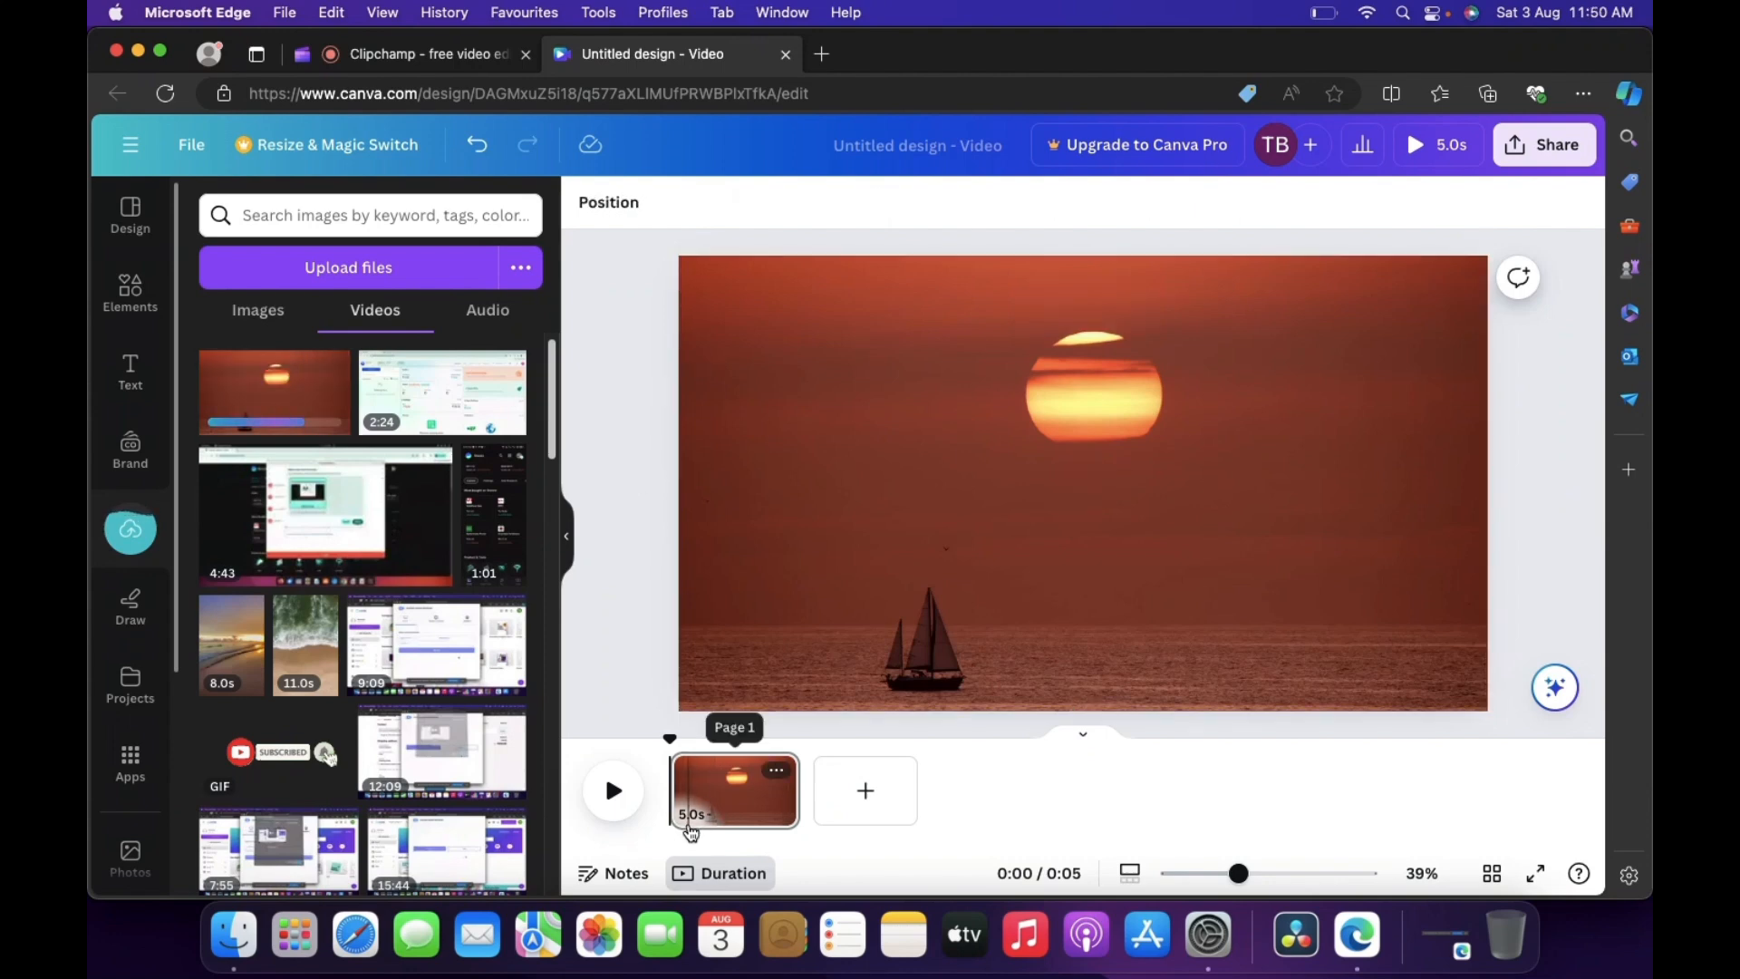
mouse_move(771, 808)
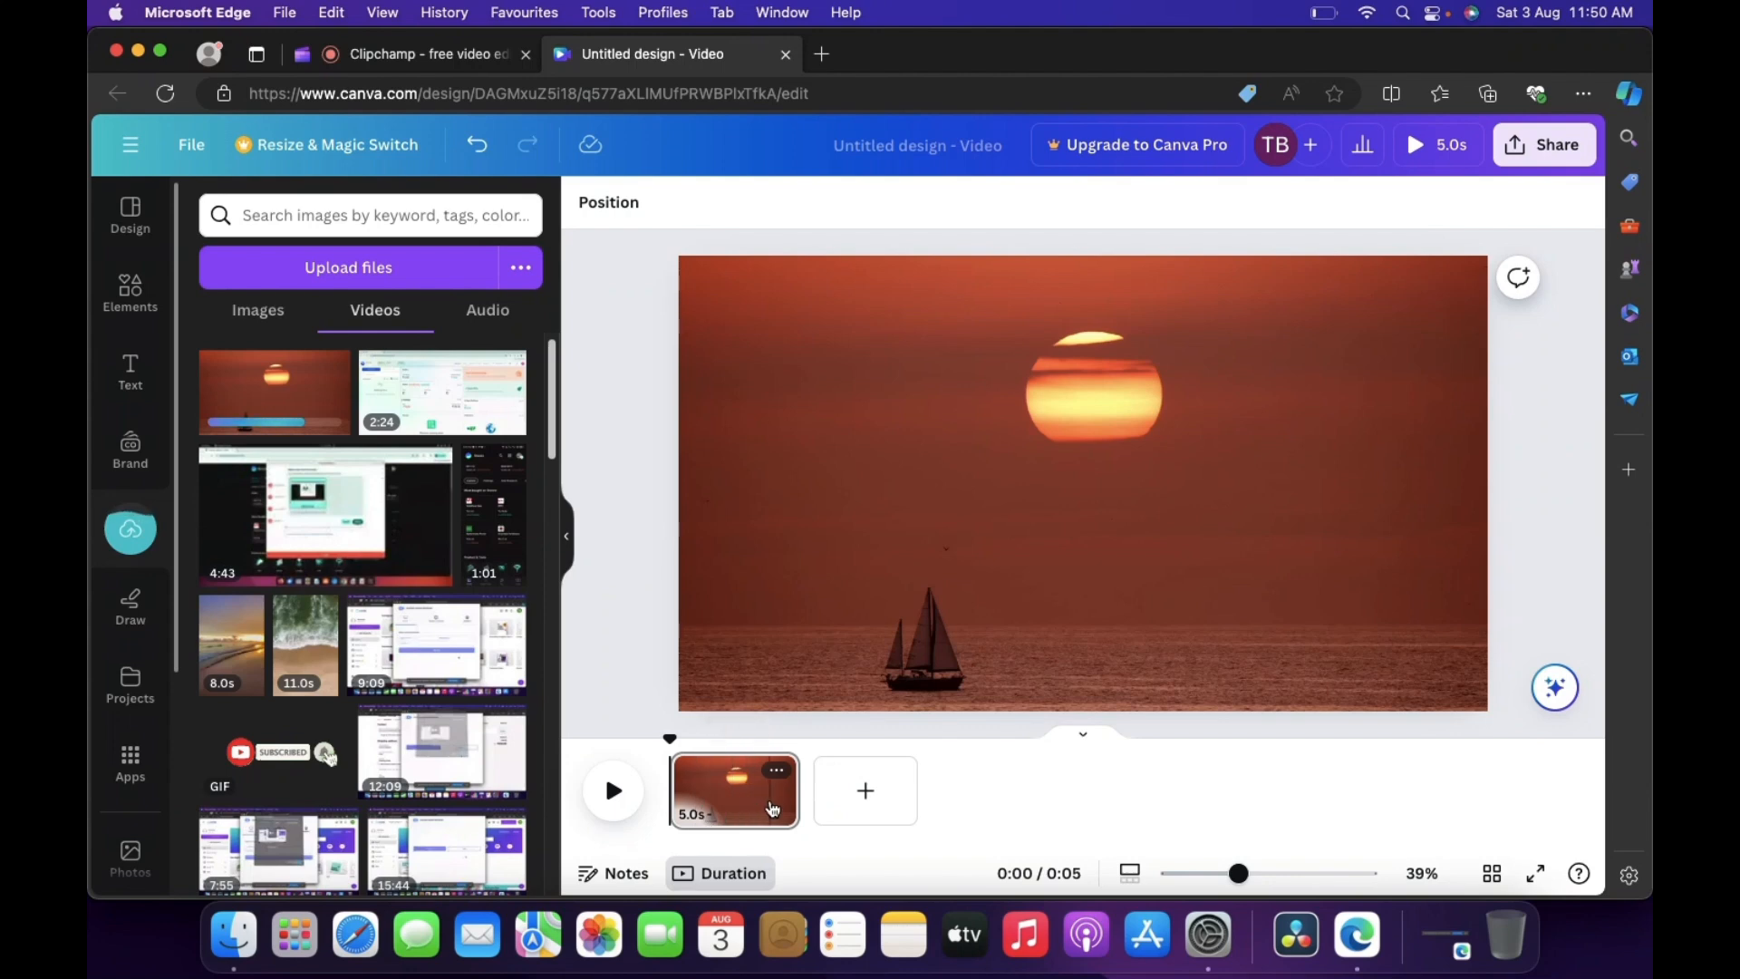
mouse_move(286, 384)
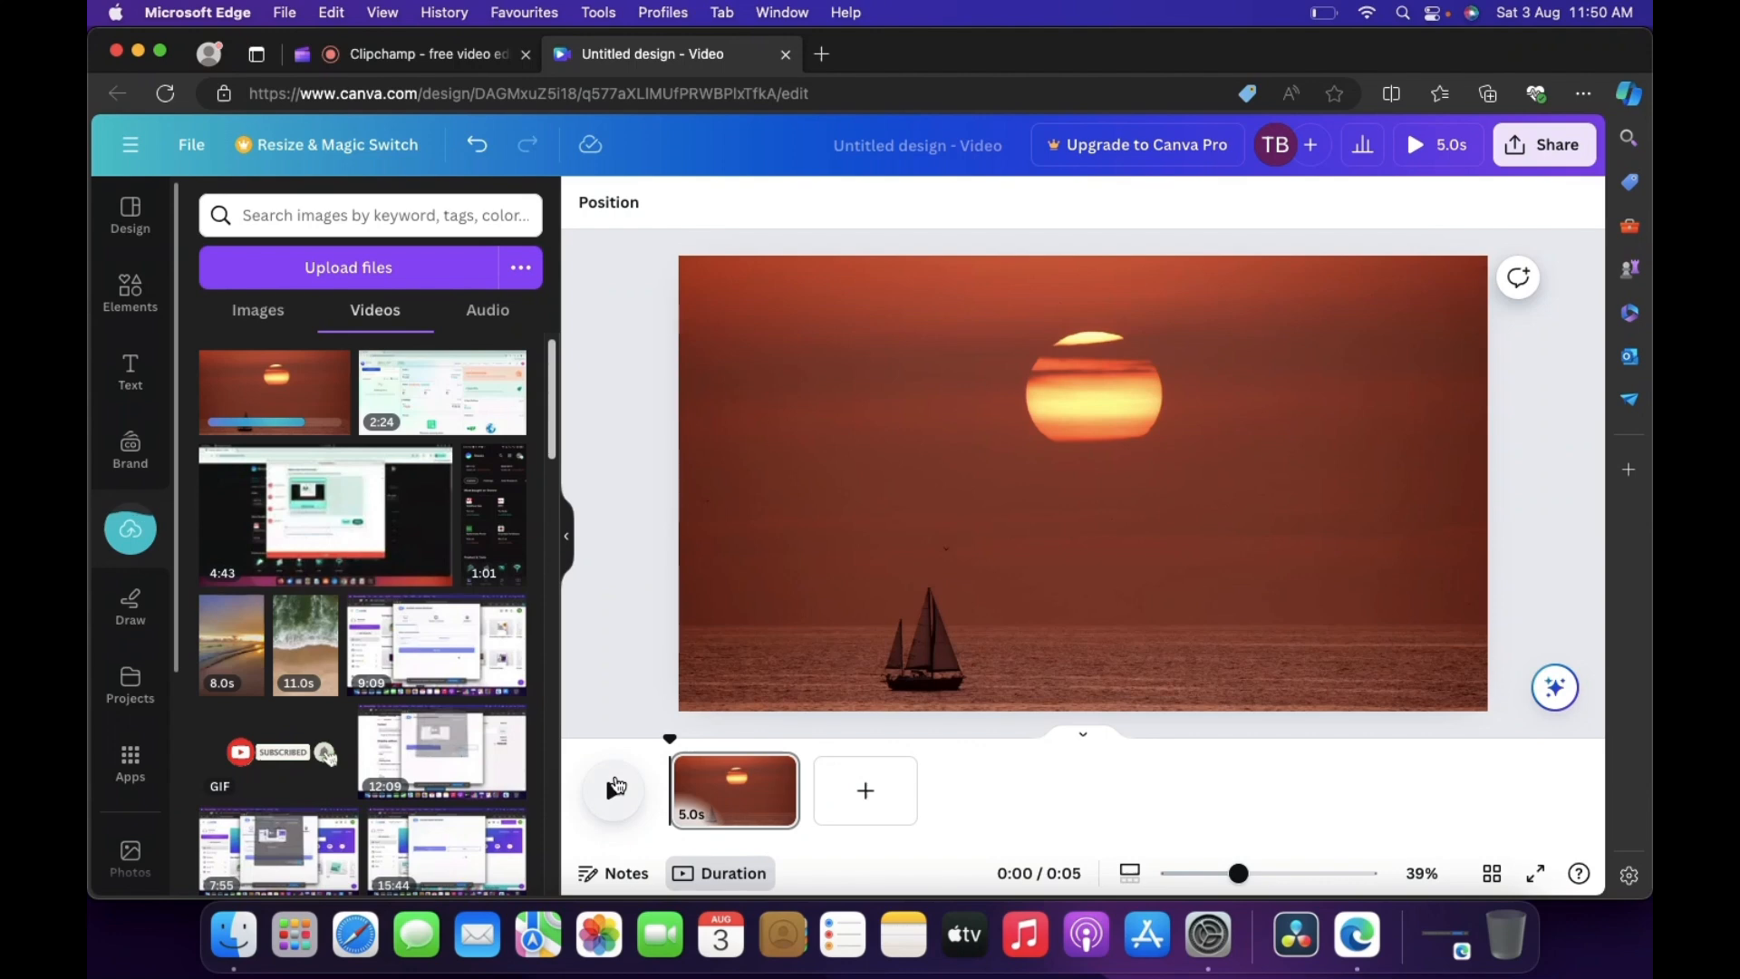
left_click(1083, 484)
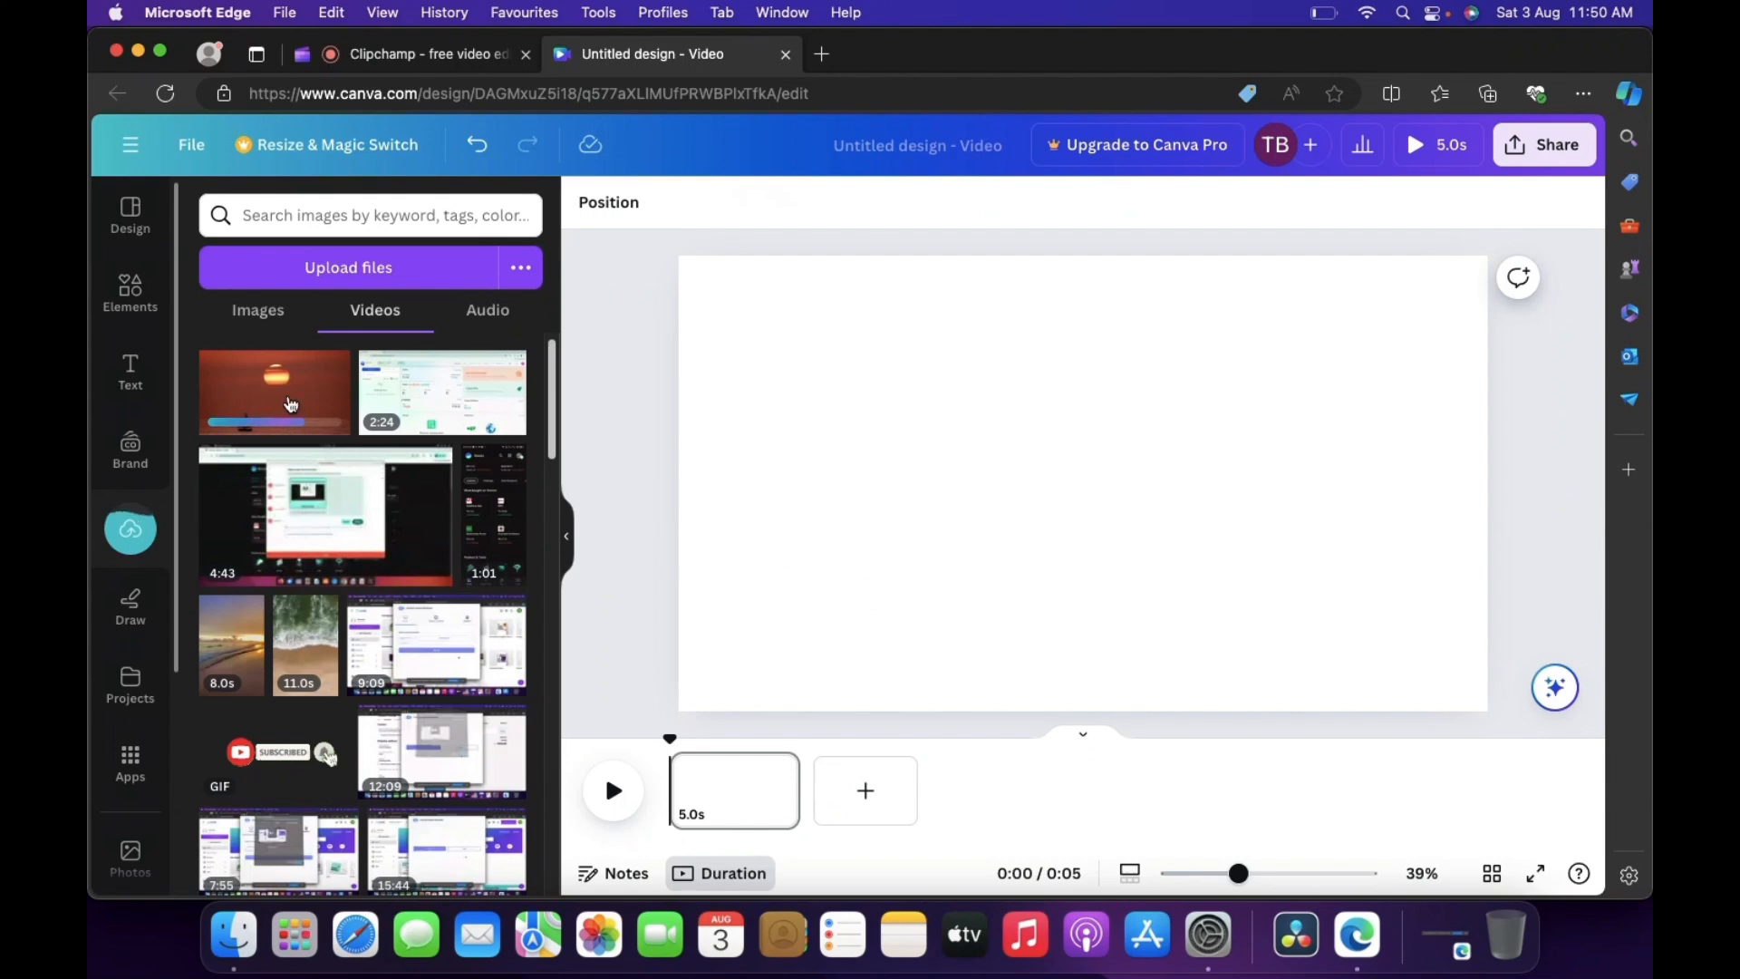
Place the 17.6-second sunset sailboat clip on the page, preview it, and enlarge it to cover the frame.
left_click(273, 392)
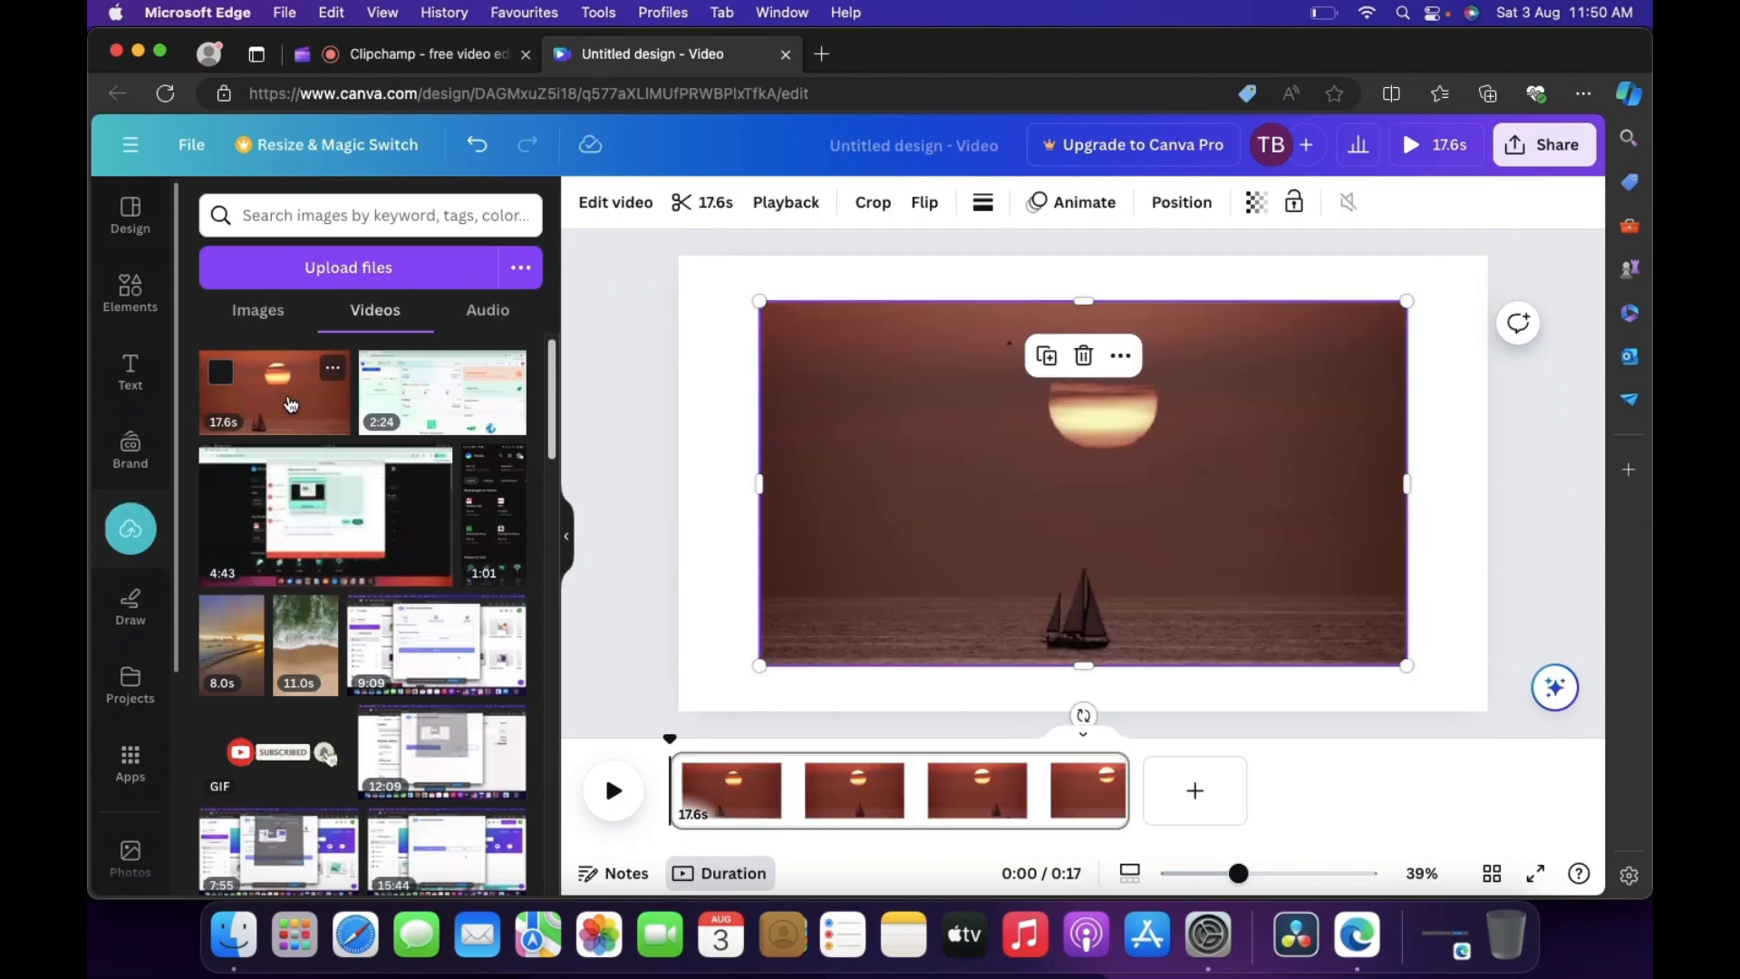
left_click(1082, 484)
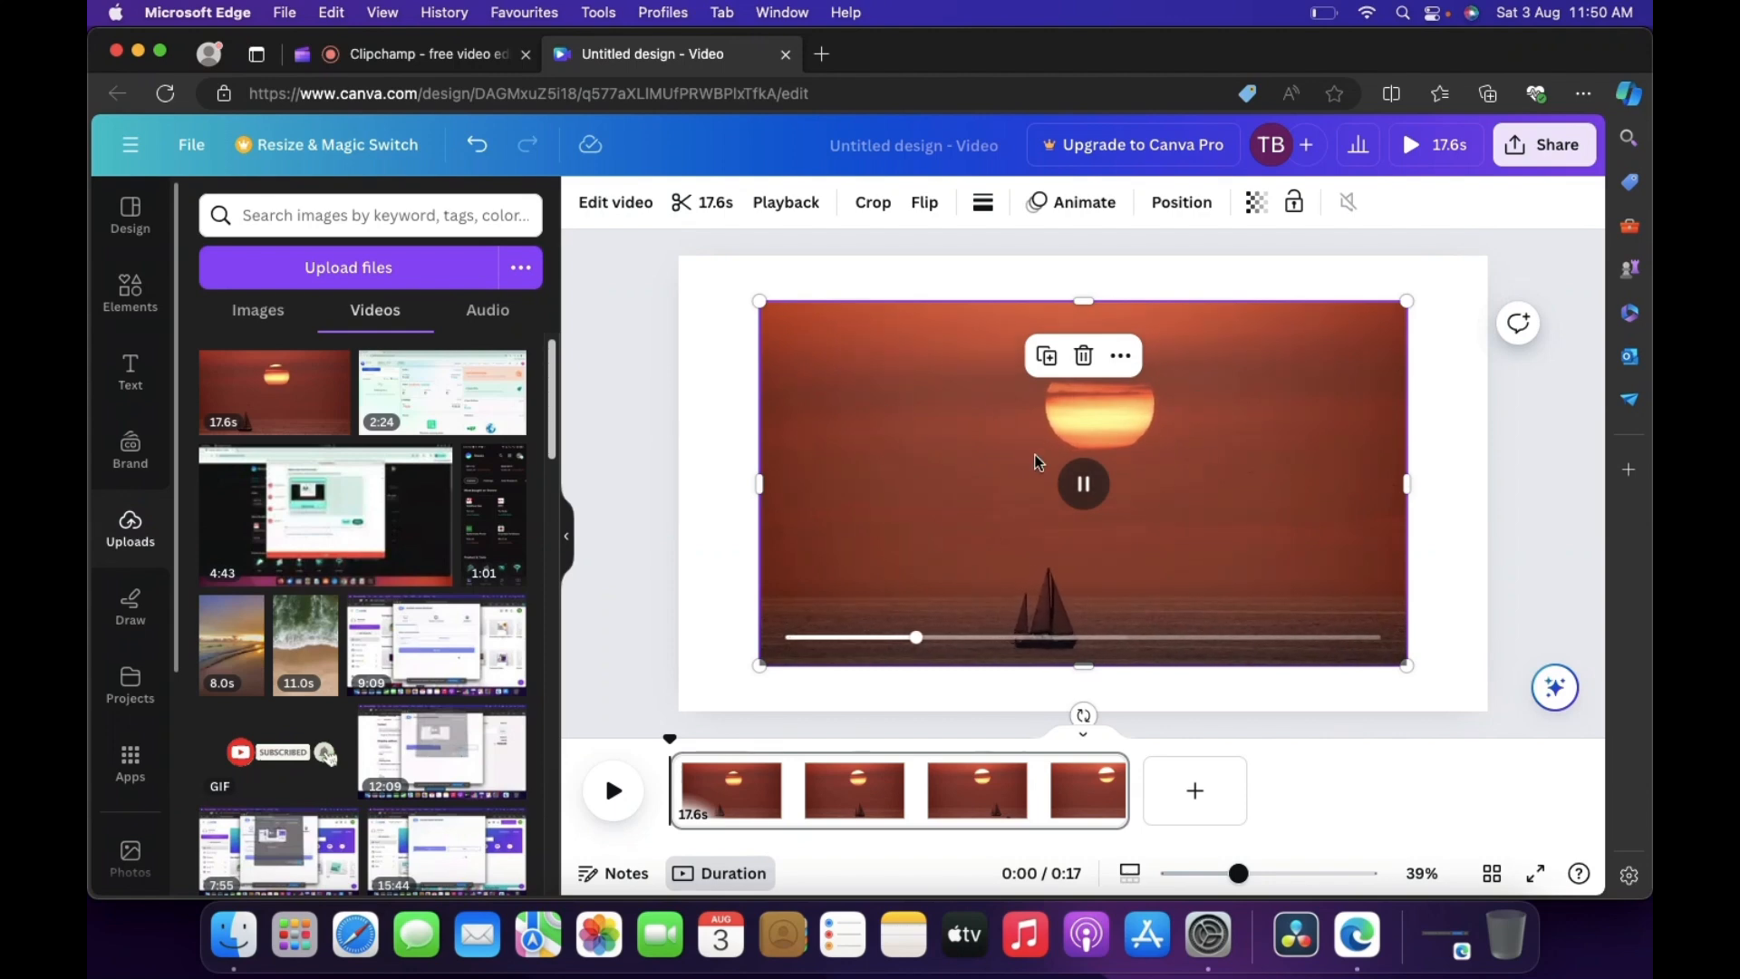
left_click(1082, 483)
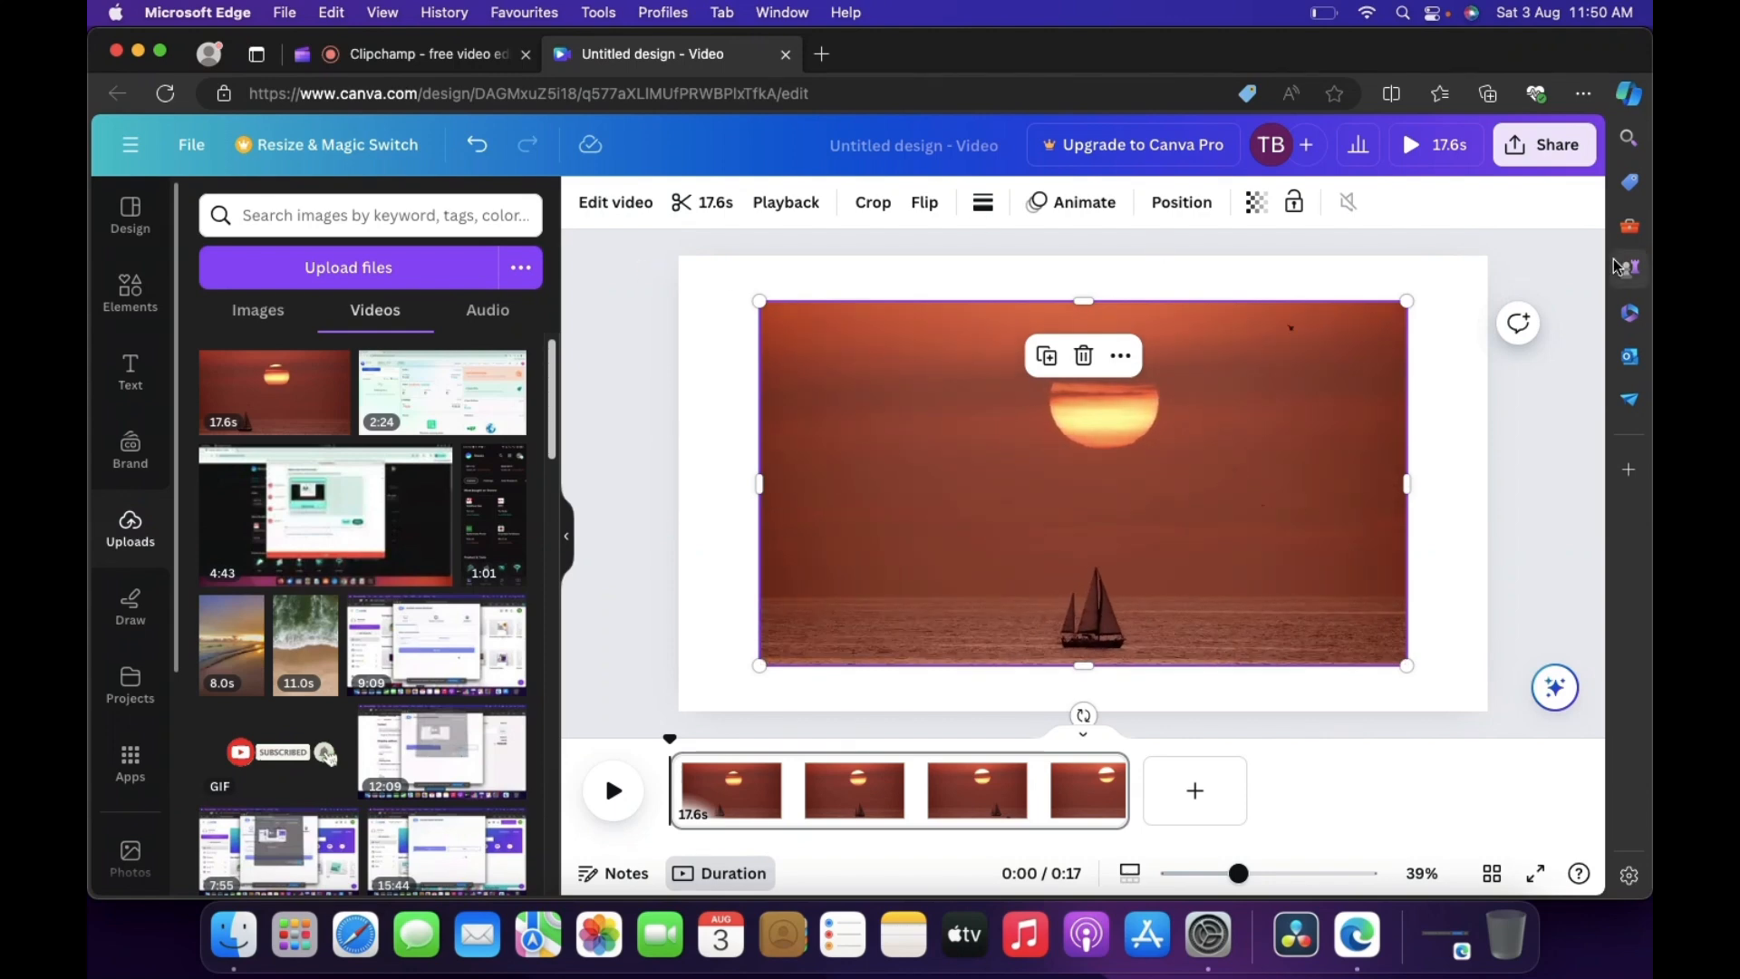
left_click(1082, 483)
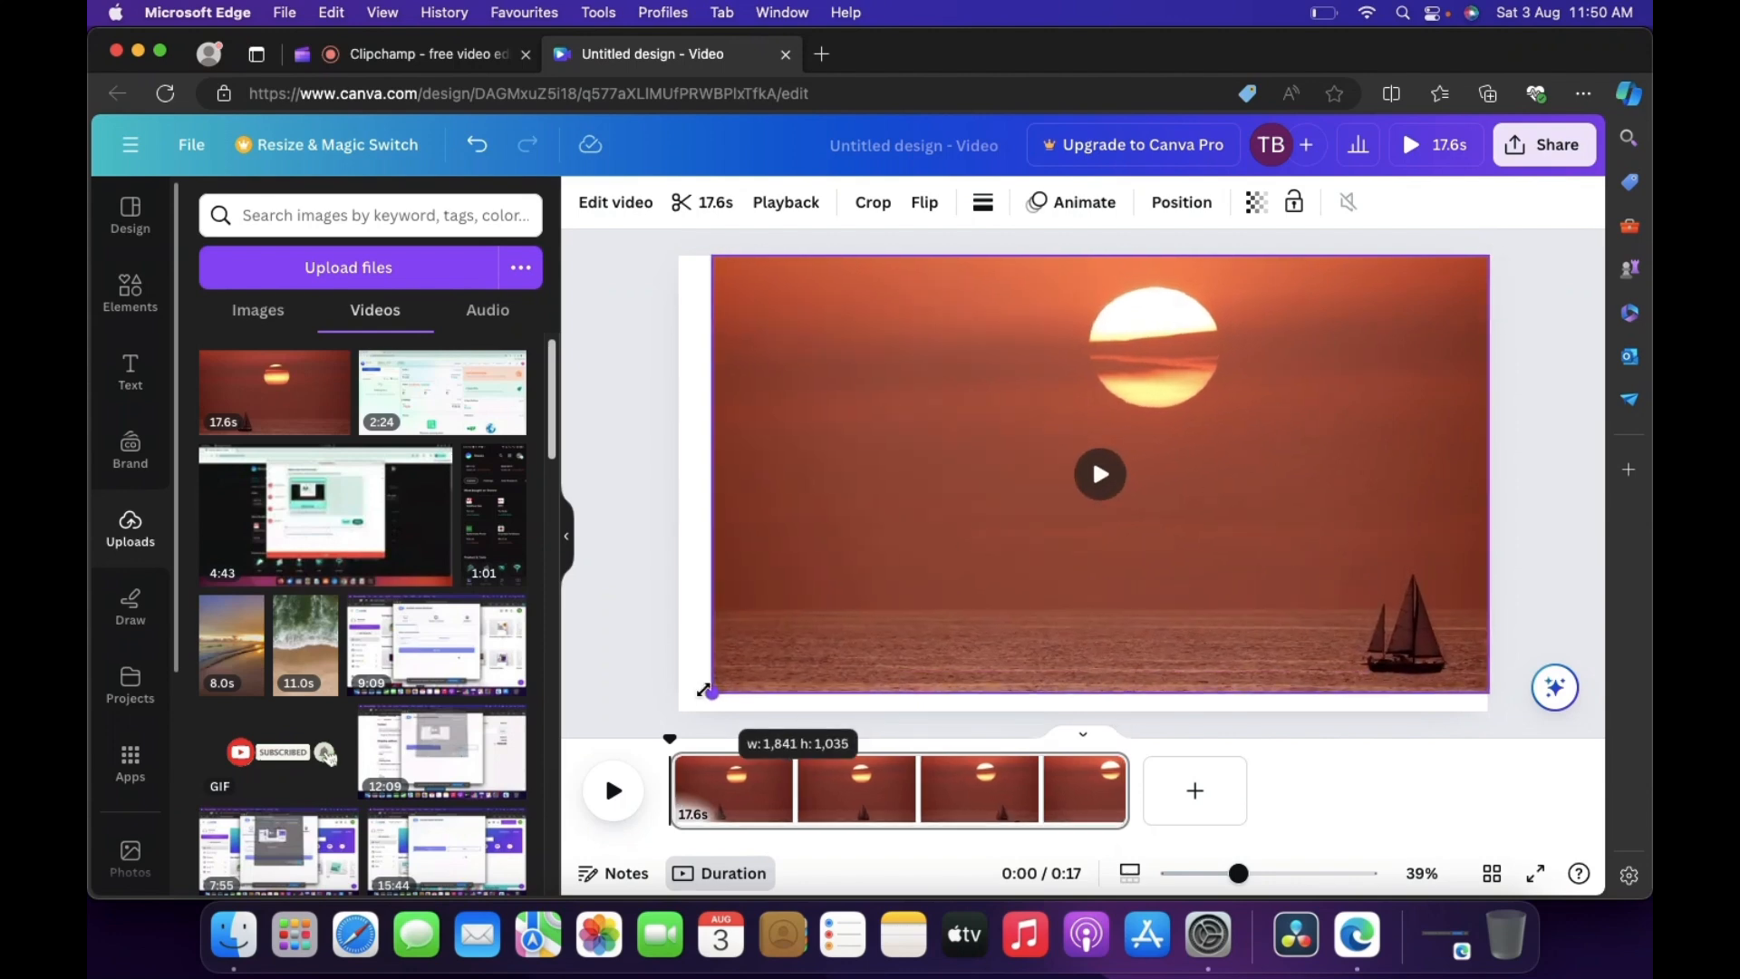
left_click(1083, 483)
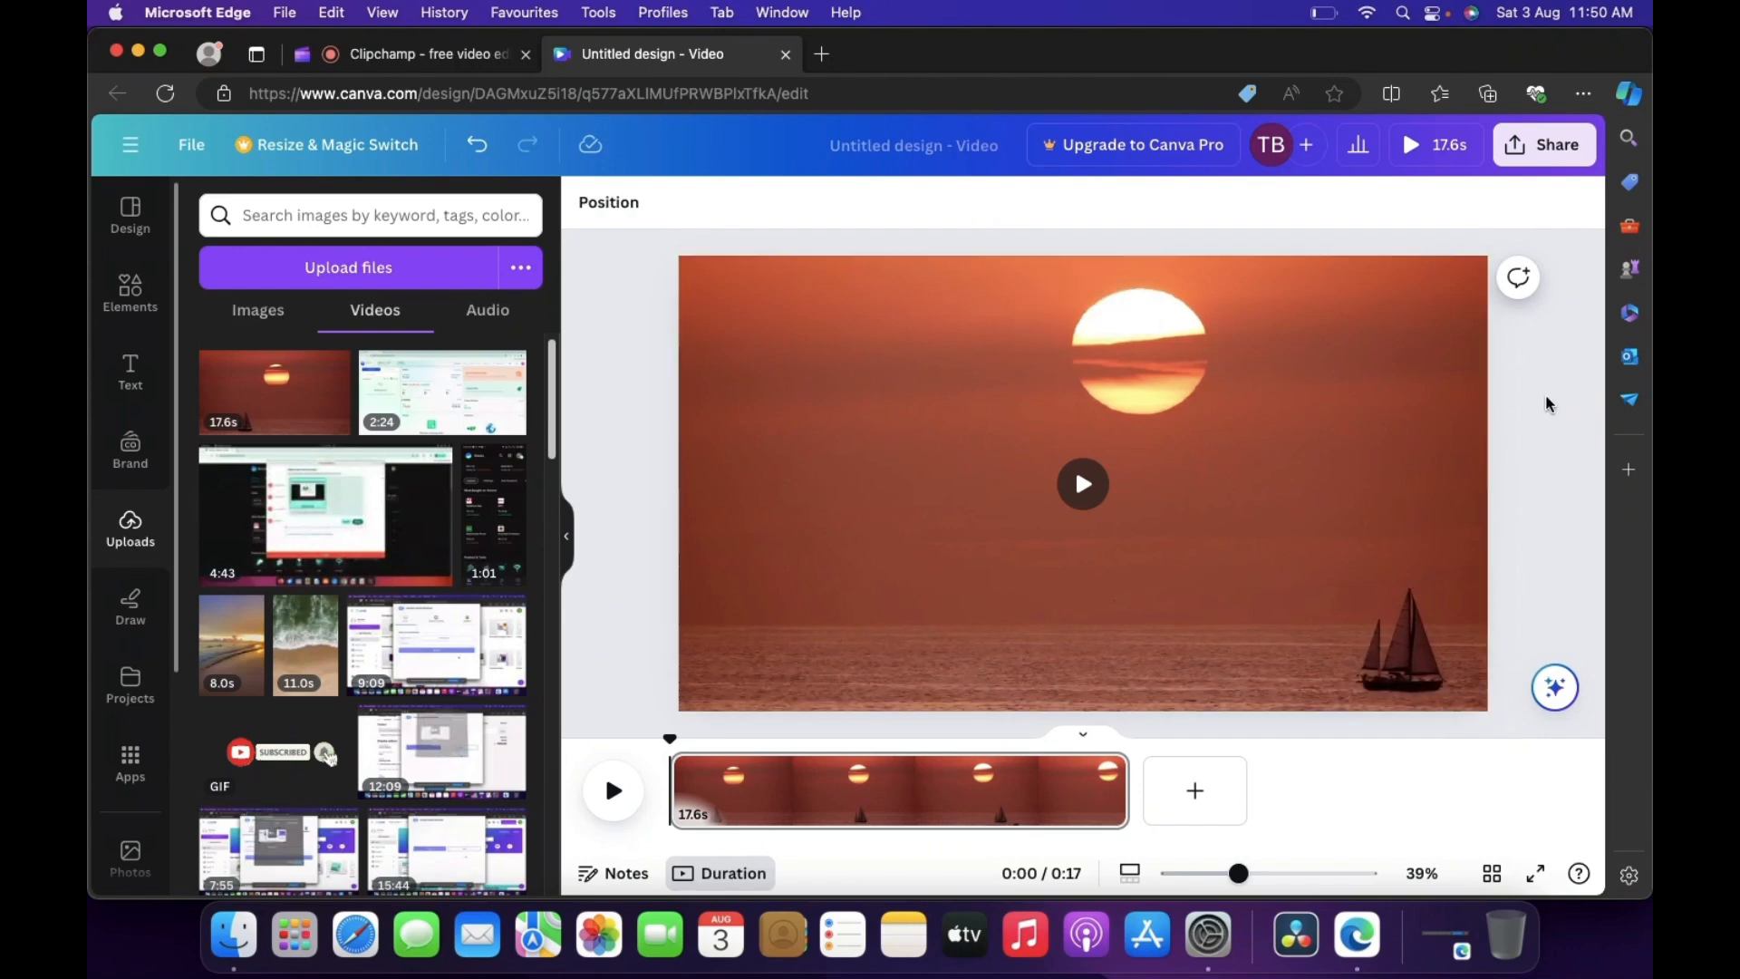
mouse_move(654, 434)
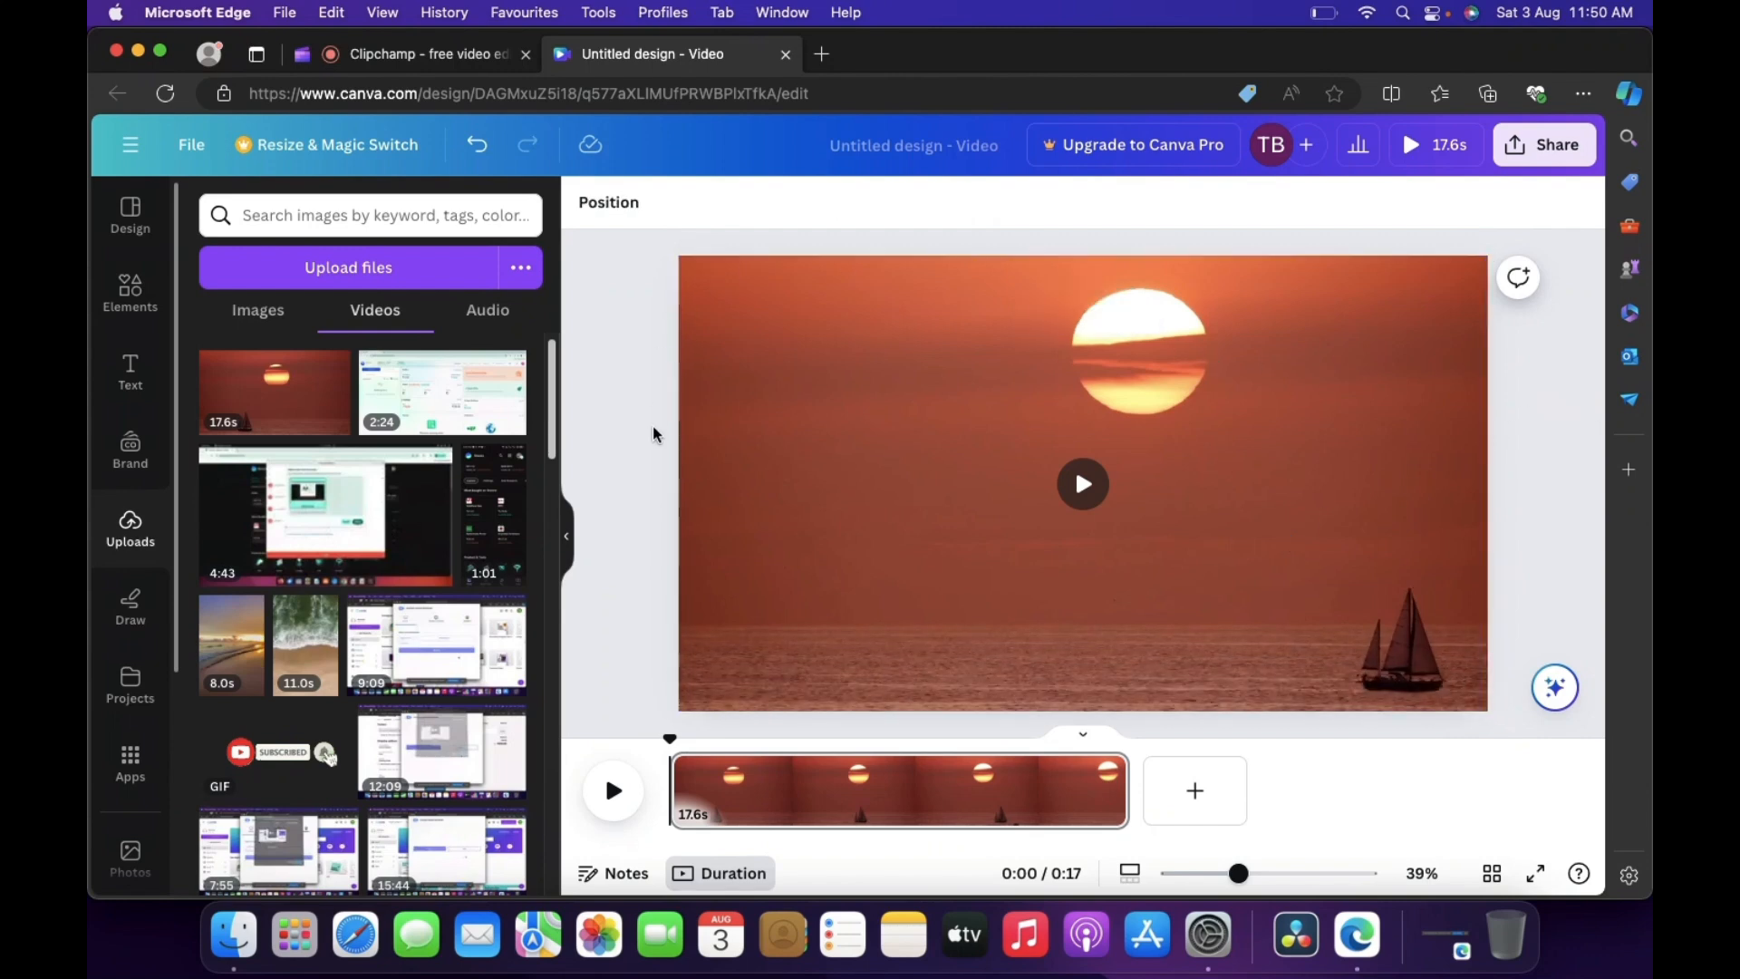
mouse_move(678, 367)
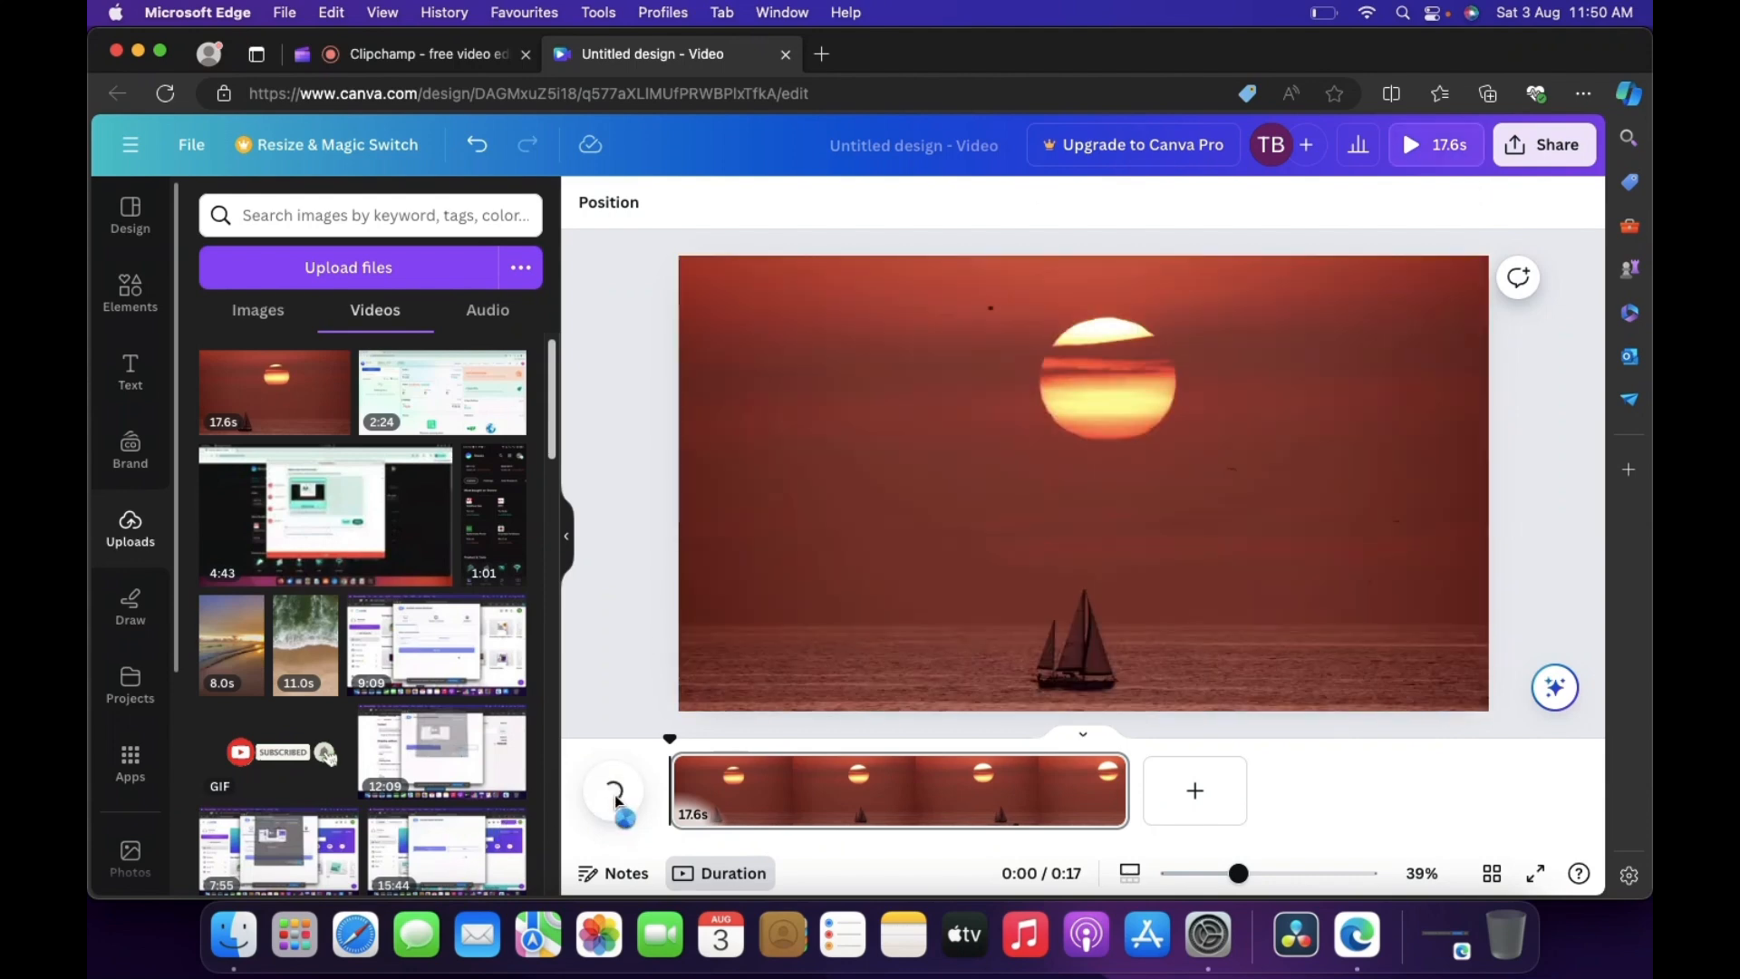
left_click(614, 792)
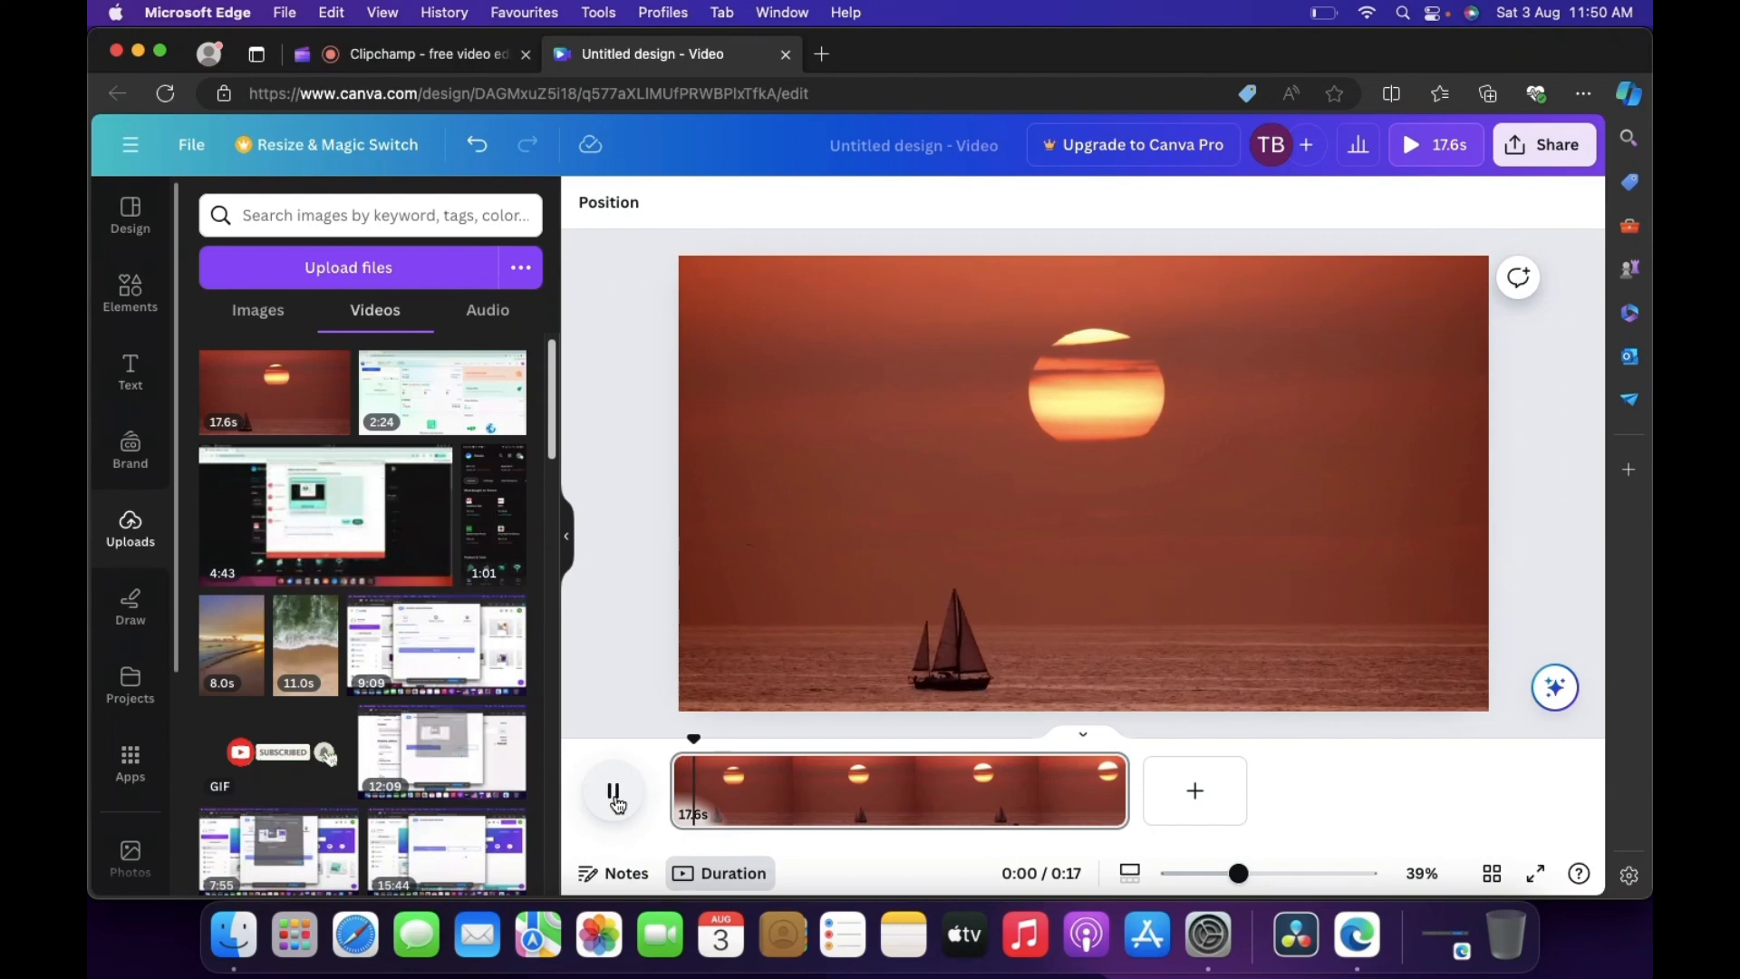
left_click(614, 796)
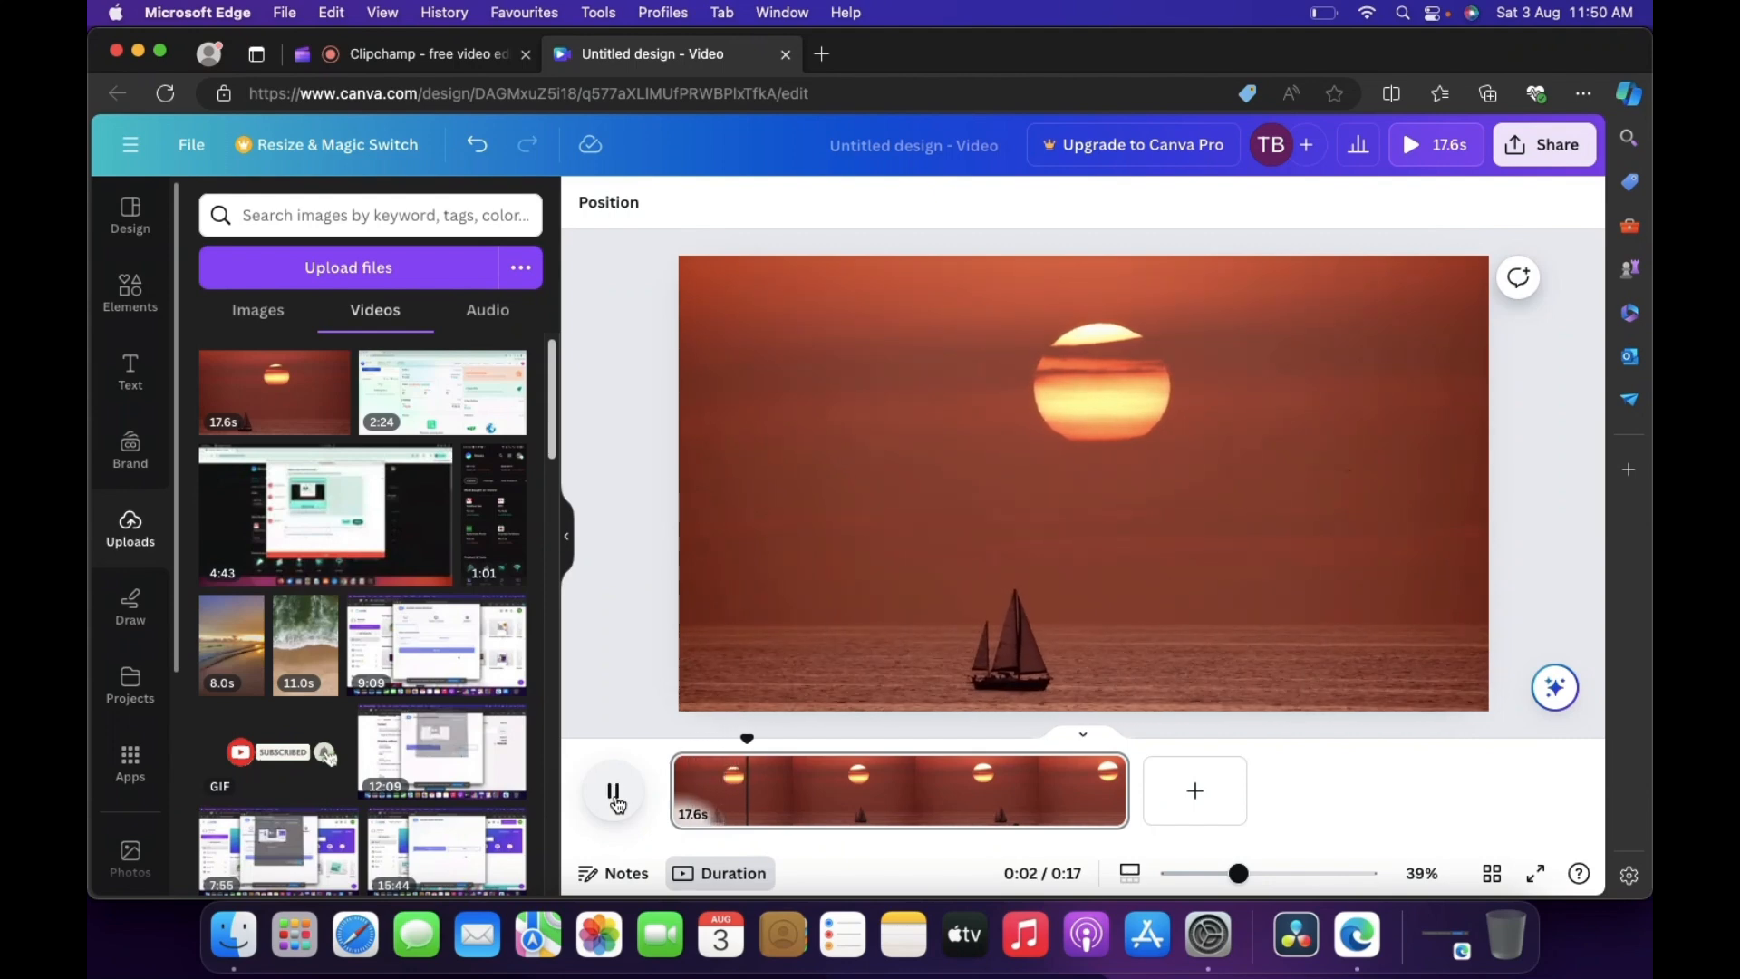
left_click(613, 796)
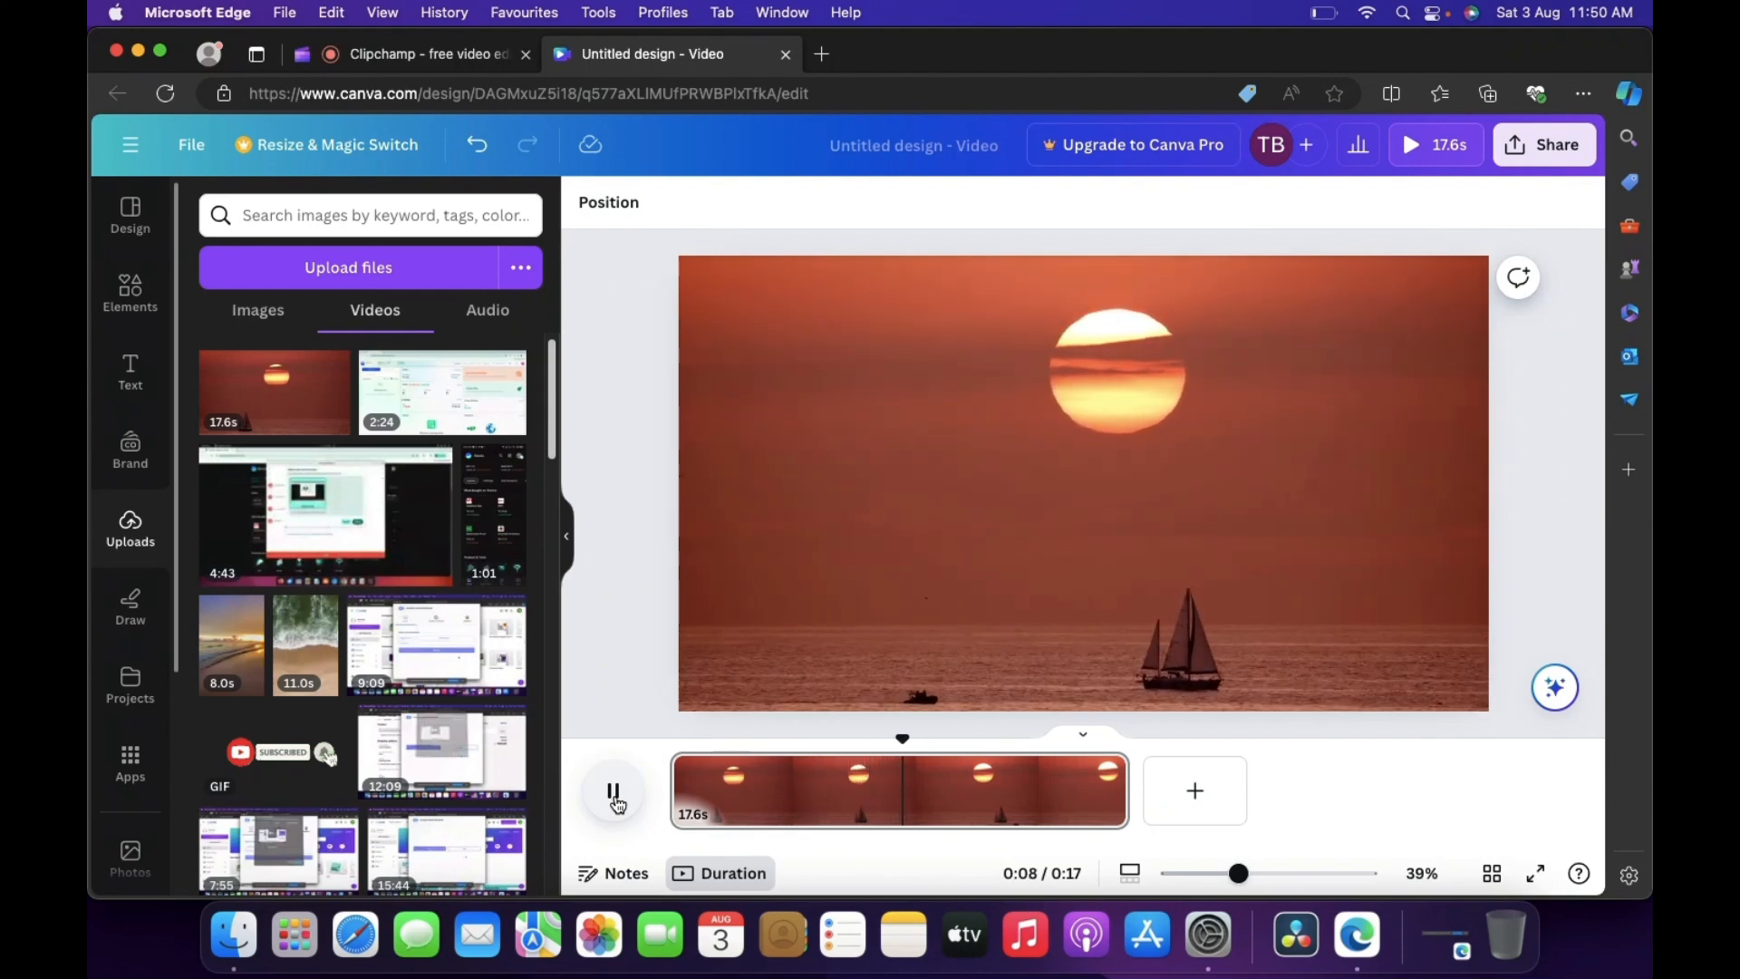
left_click(614, 790)
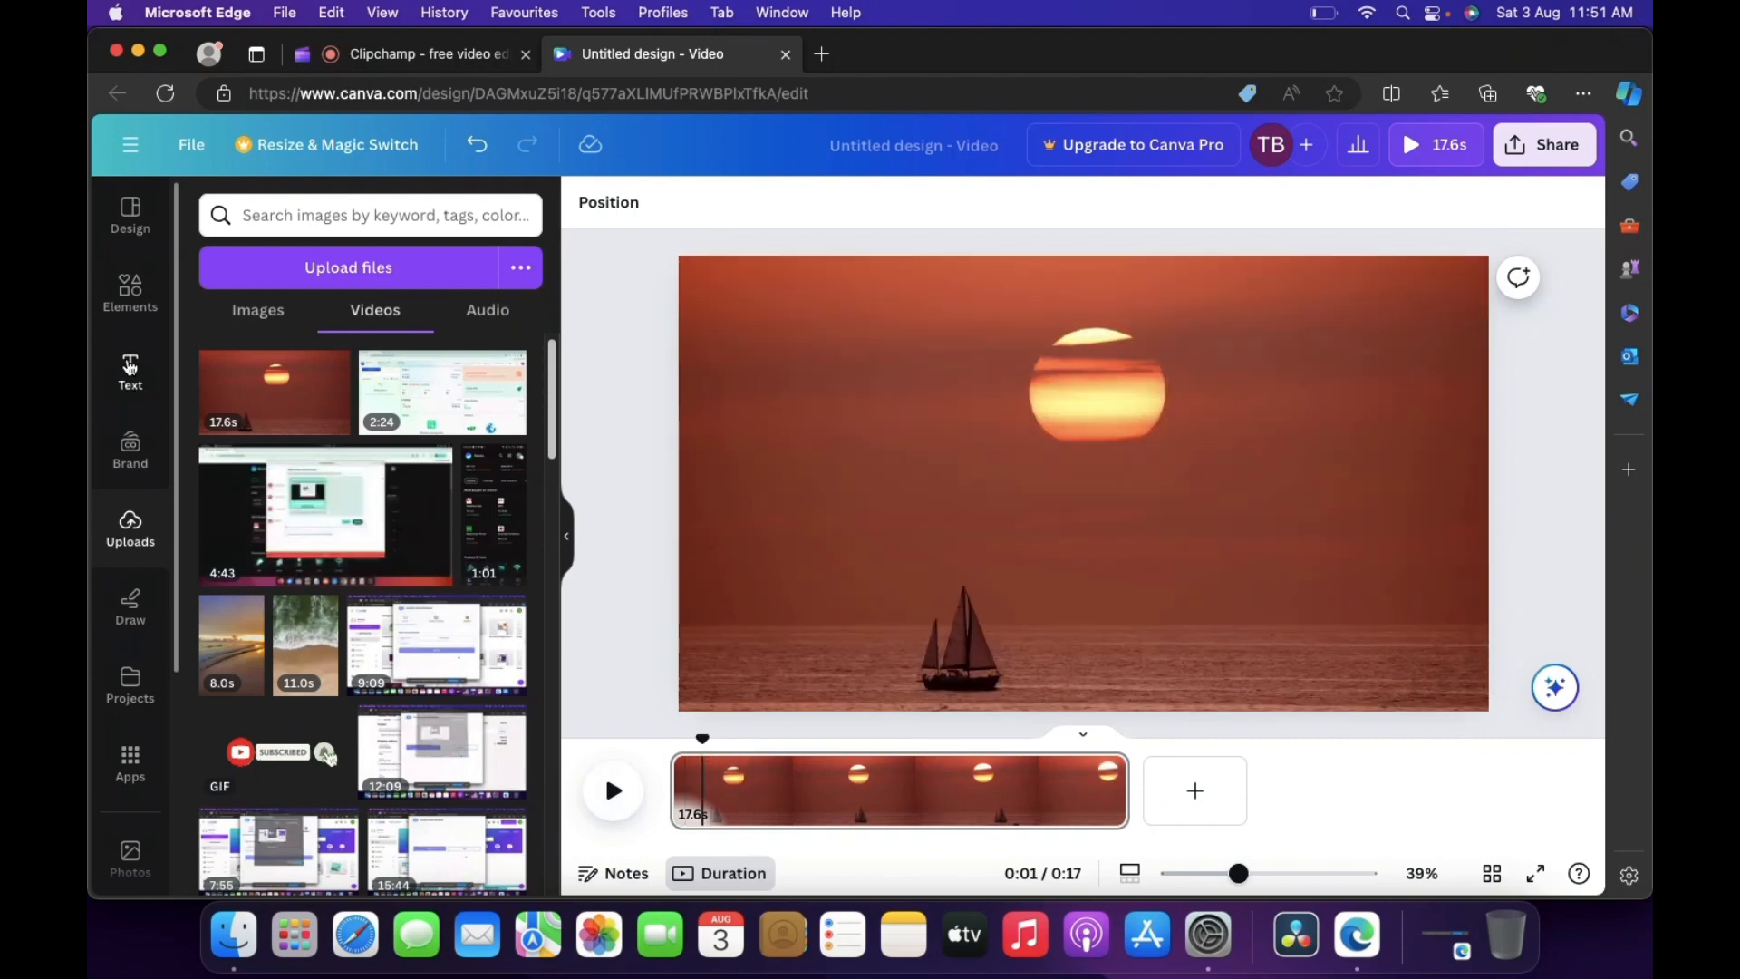
Add the 'Play time' text combination from Recently used in the Text panel.
left_click(129, 369)
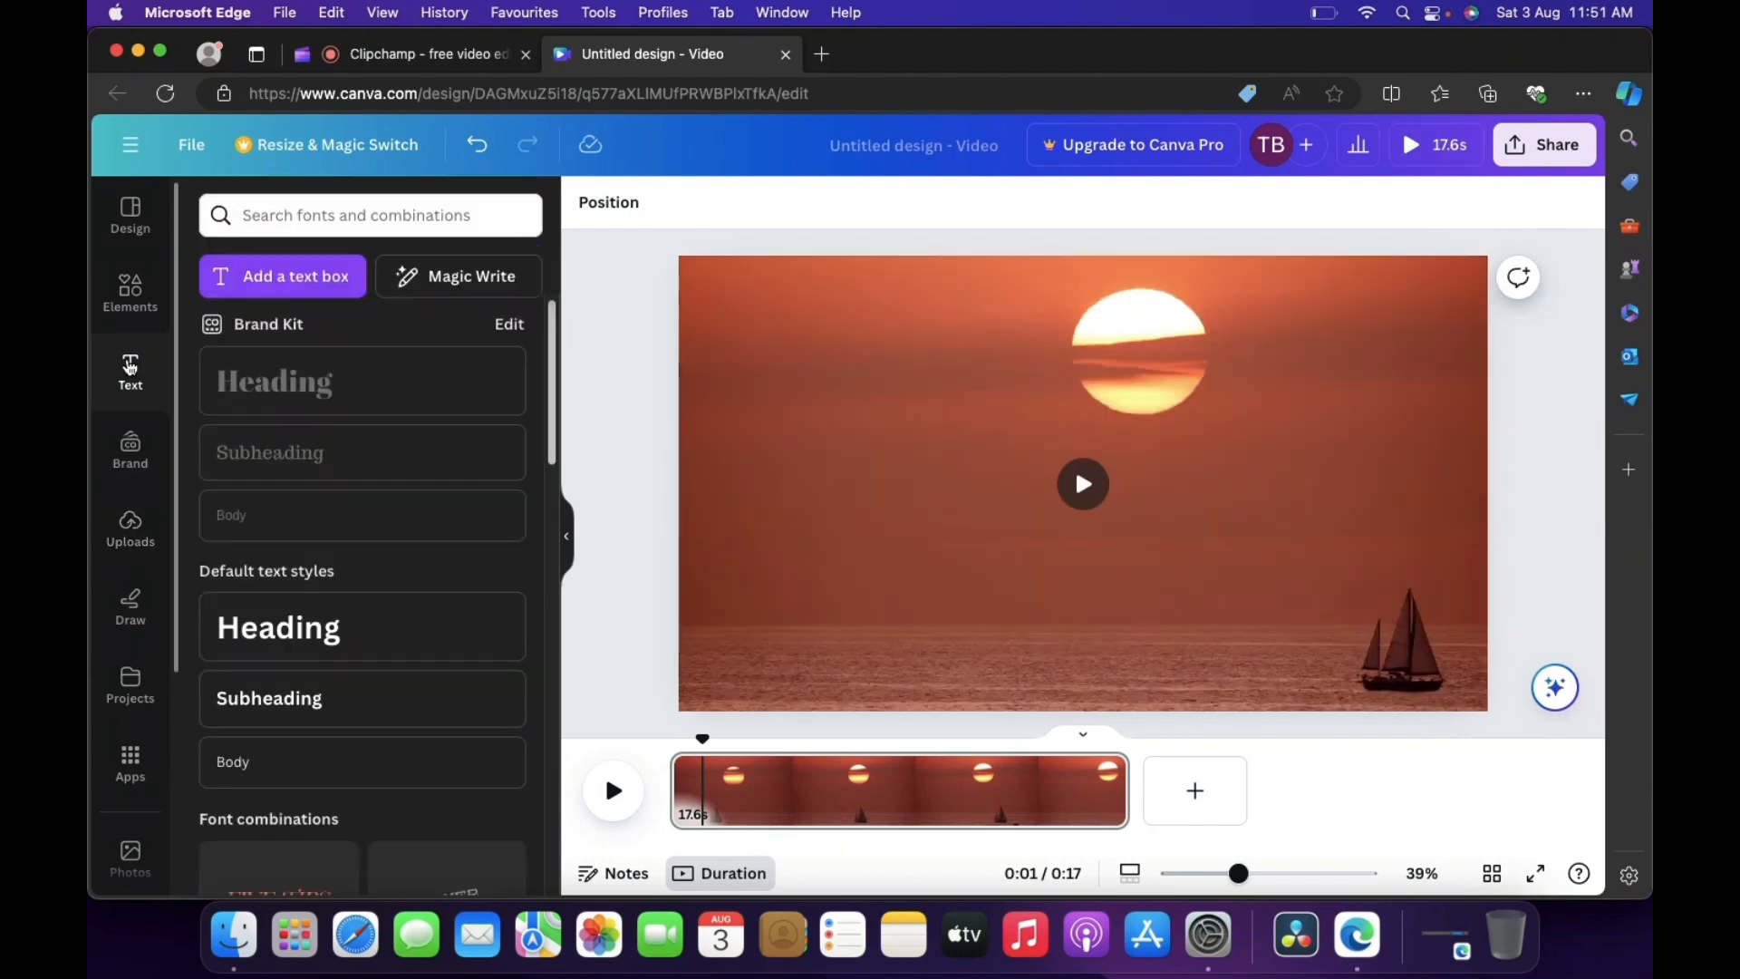
scroll("down", 3)
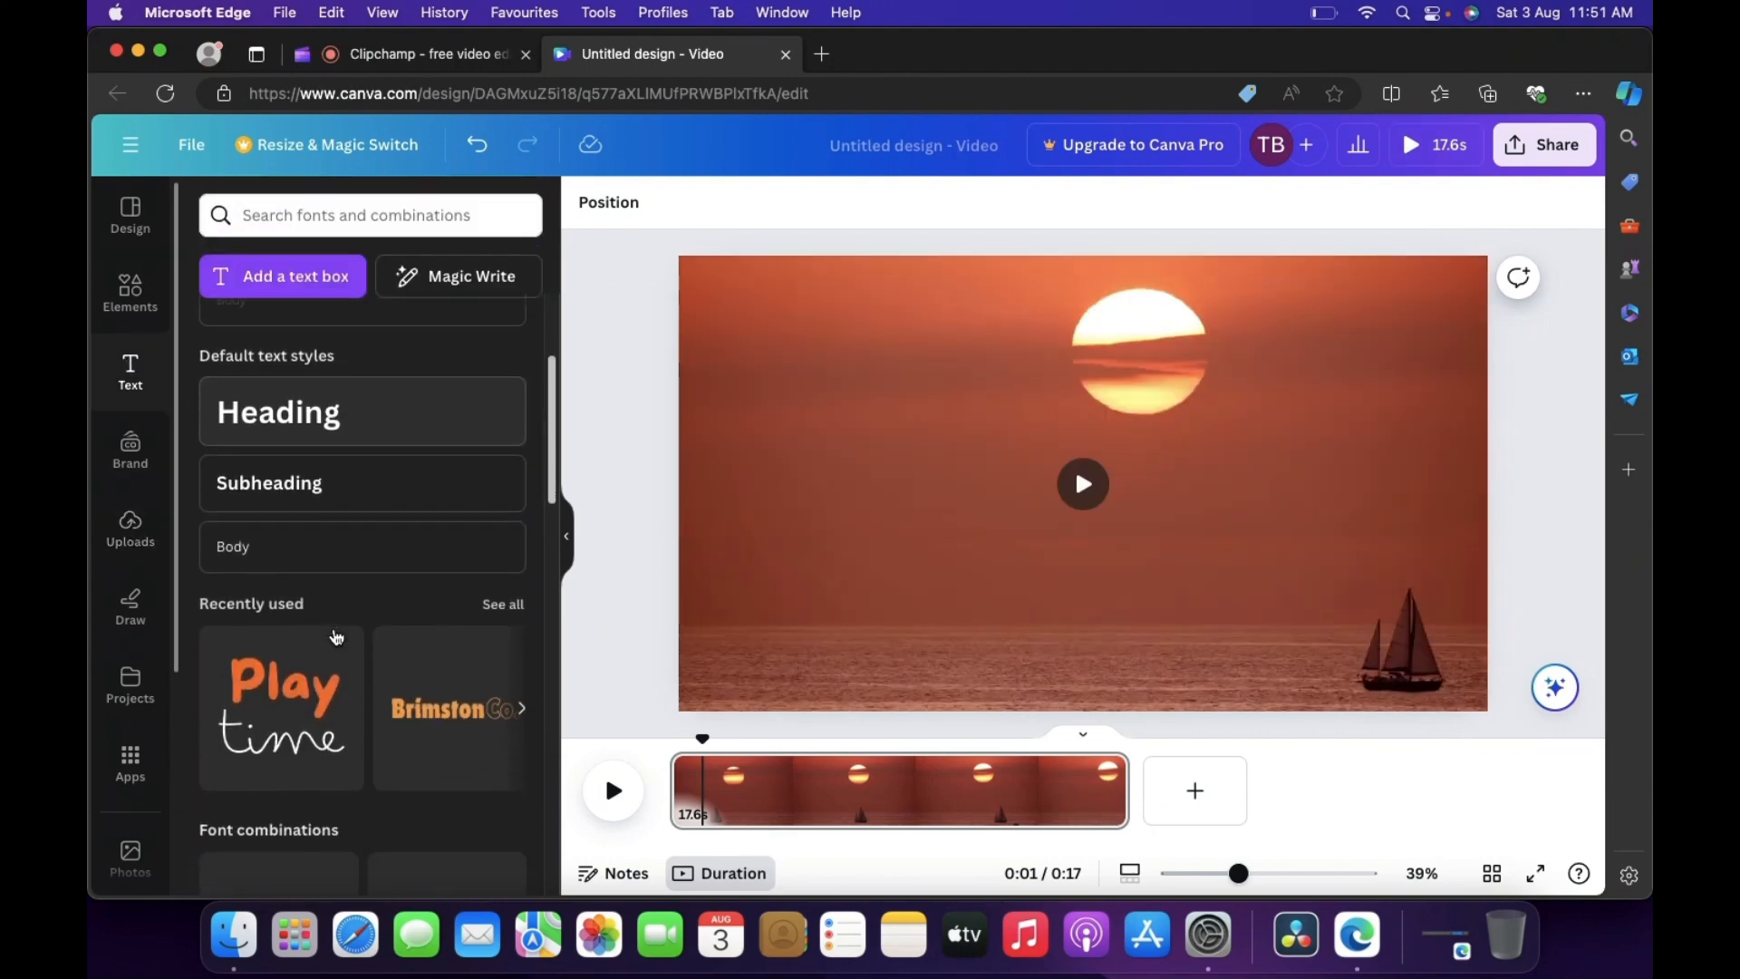
scroll("down", 3)
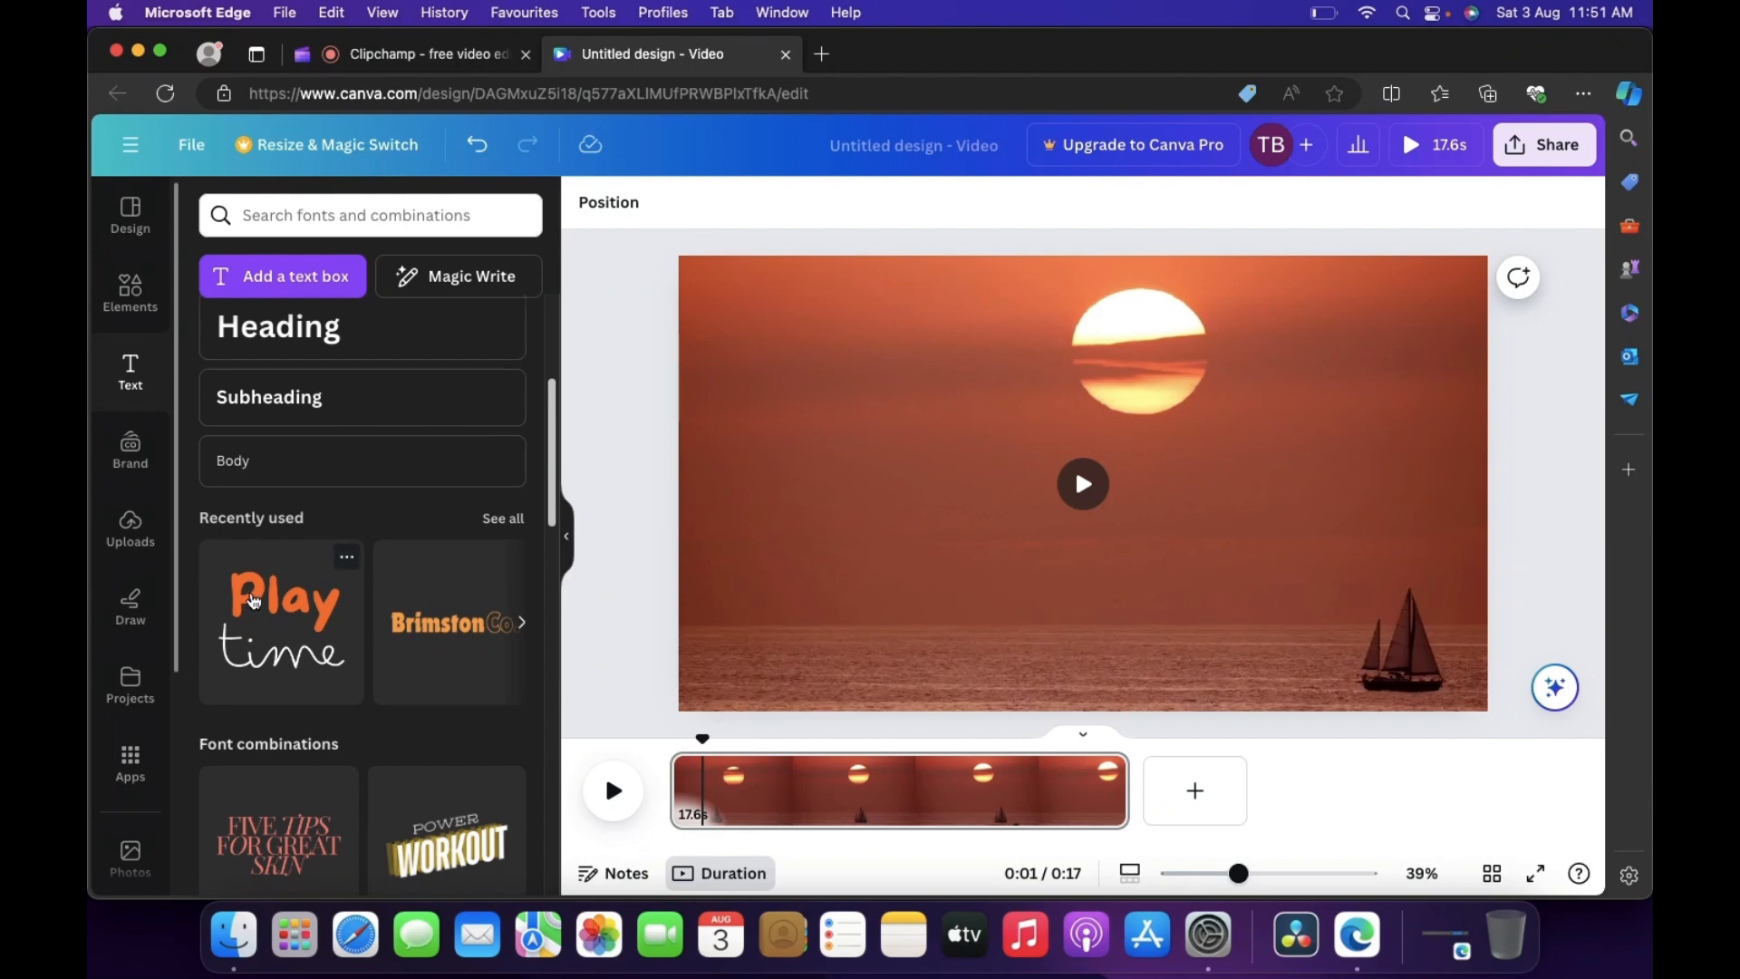
left_click(281, 622)
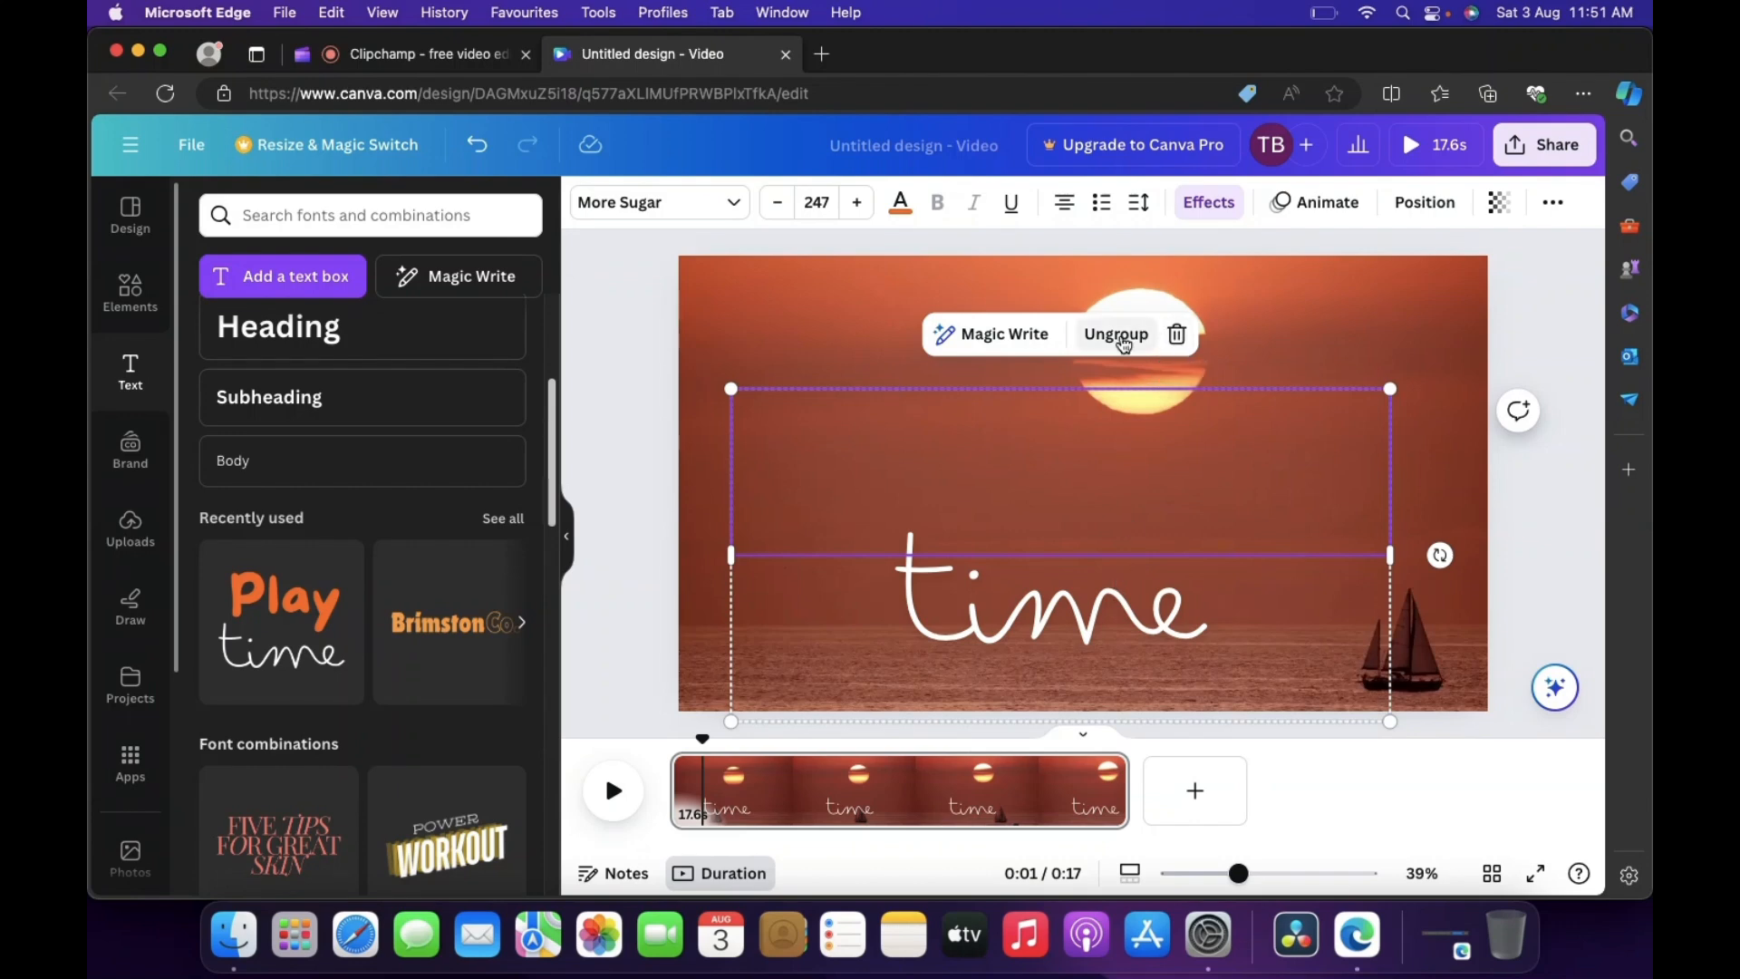
Ungroup the Play time combination and retype the handwritten word 'time' as 'sunset'.
left_click(1116, 335)
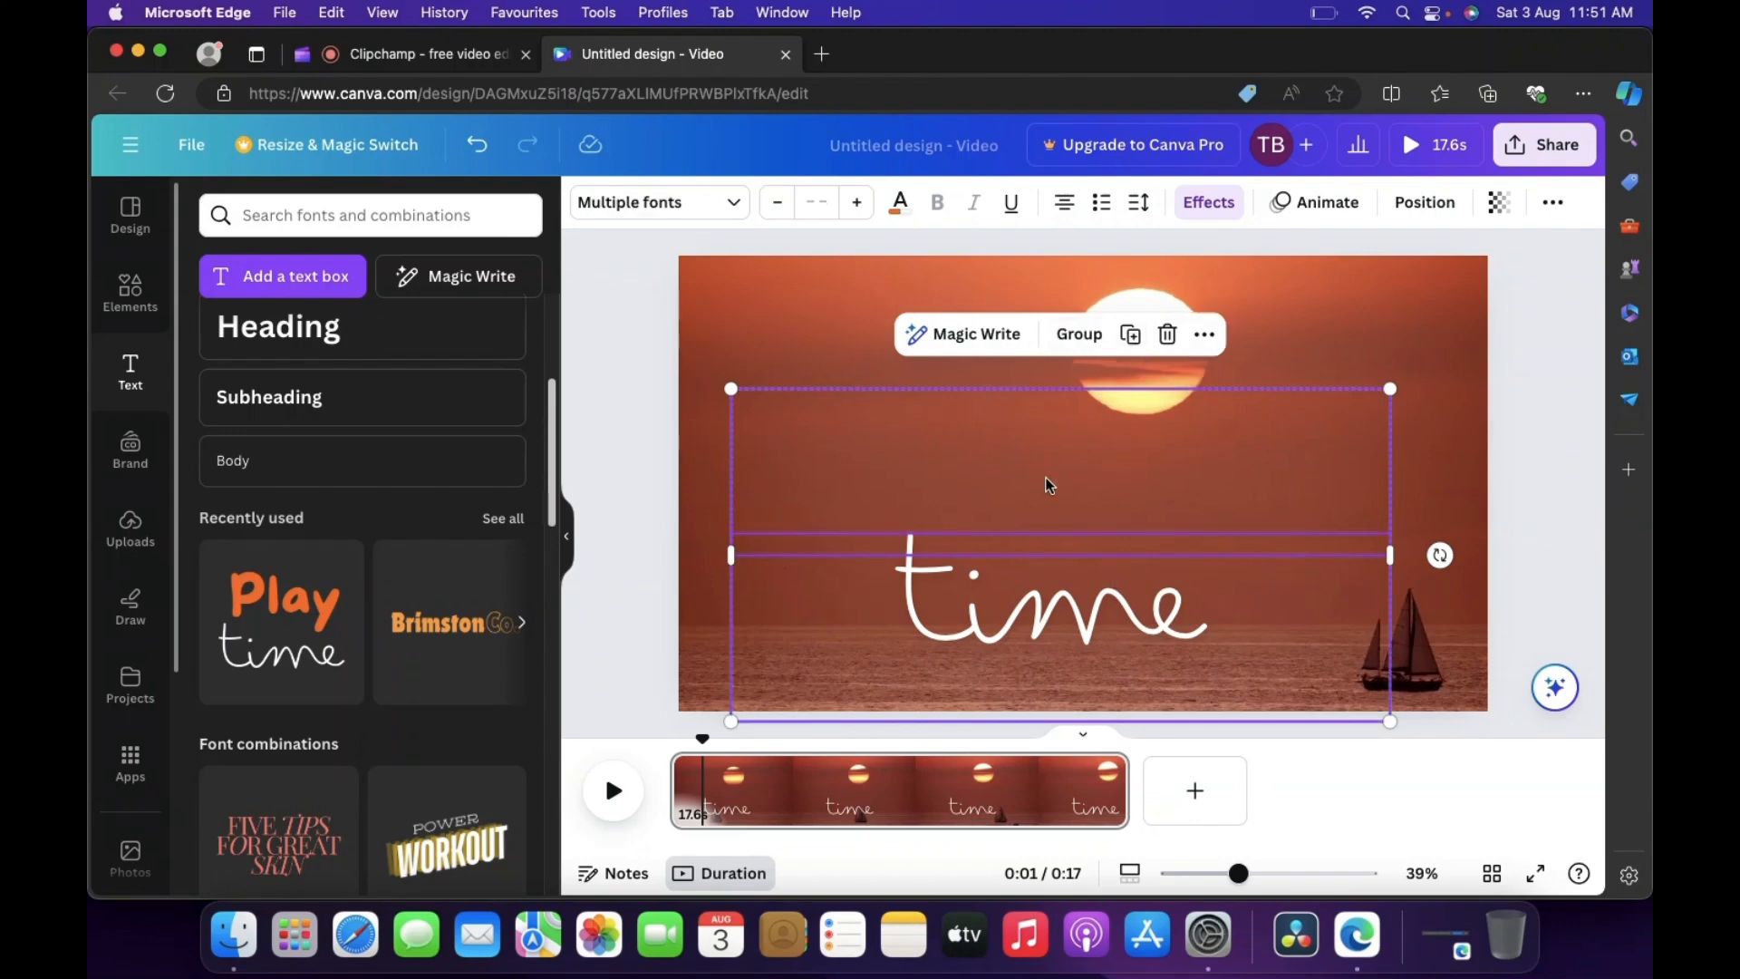
left_click(1425, 202)
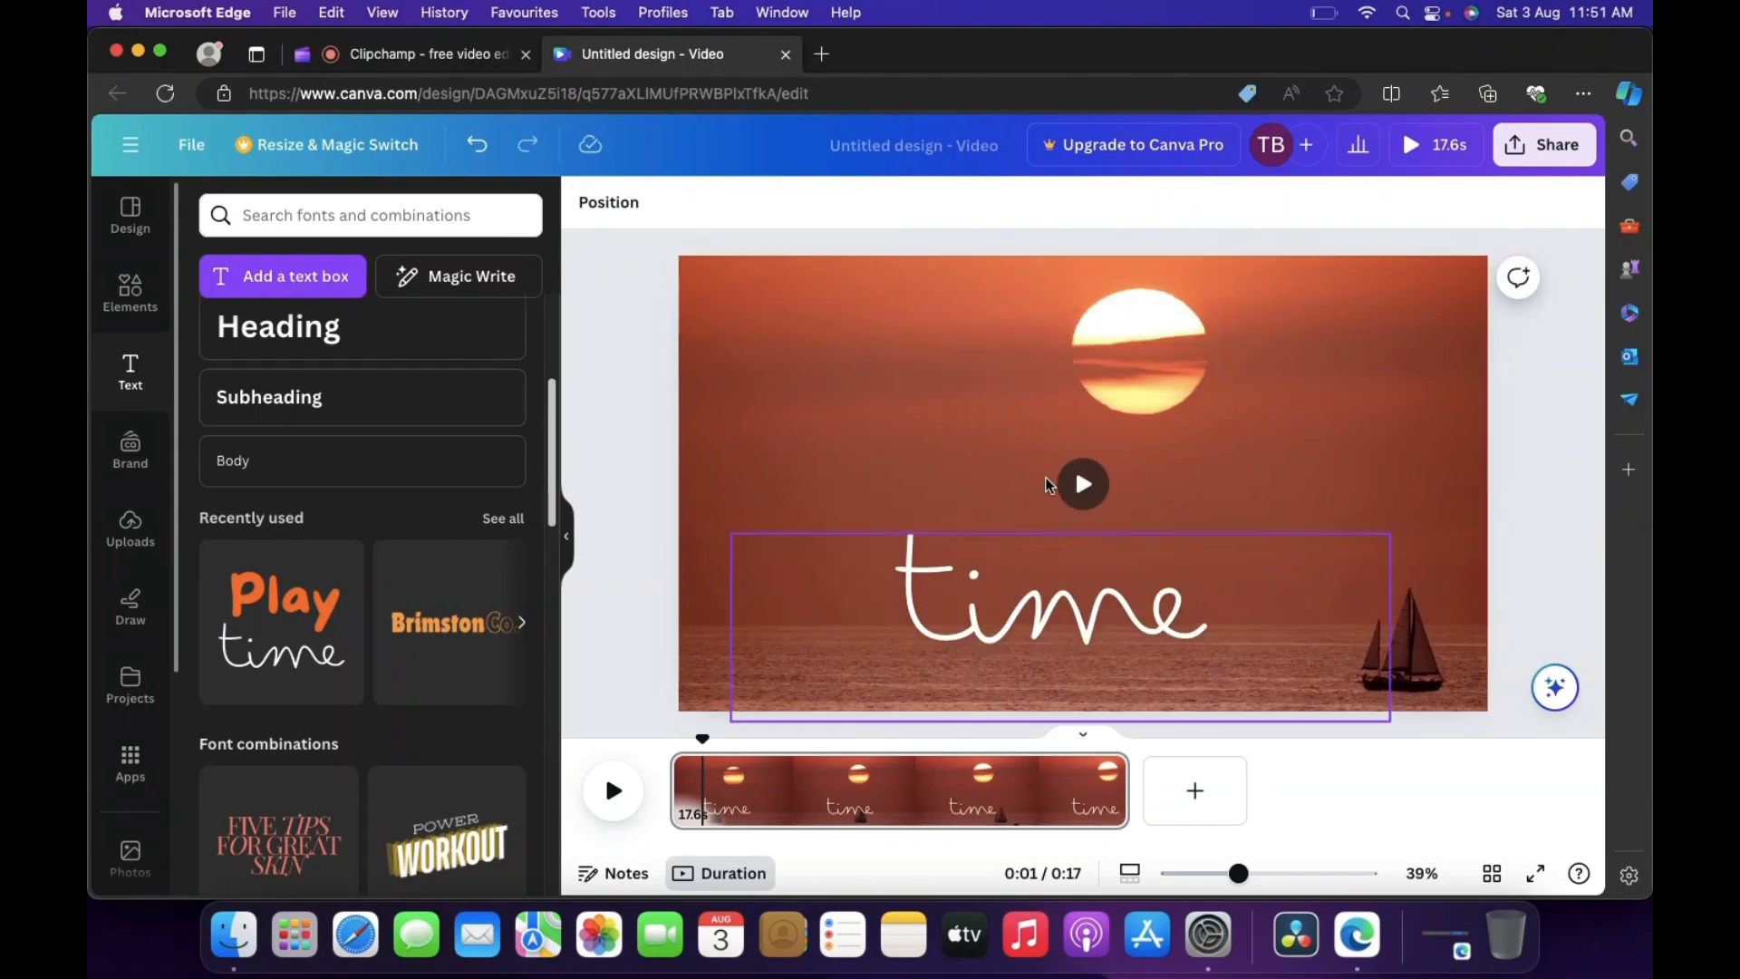
left_click(1044, 605)
type("Sunse")
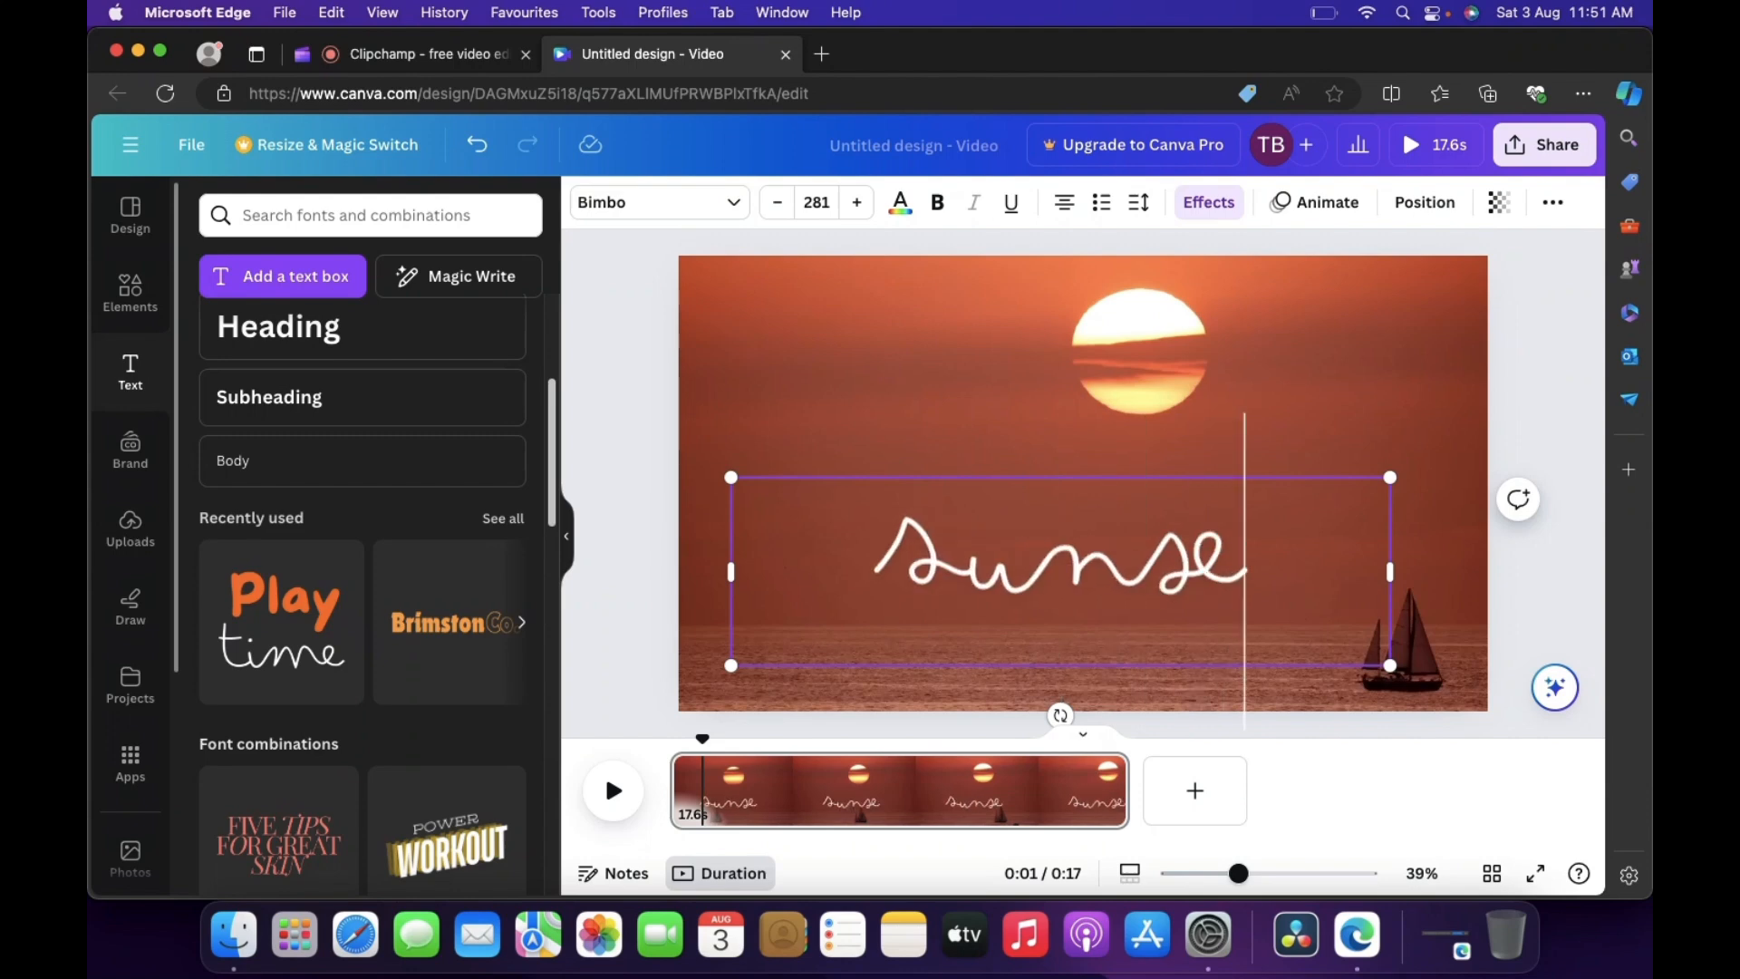
type("t")
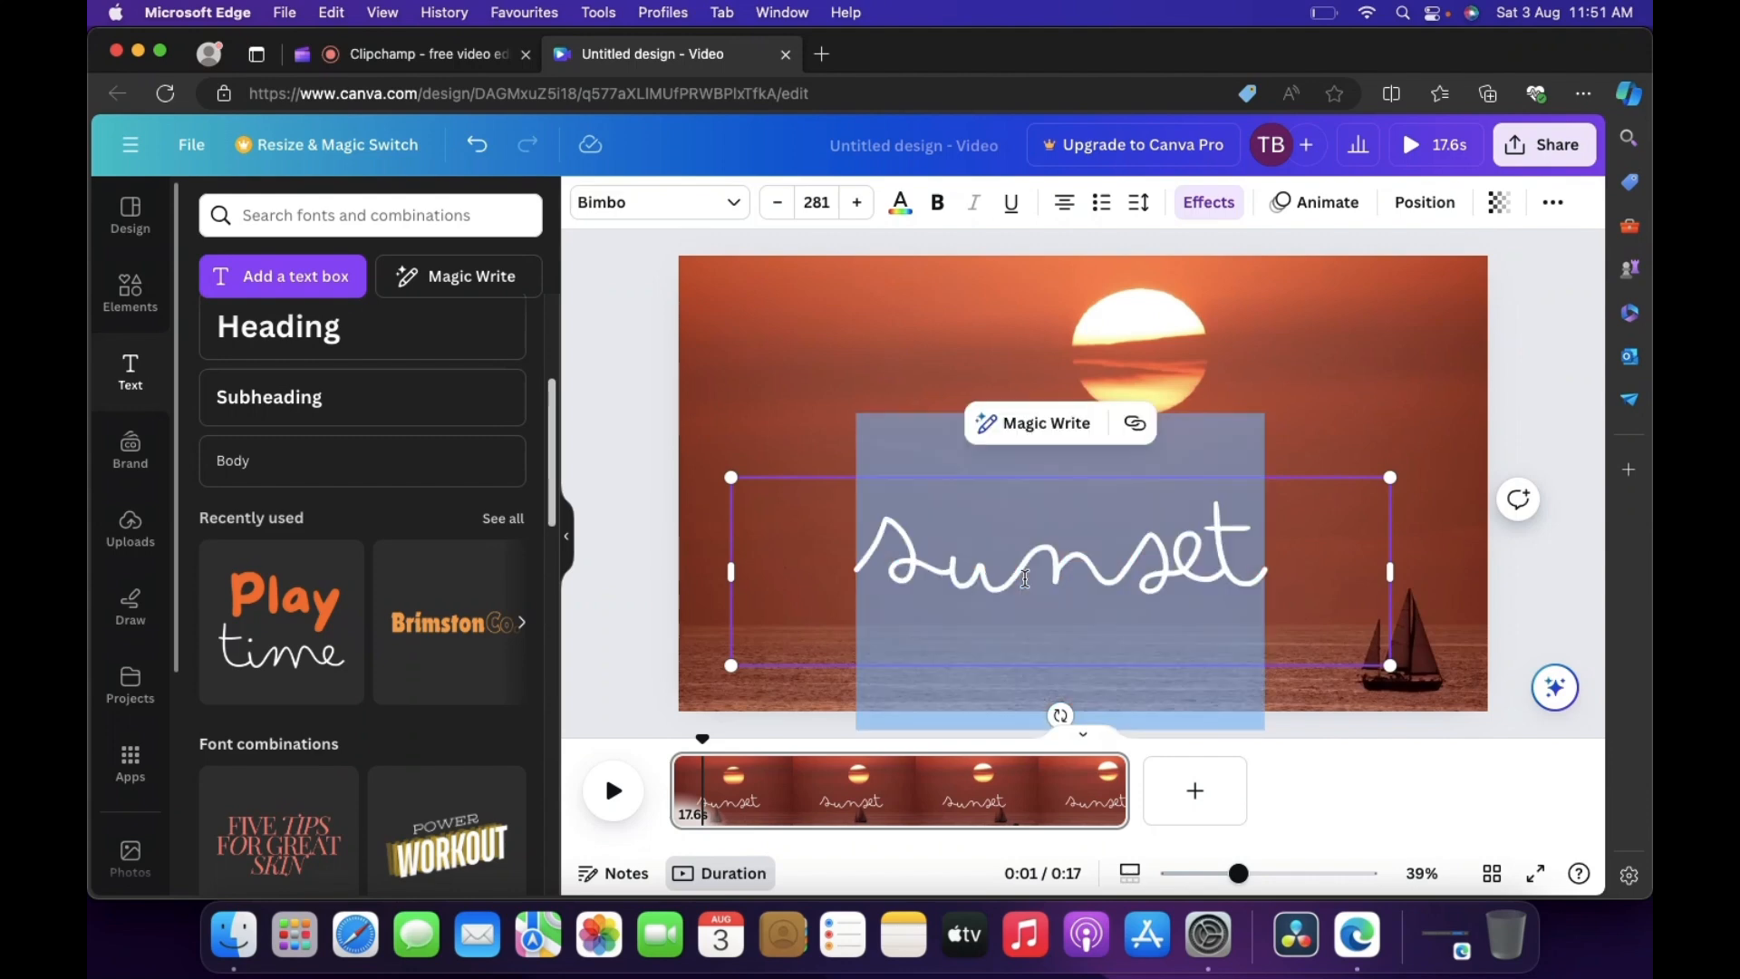
left_click(658, 203)
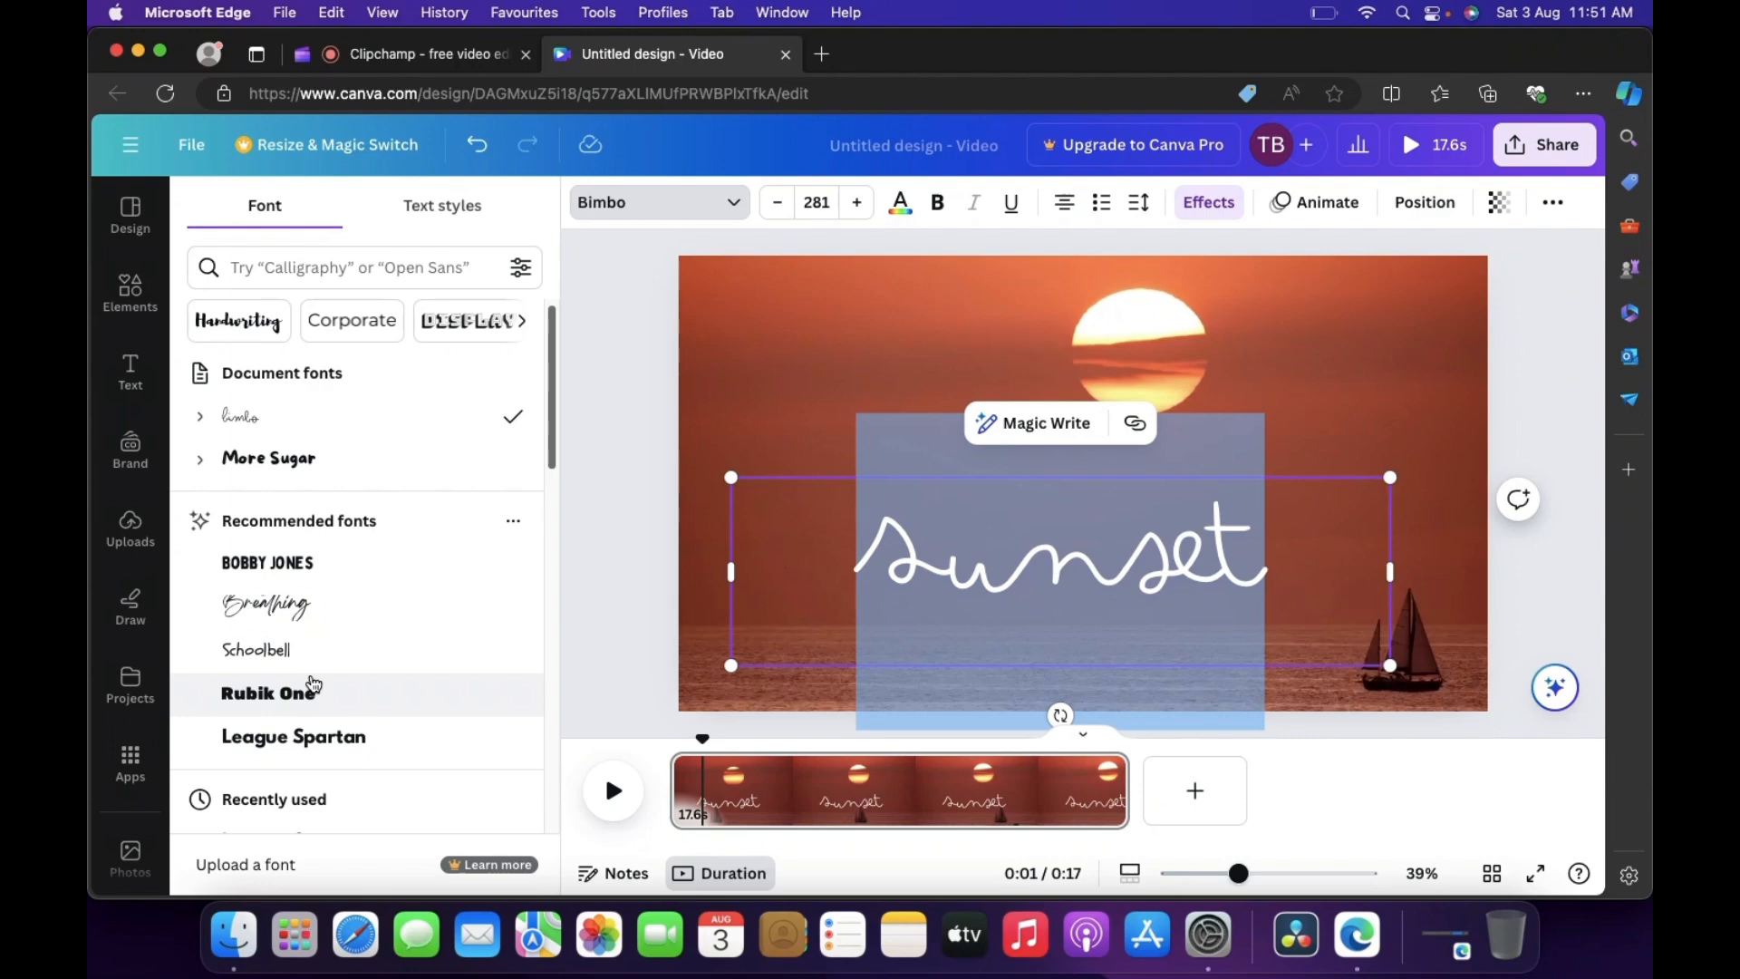
Set the title font to Bobby Jones so it shows SUNSET in bold capitals.
left_click(267, 563)
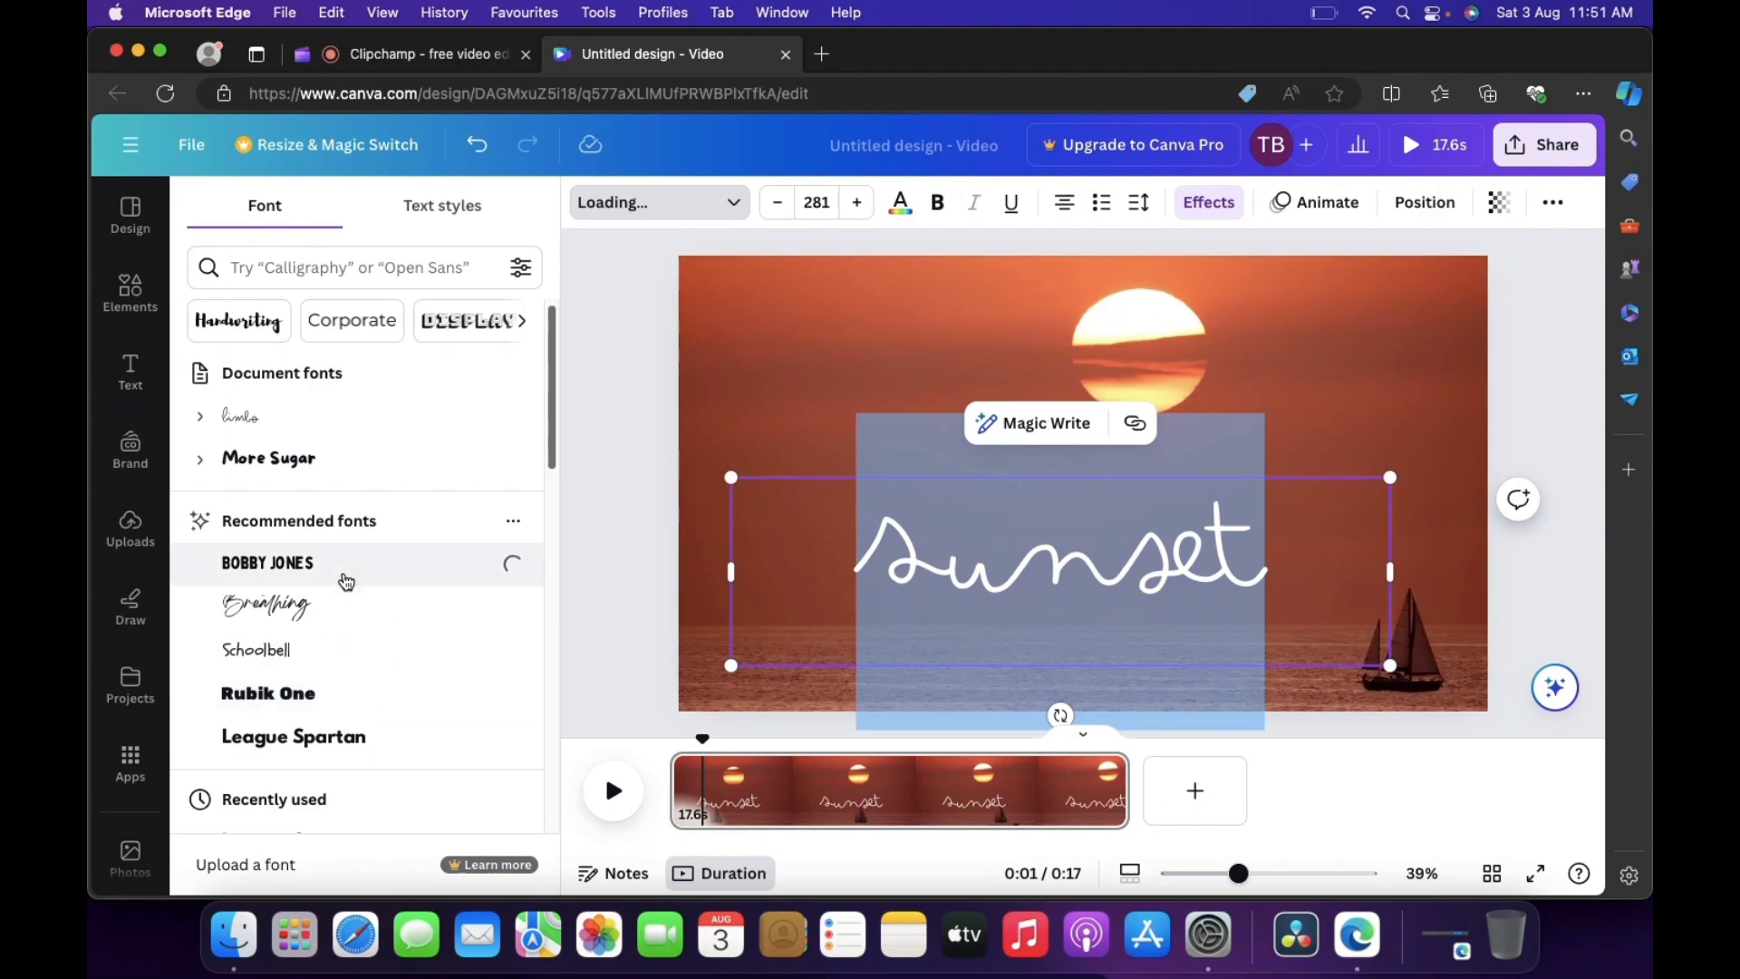
left_click(267, 563)
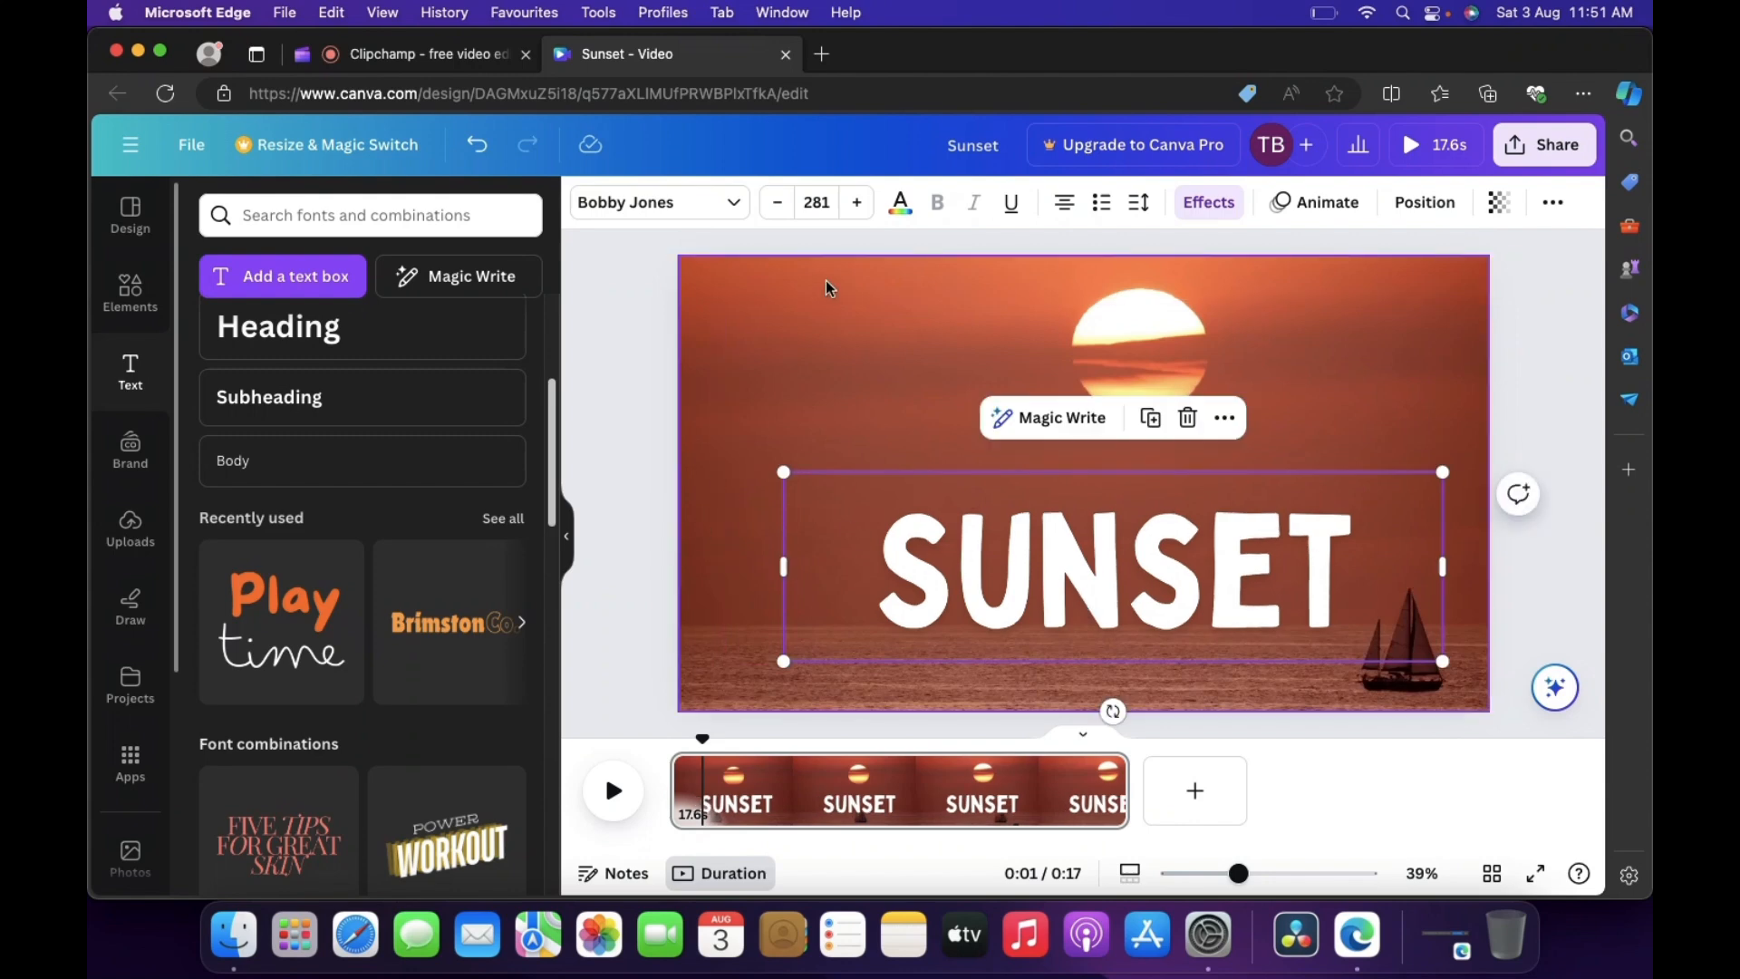
left_click(1208, 203)
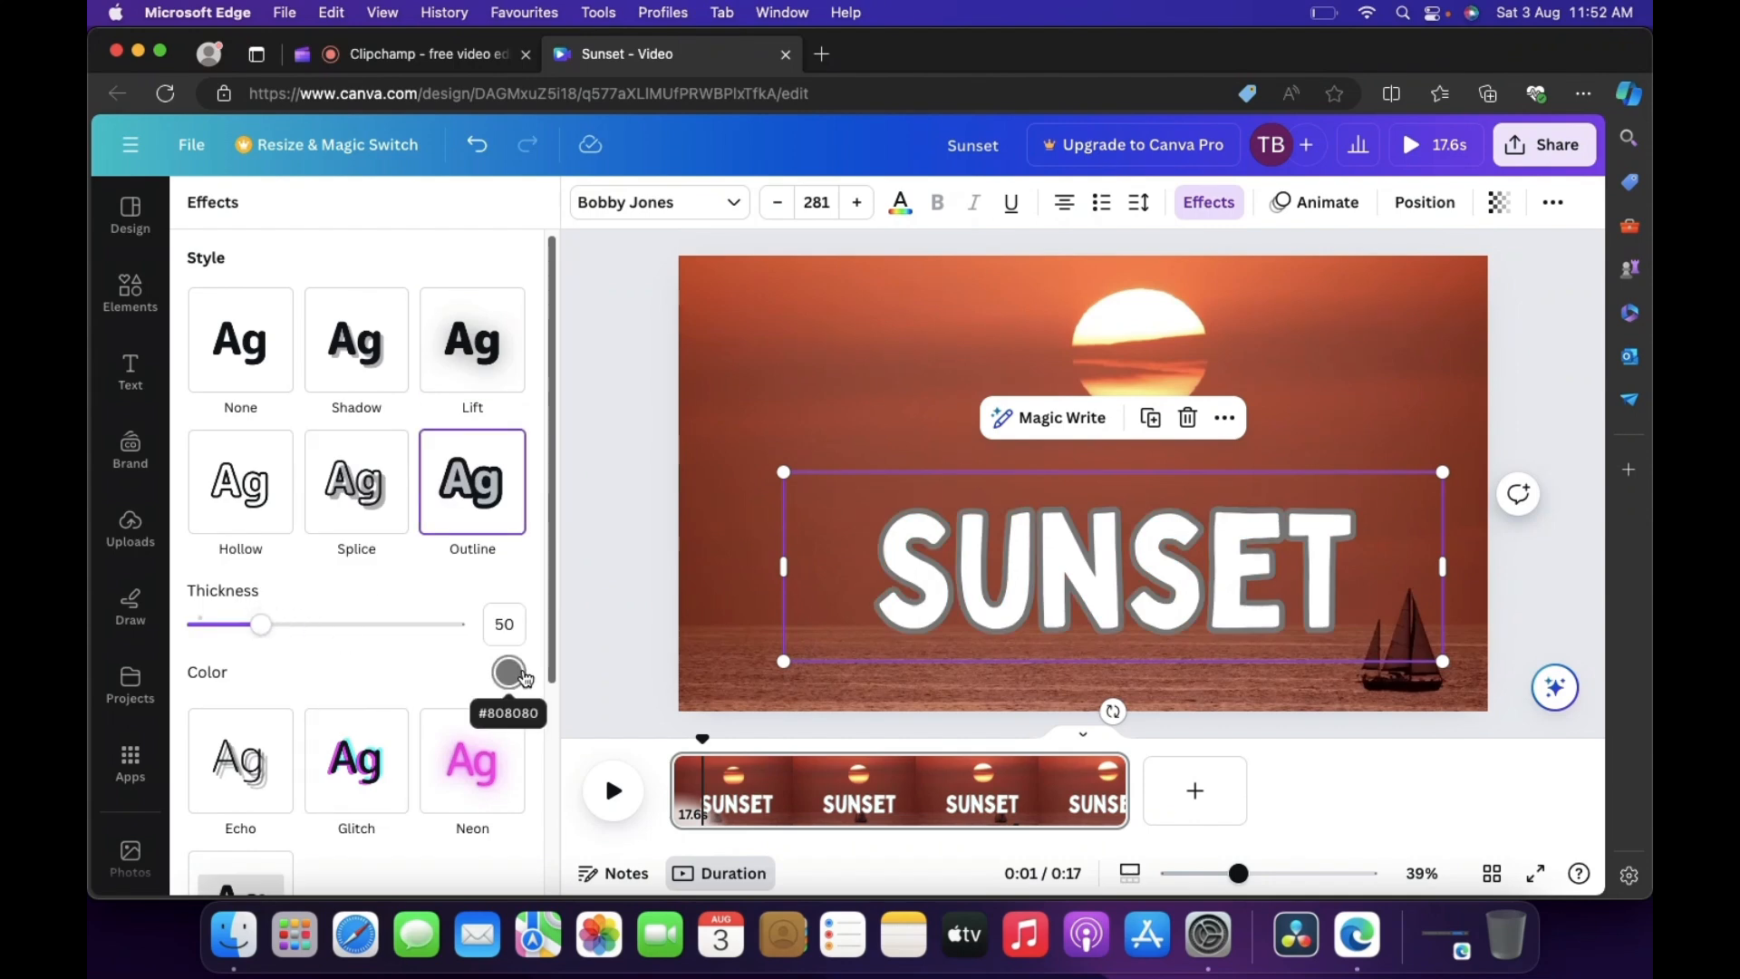
Change the SUNSET title's outline effect colour from grey to yellow.
left_click(509, 674)
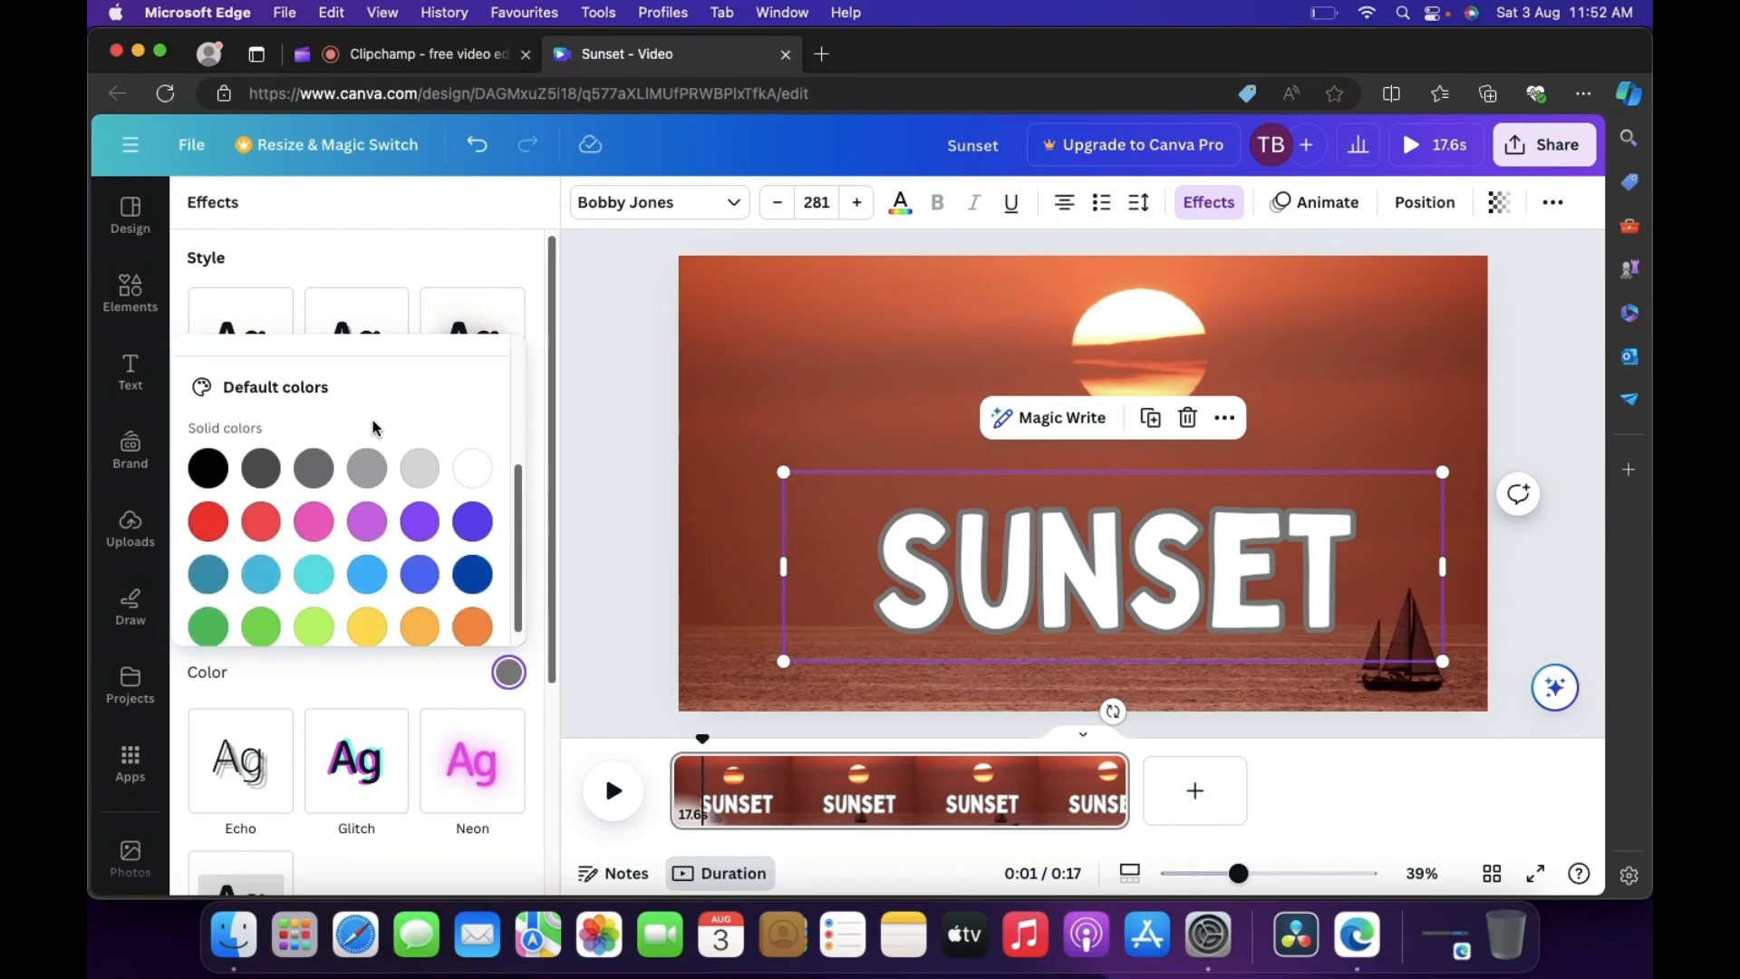
left_click(365, 609)
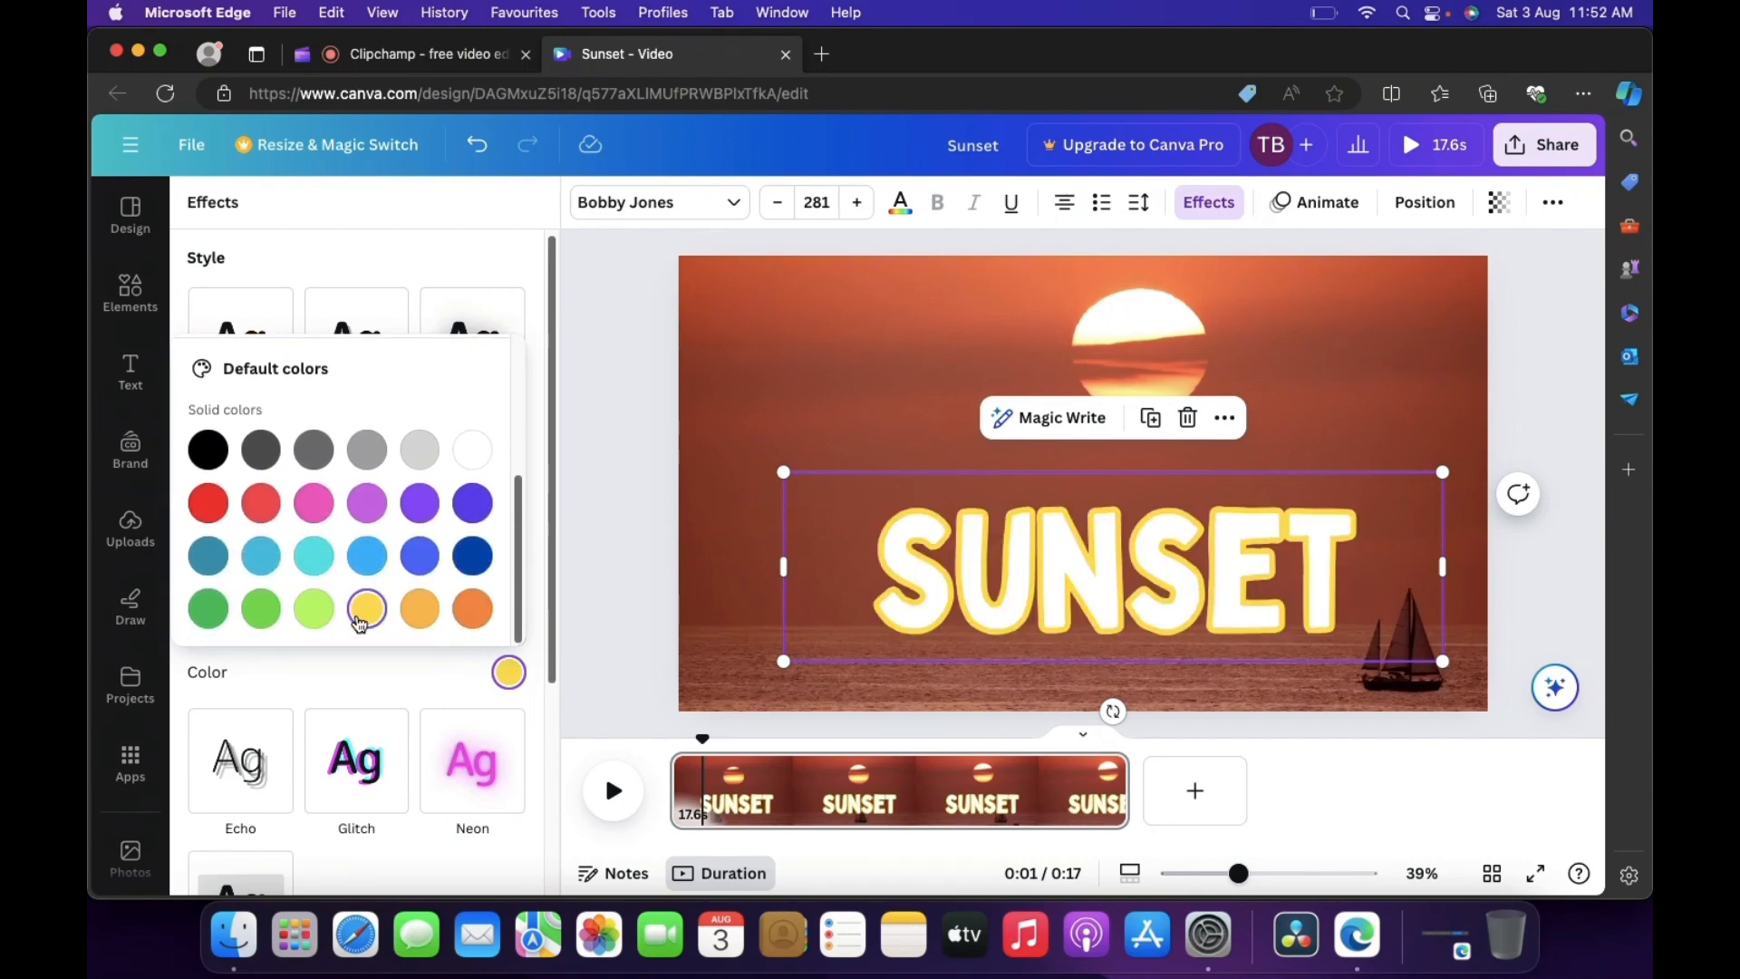
left_click(129, 371)
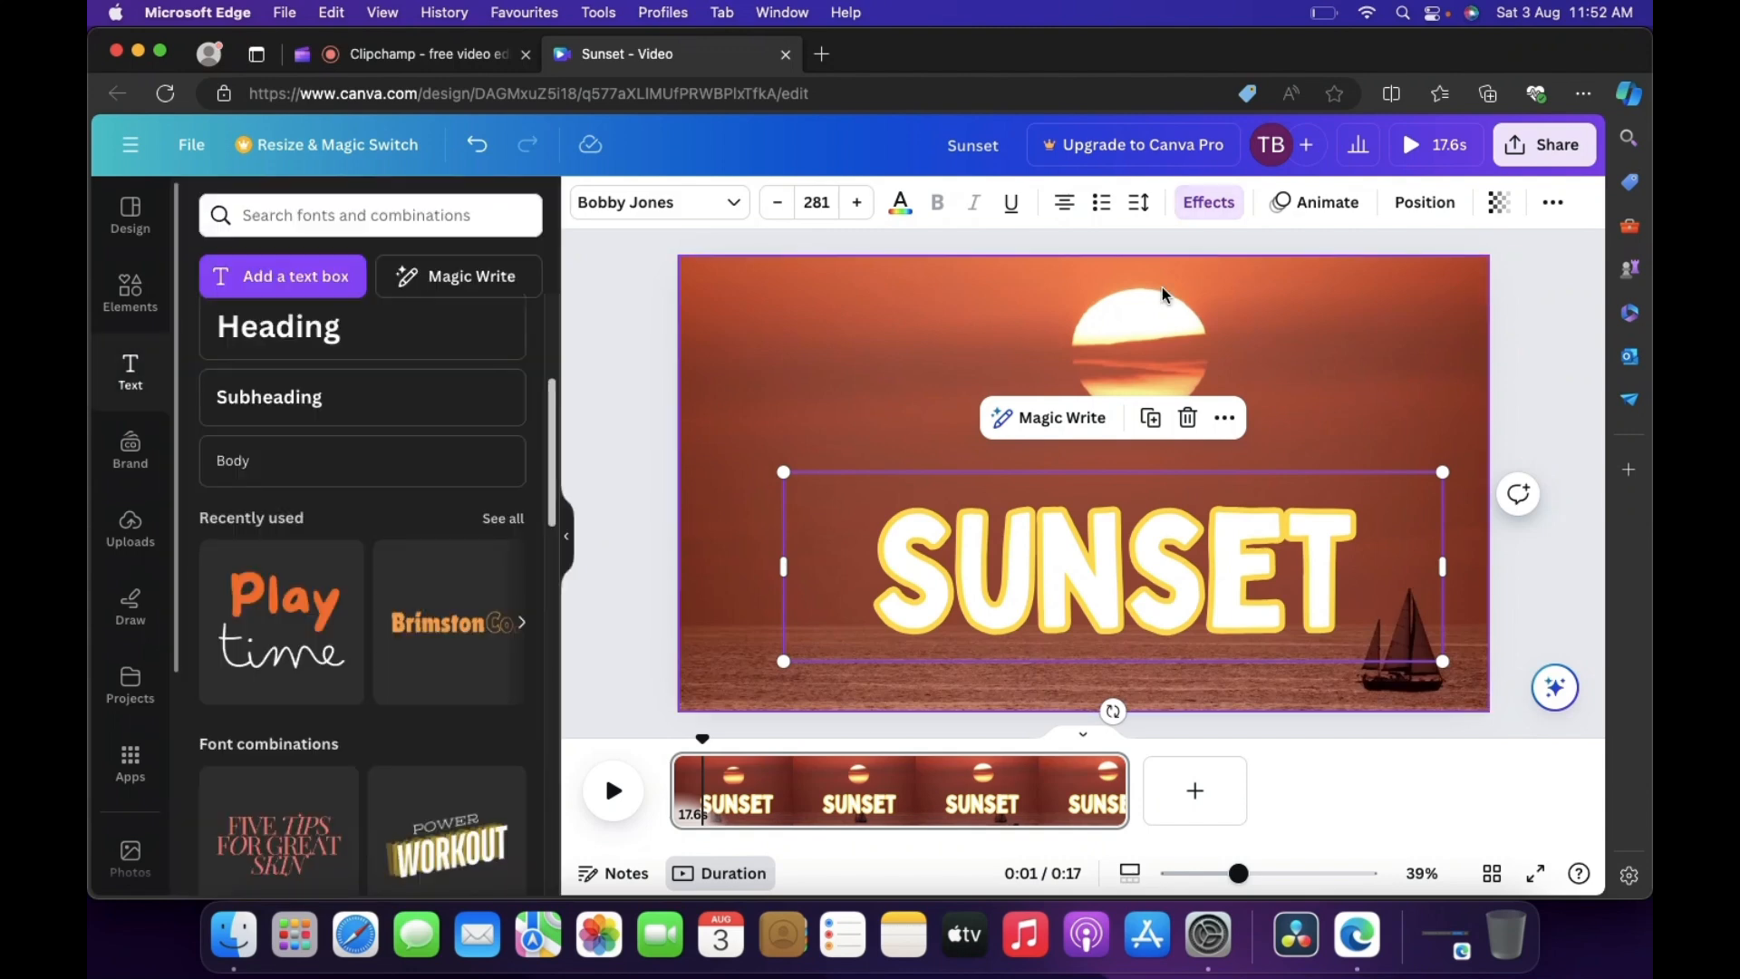
Apply the Pan text animation to the SUNSET title.
left_click(1325, 202)
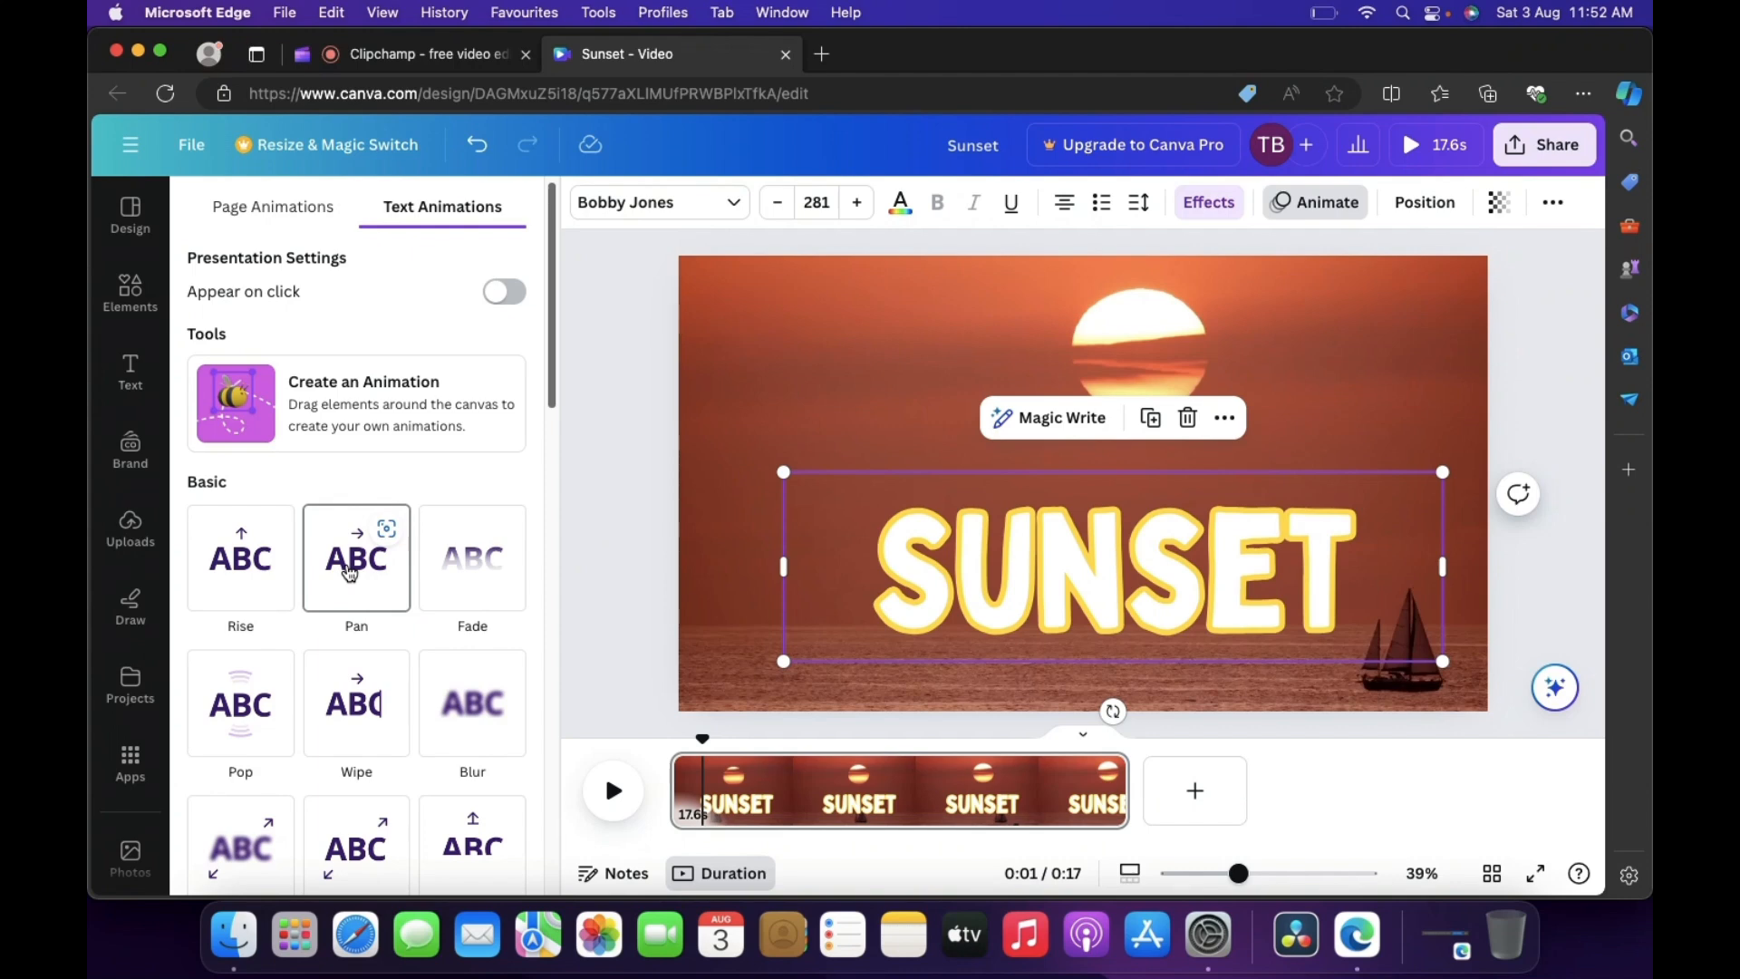
left_click(471, 557)
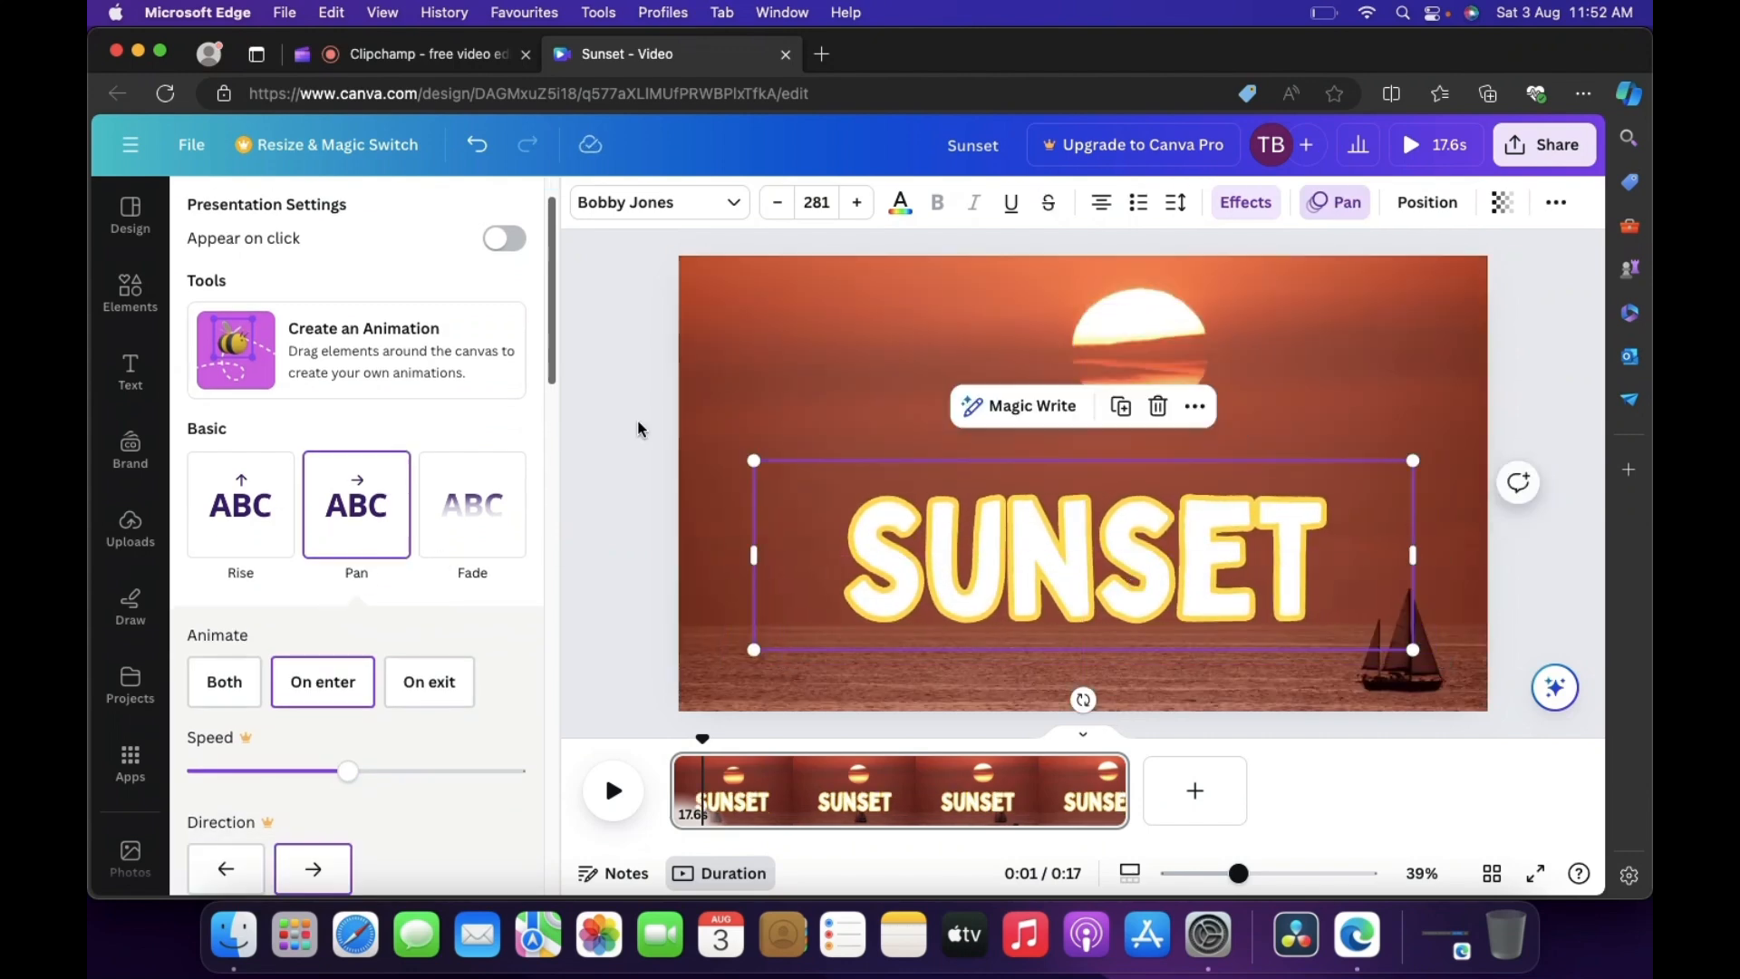
left_click(129, 372)
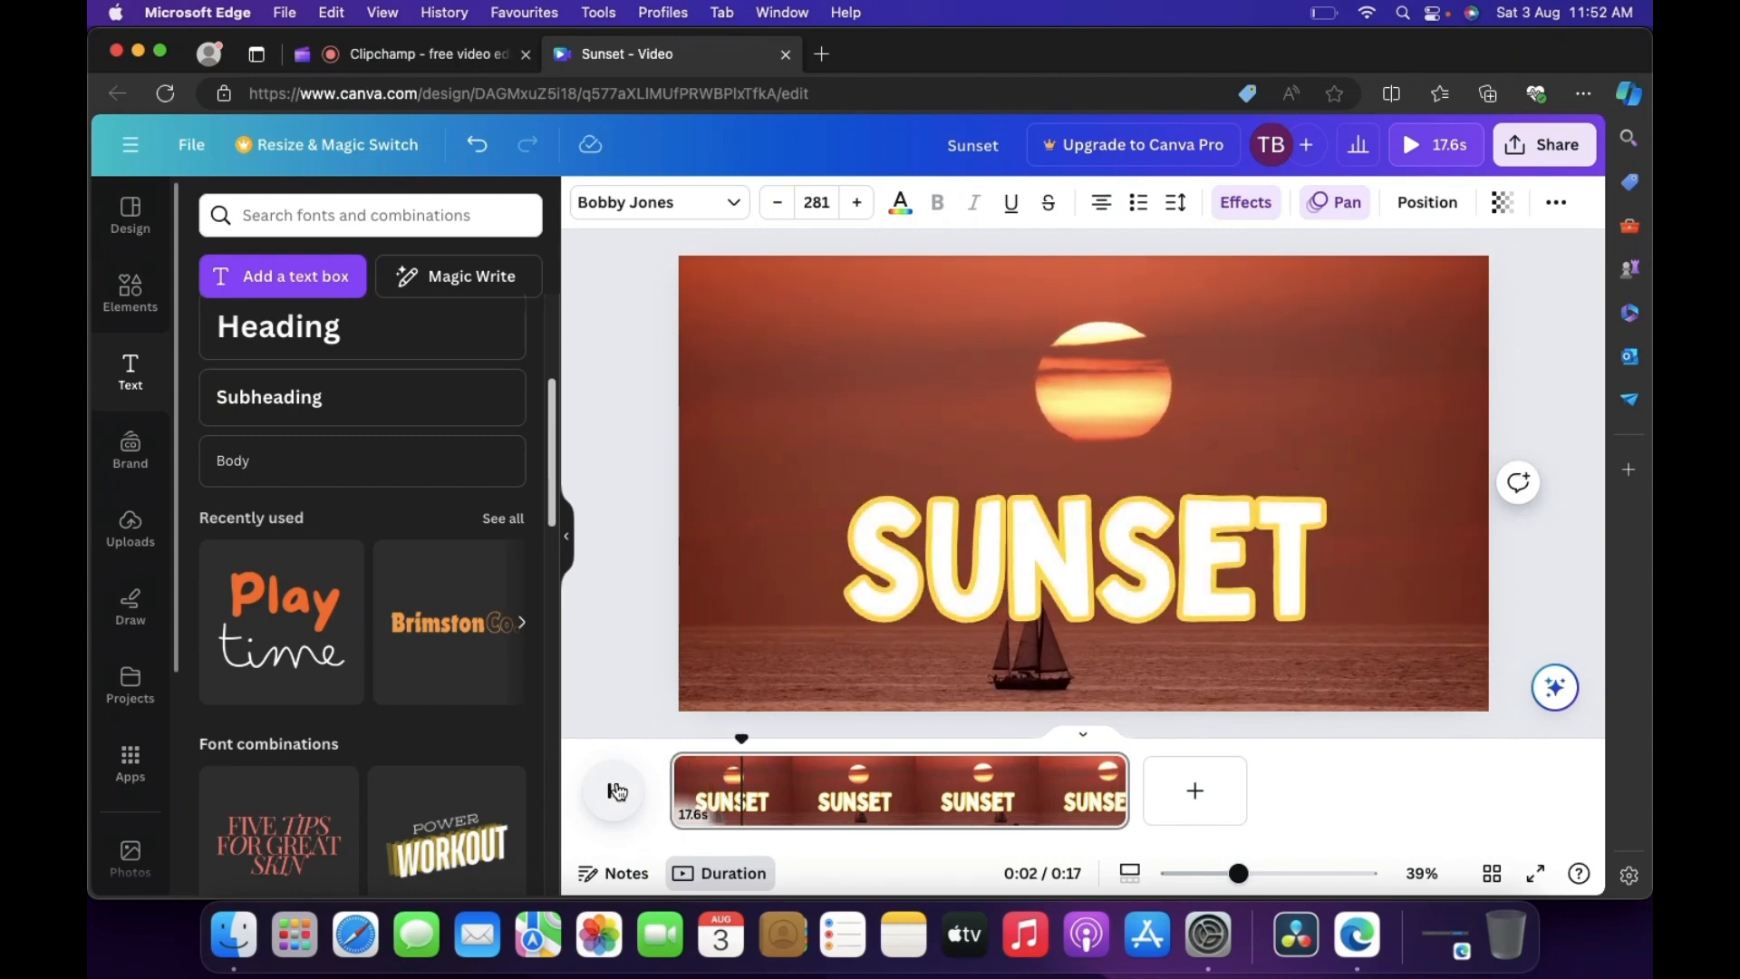
left_click(613, 791)
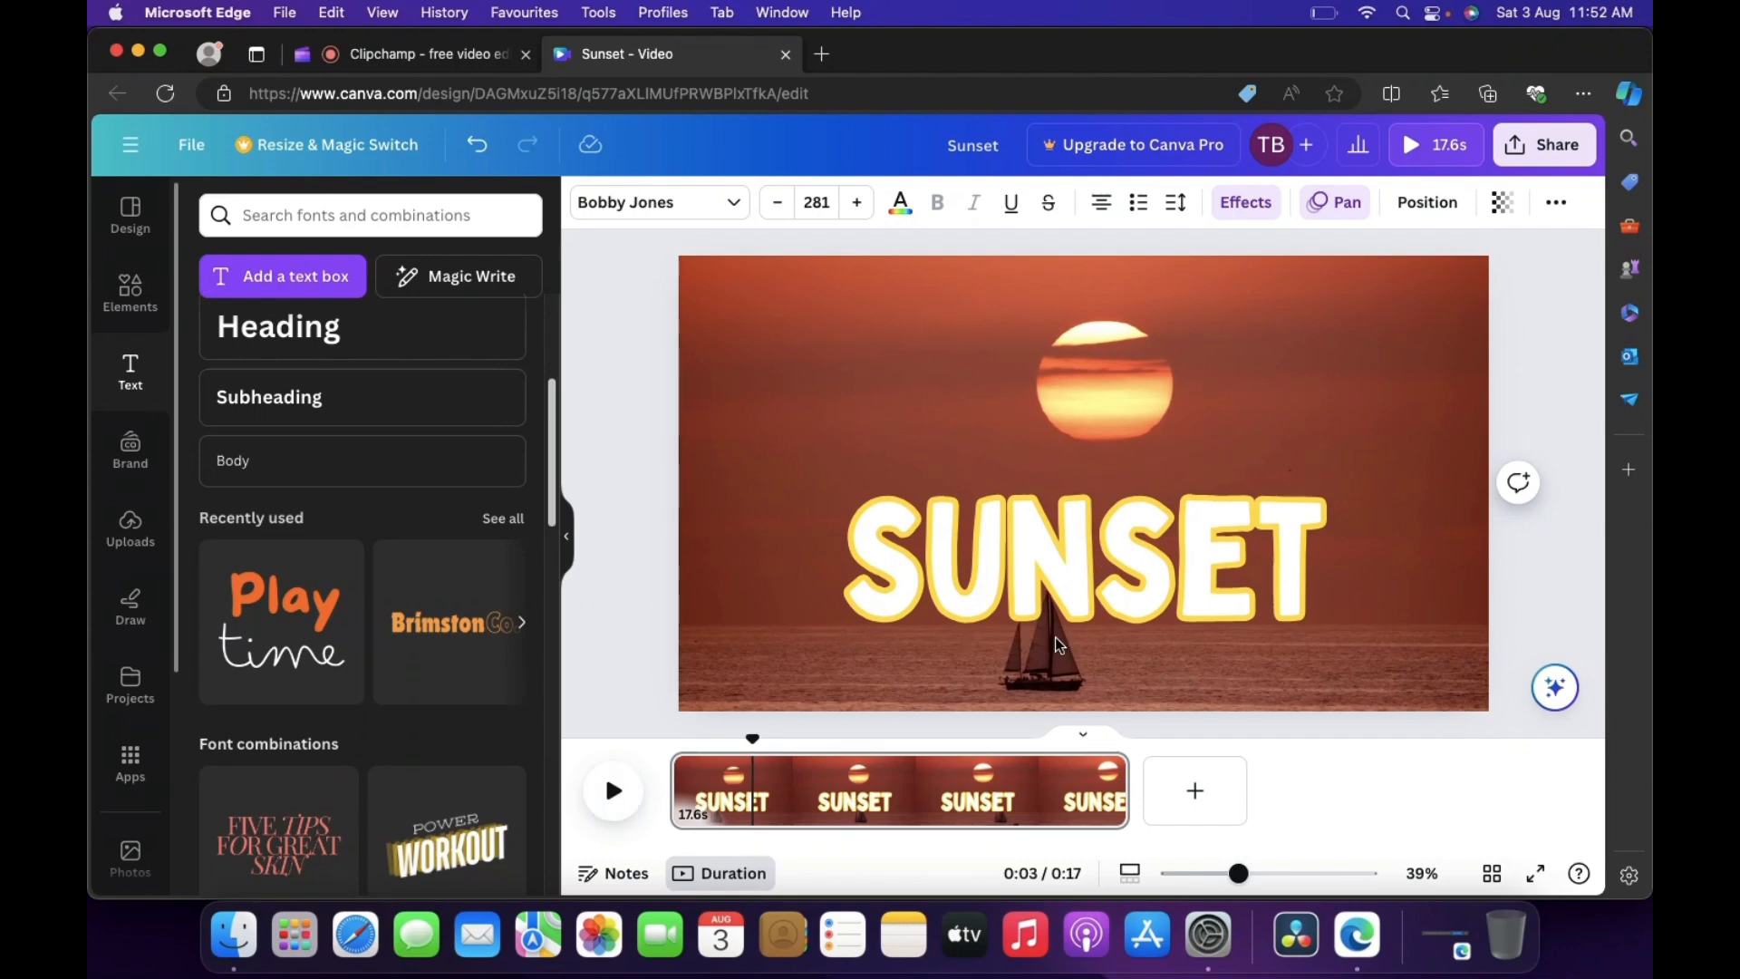
mouse_move(1089, 563)
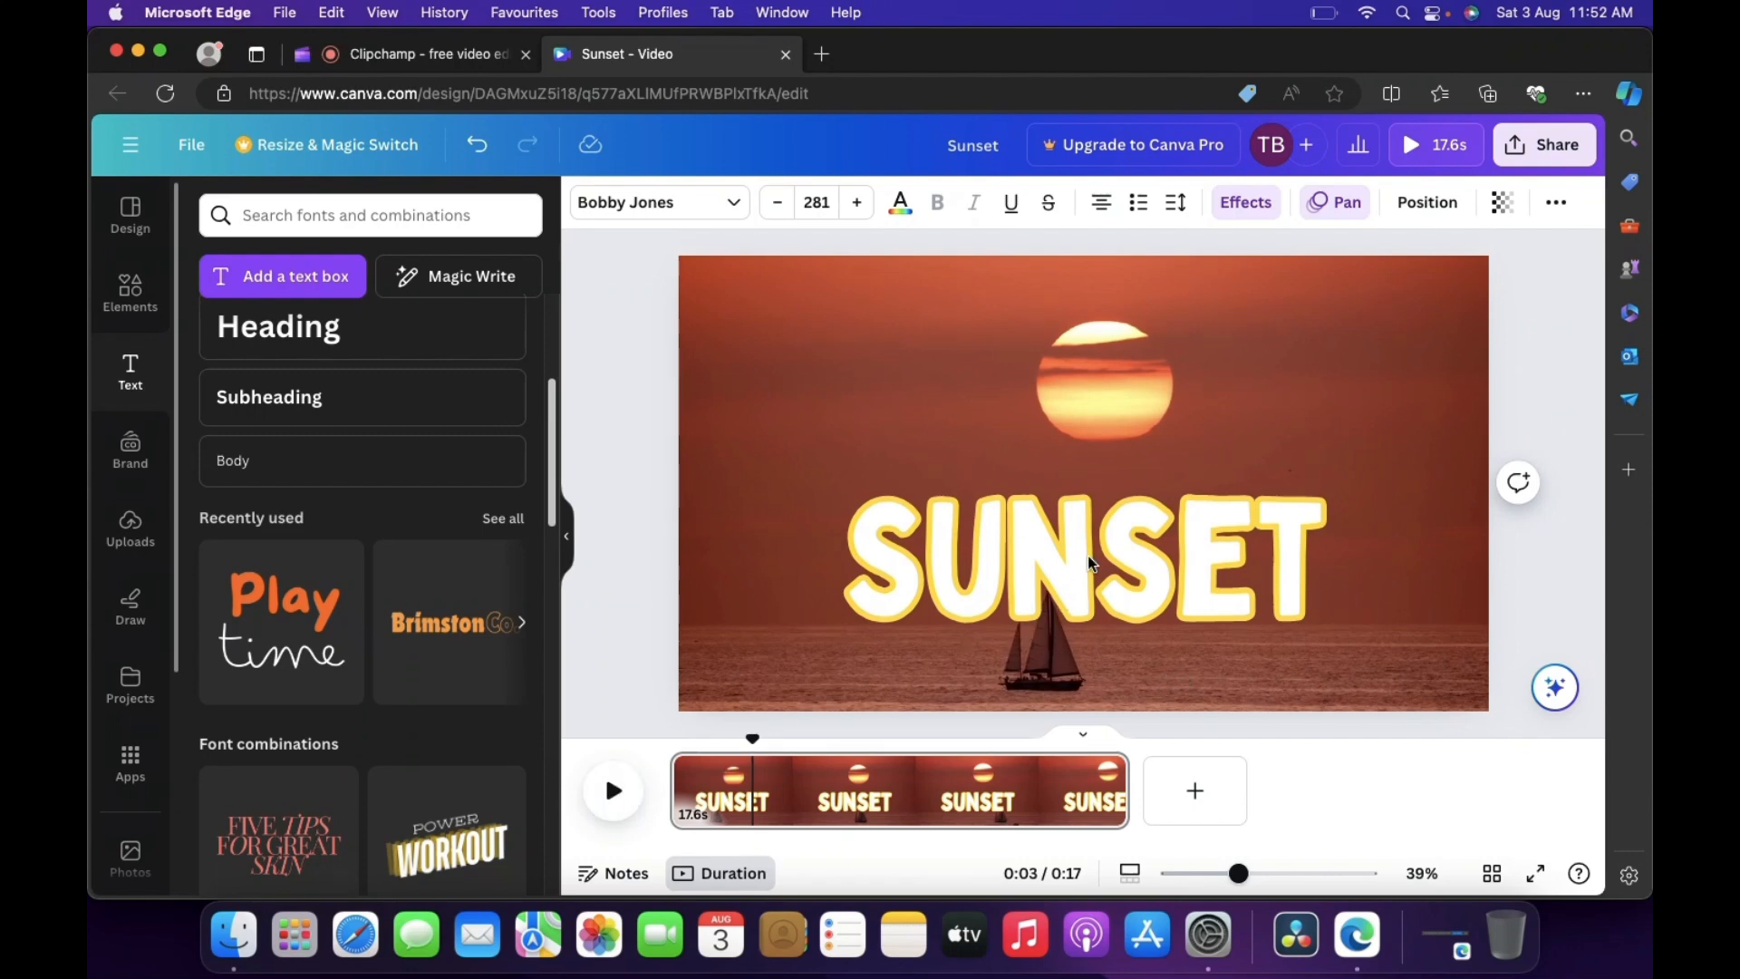
left_click(1083, 544)
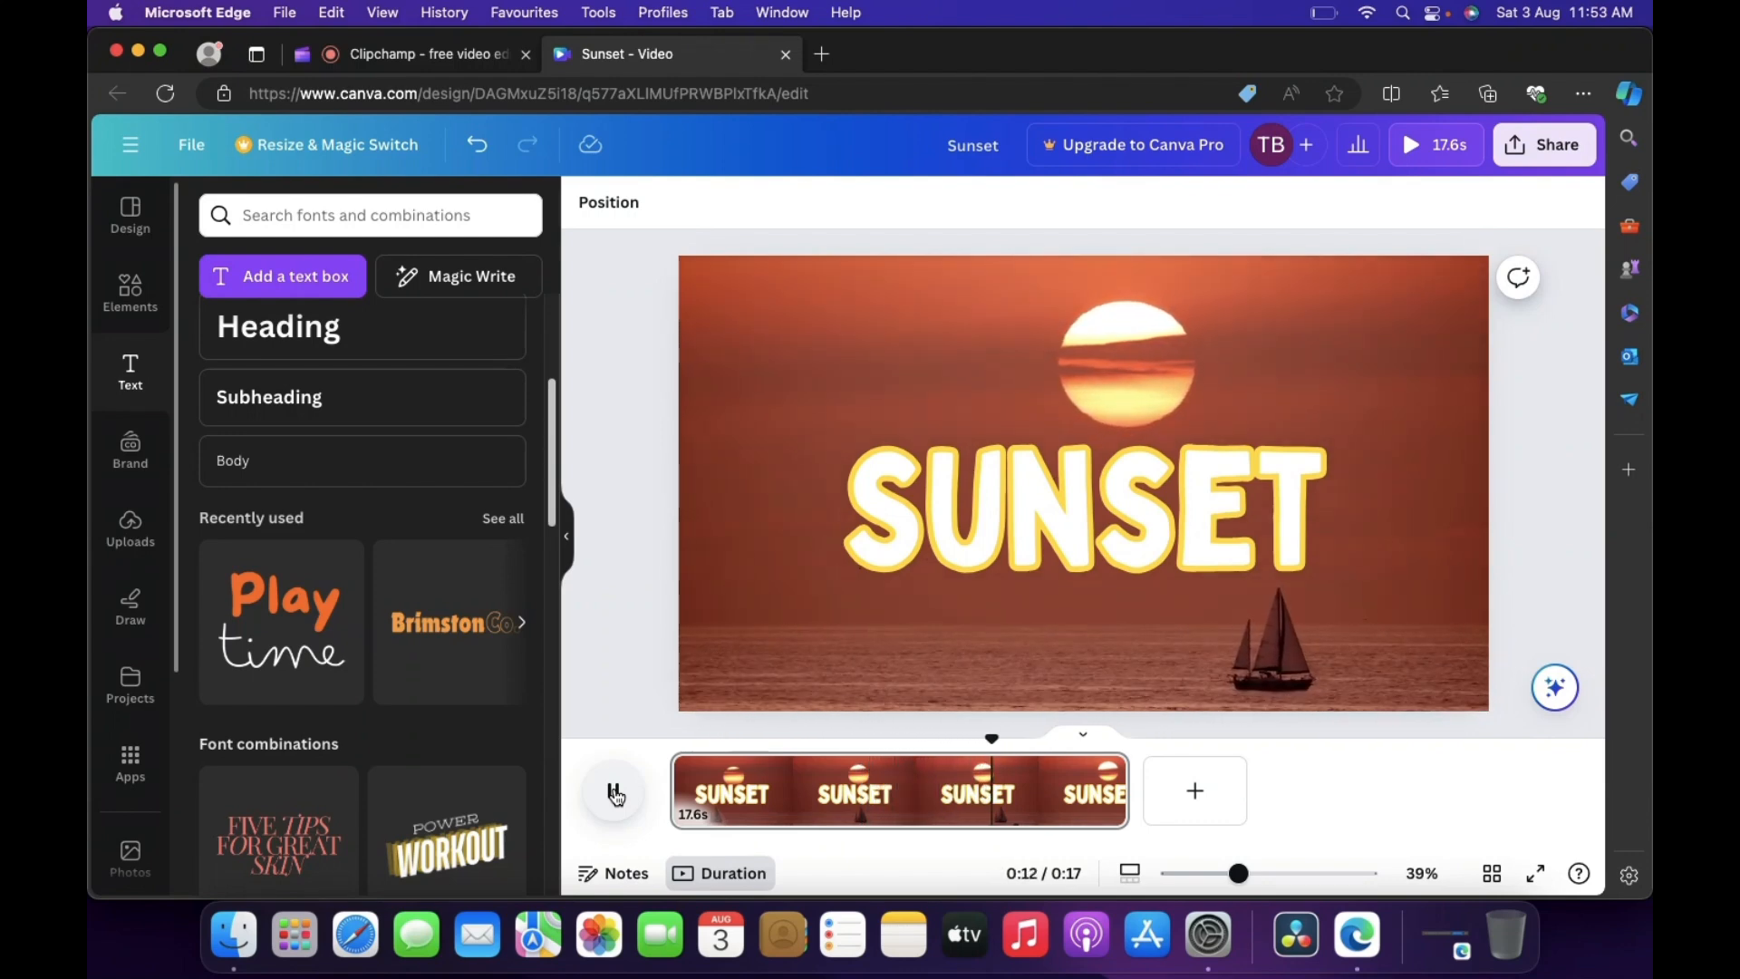
left_click(612, 790)
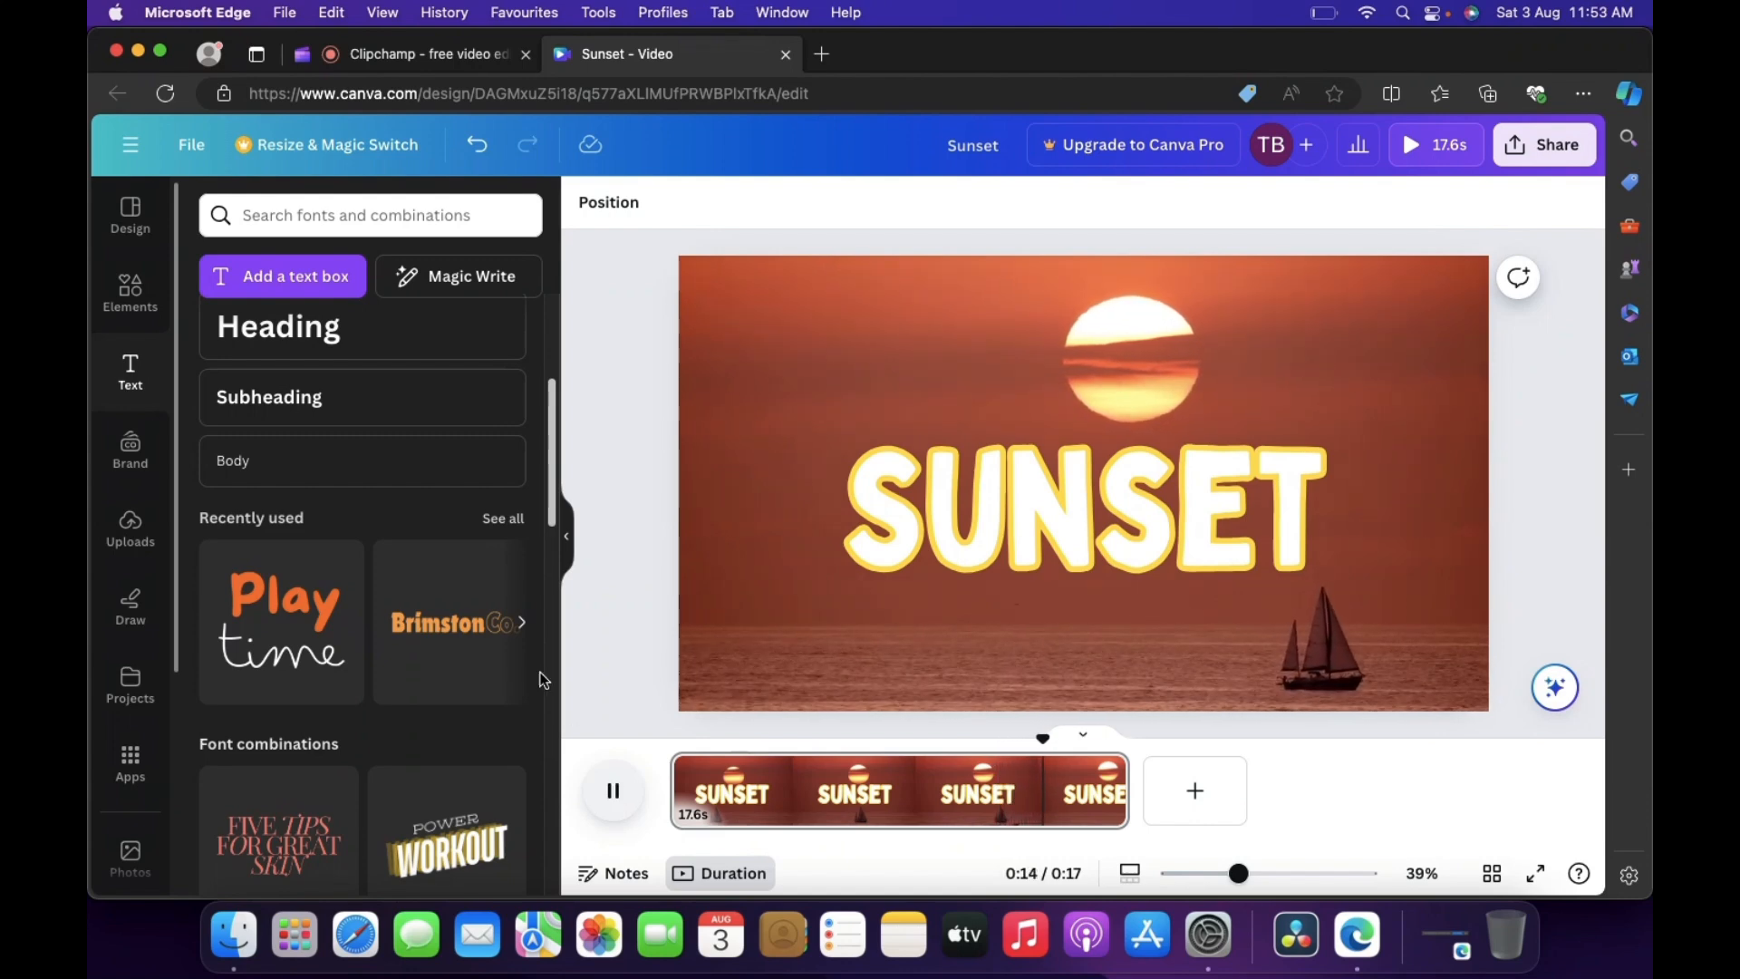
left_click(613, 791)
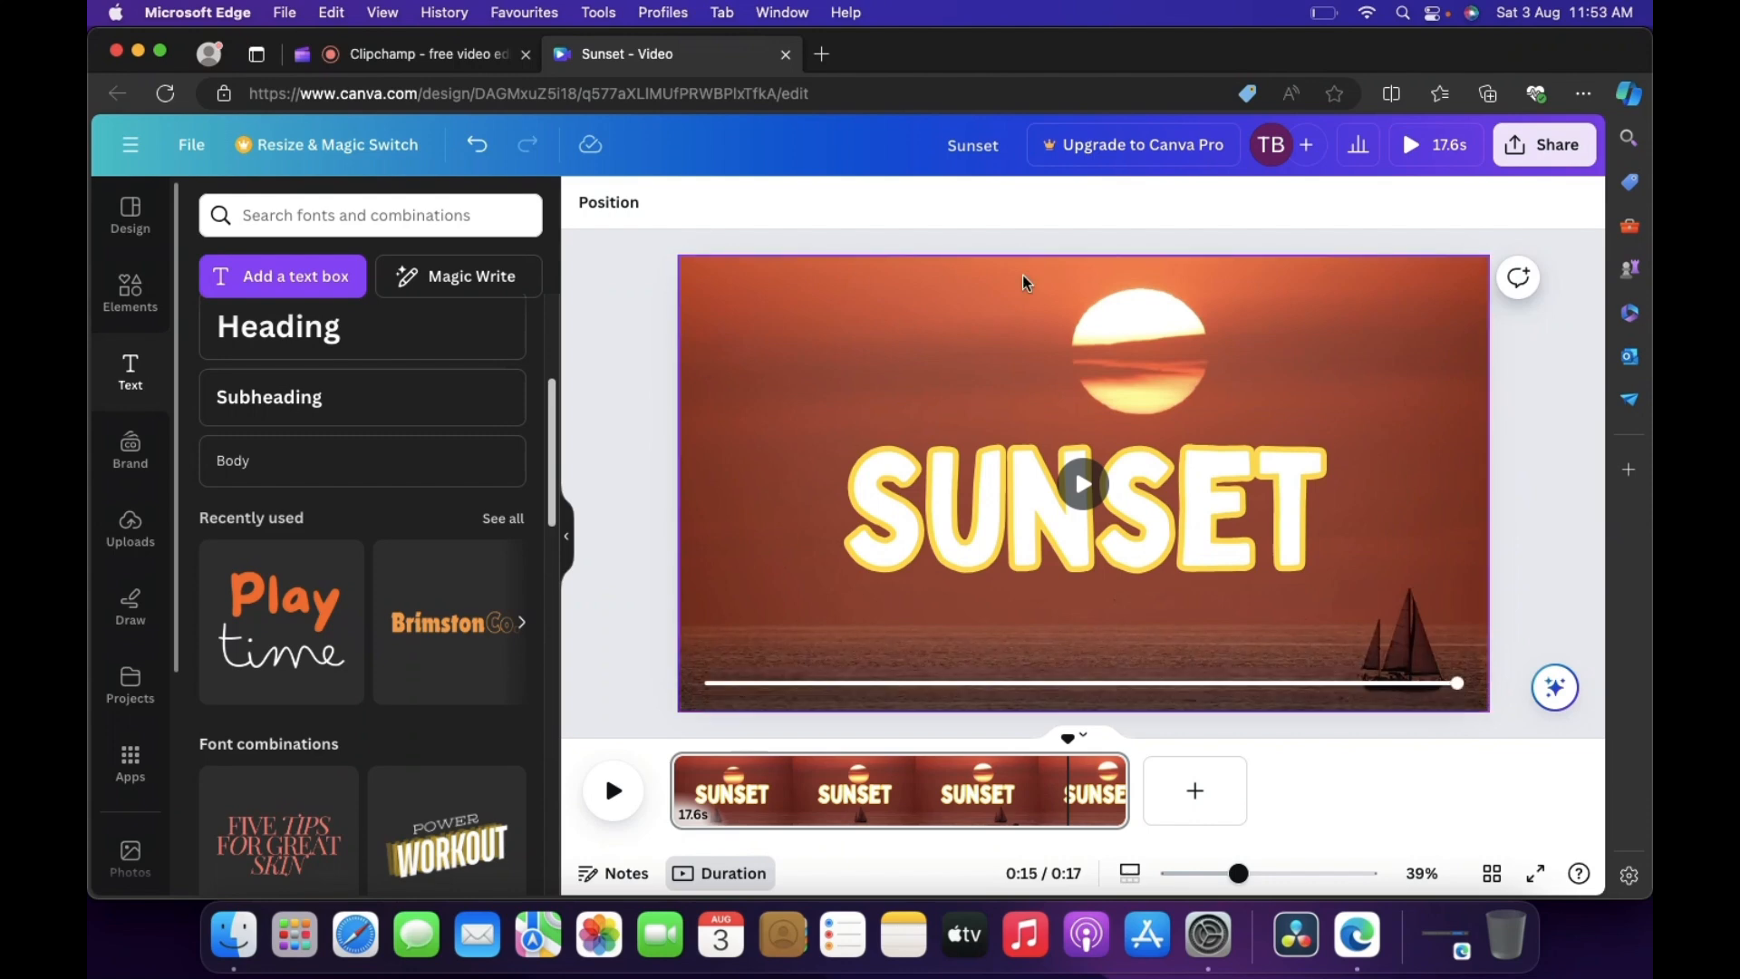
mouse_move(1553, 153)
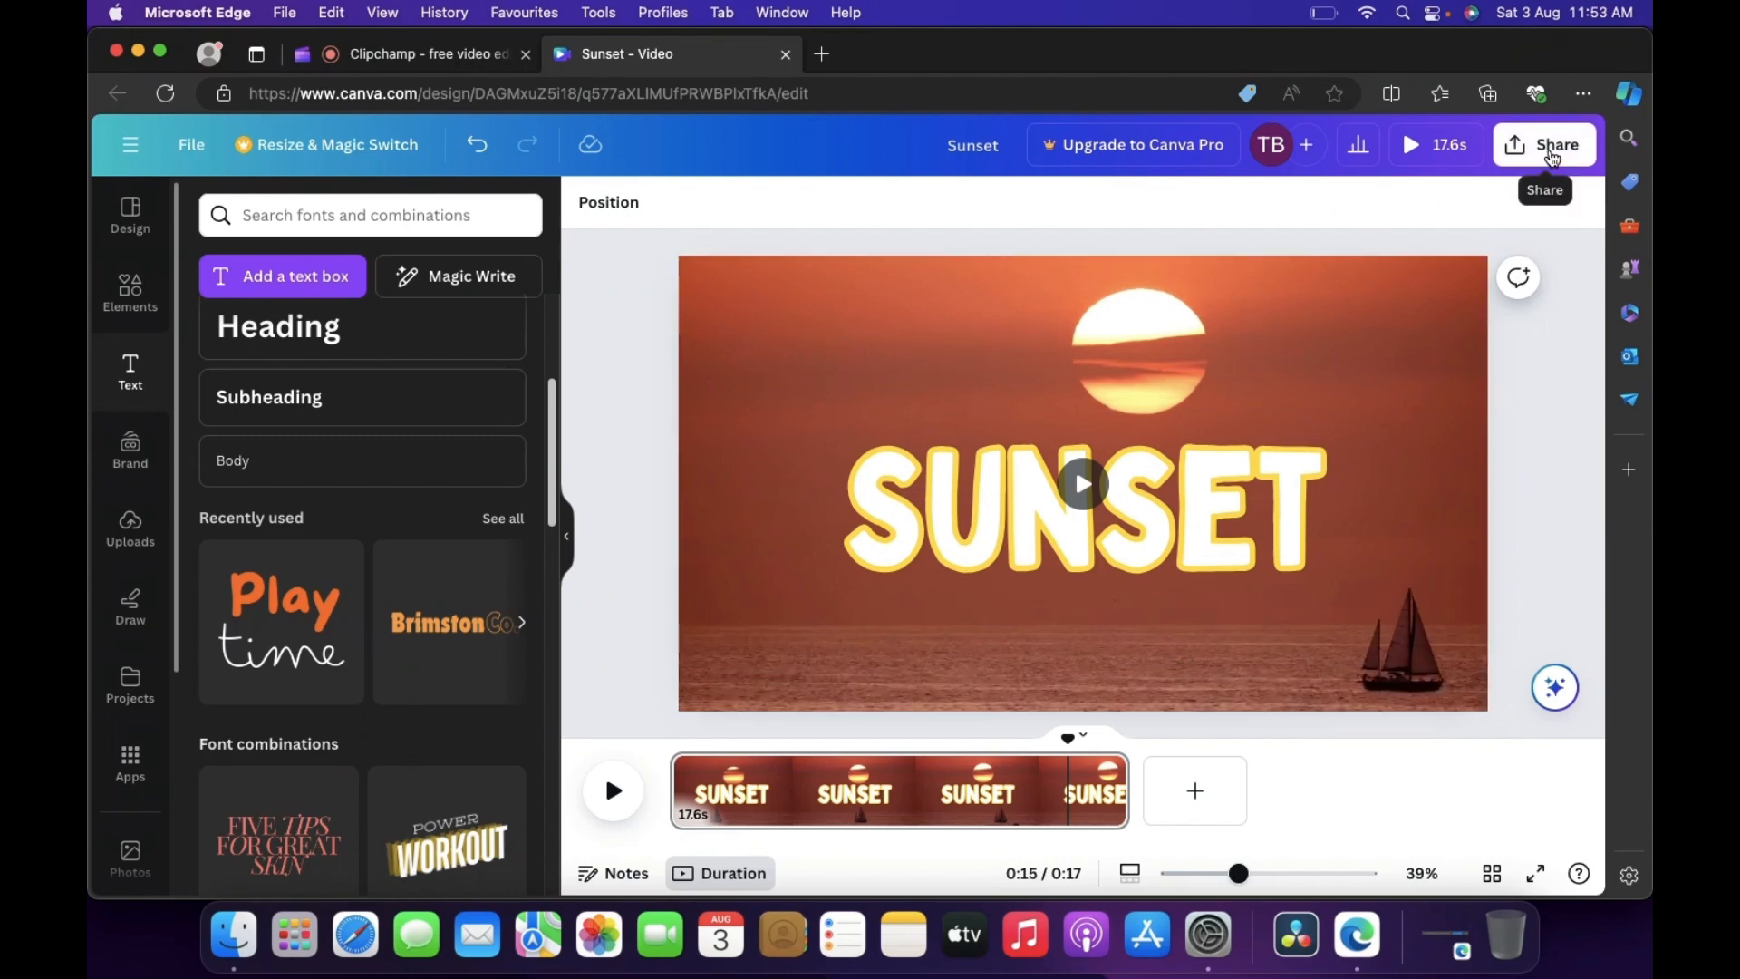
Open Share > Download and expand the file type list with MP4 Video selected.
left_click(1555, 144)
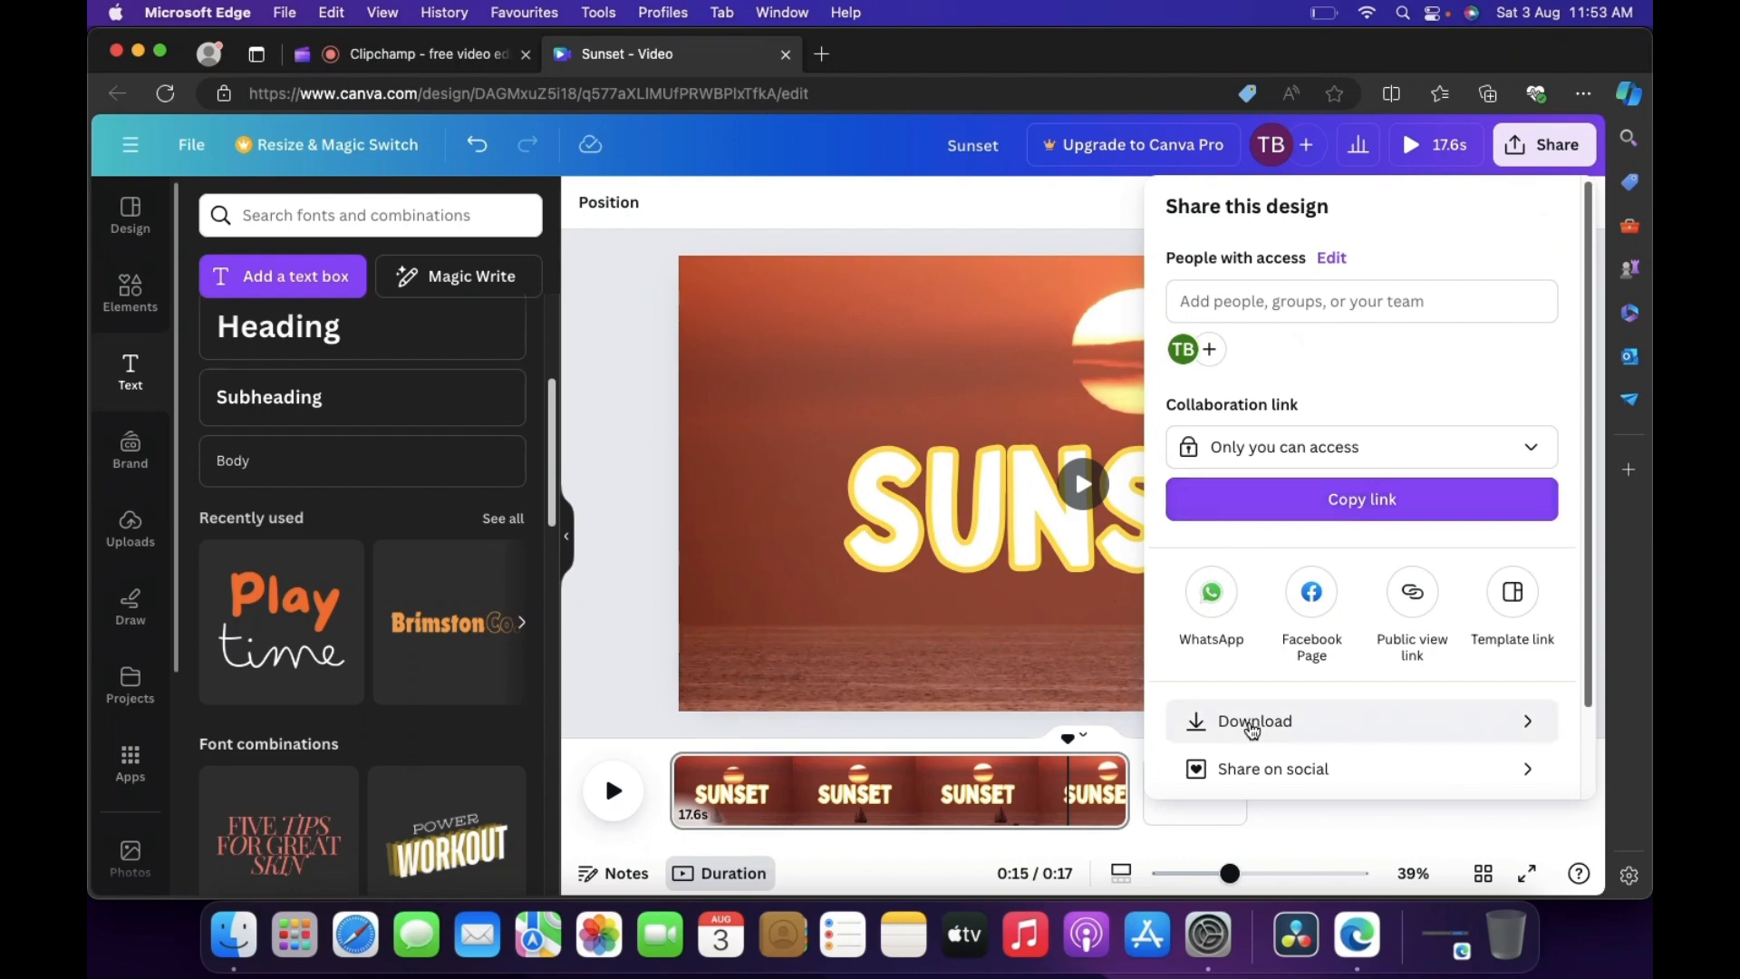
left_click(1253, 721)
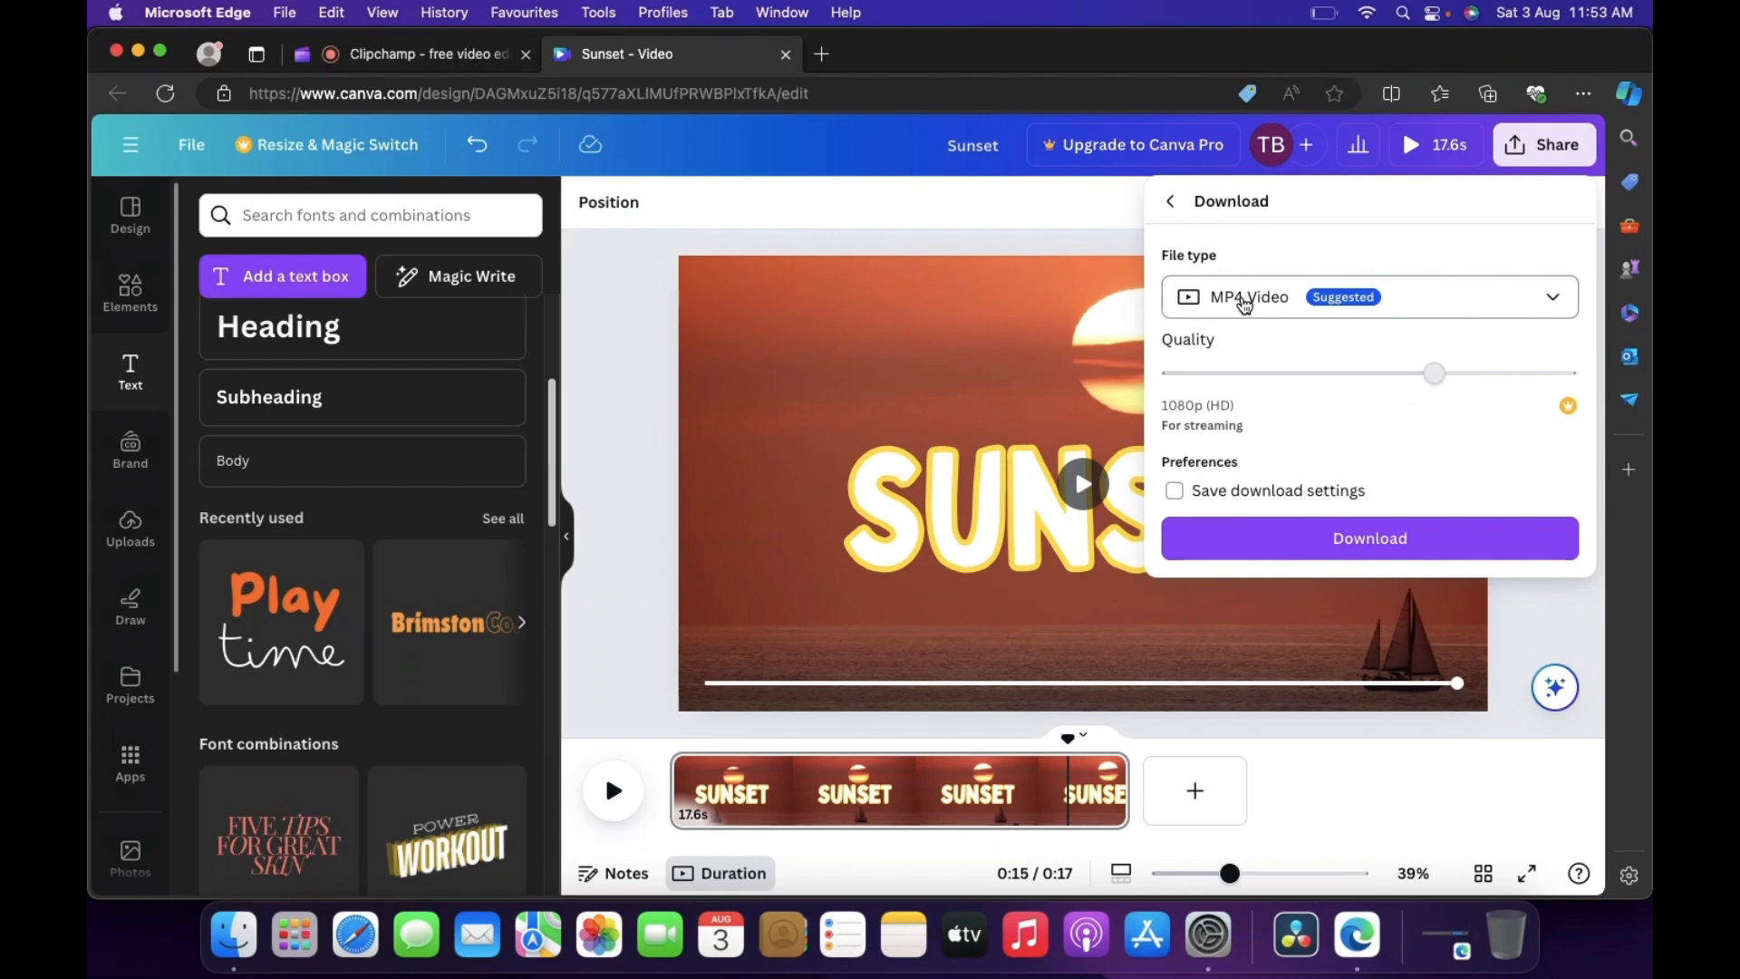
left_click(1370, 296)
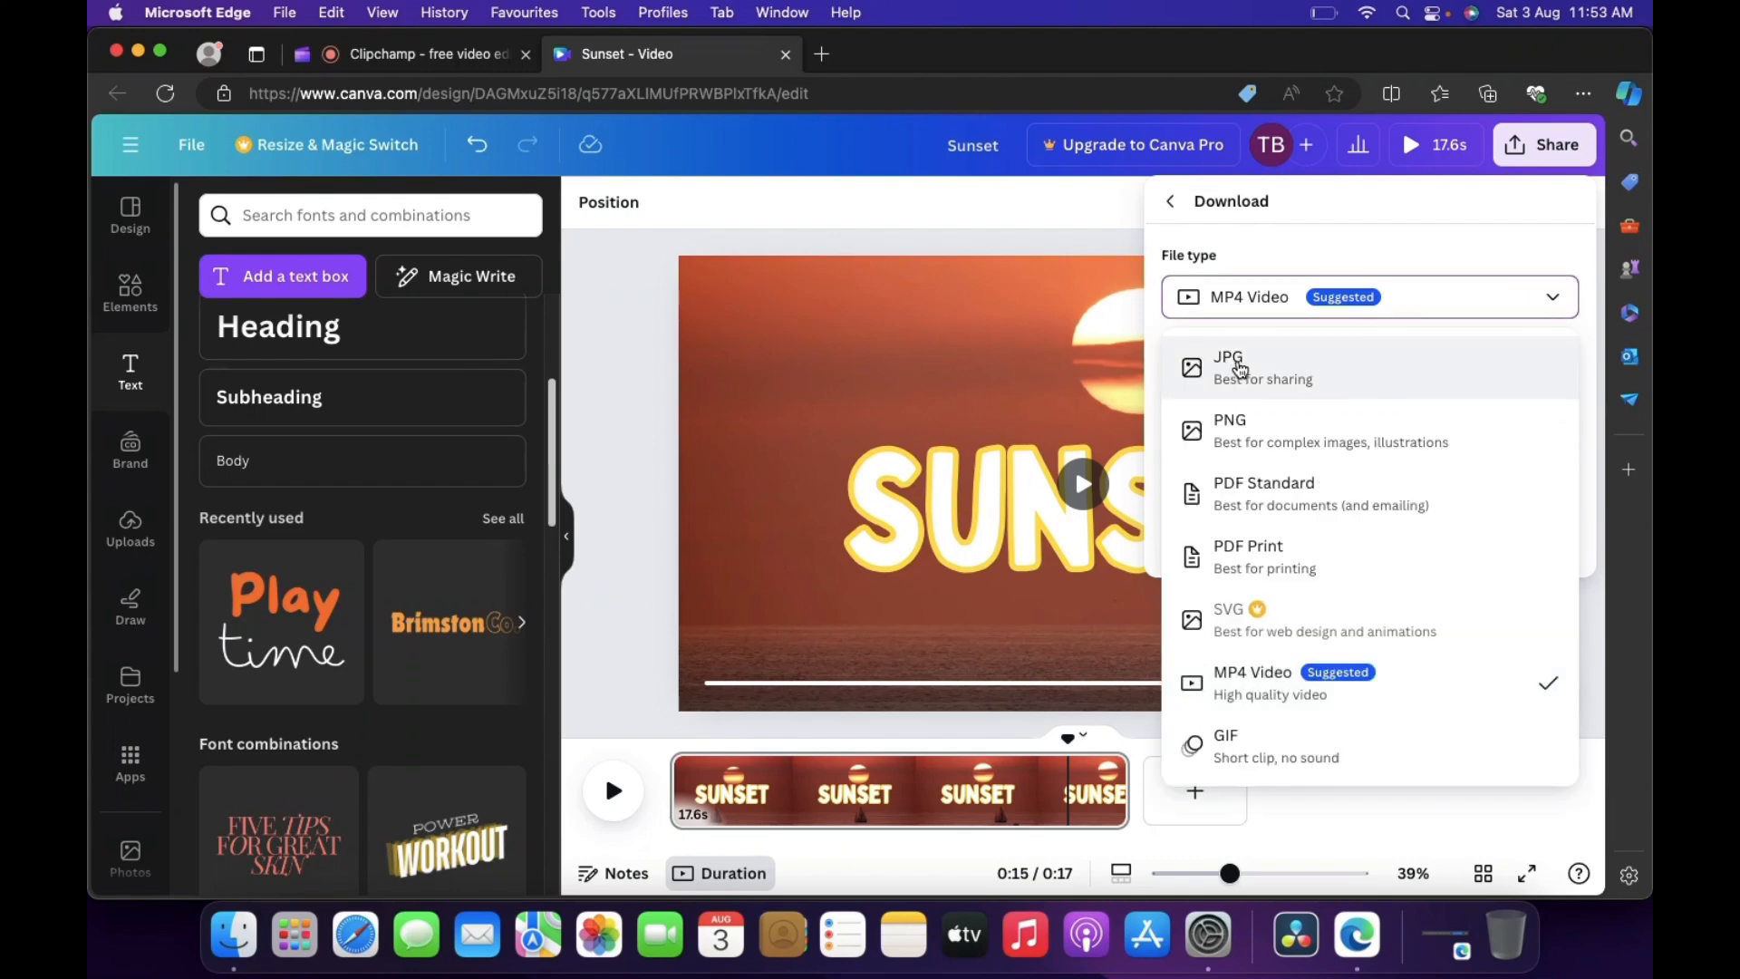
mouse_move(1246, 740)
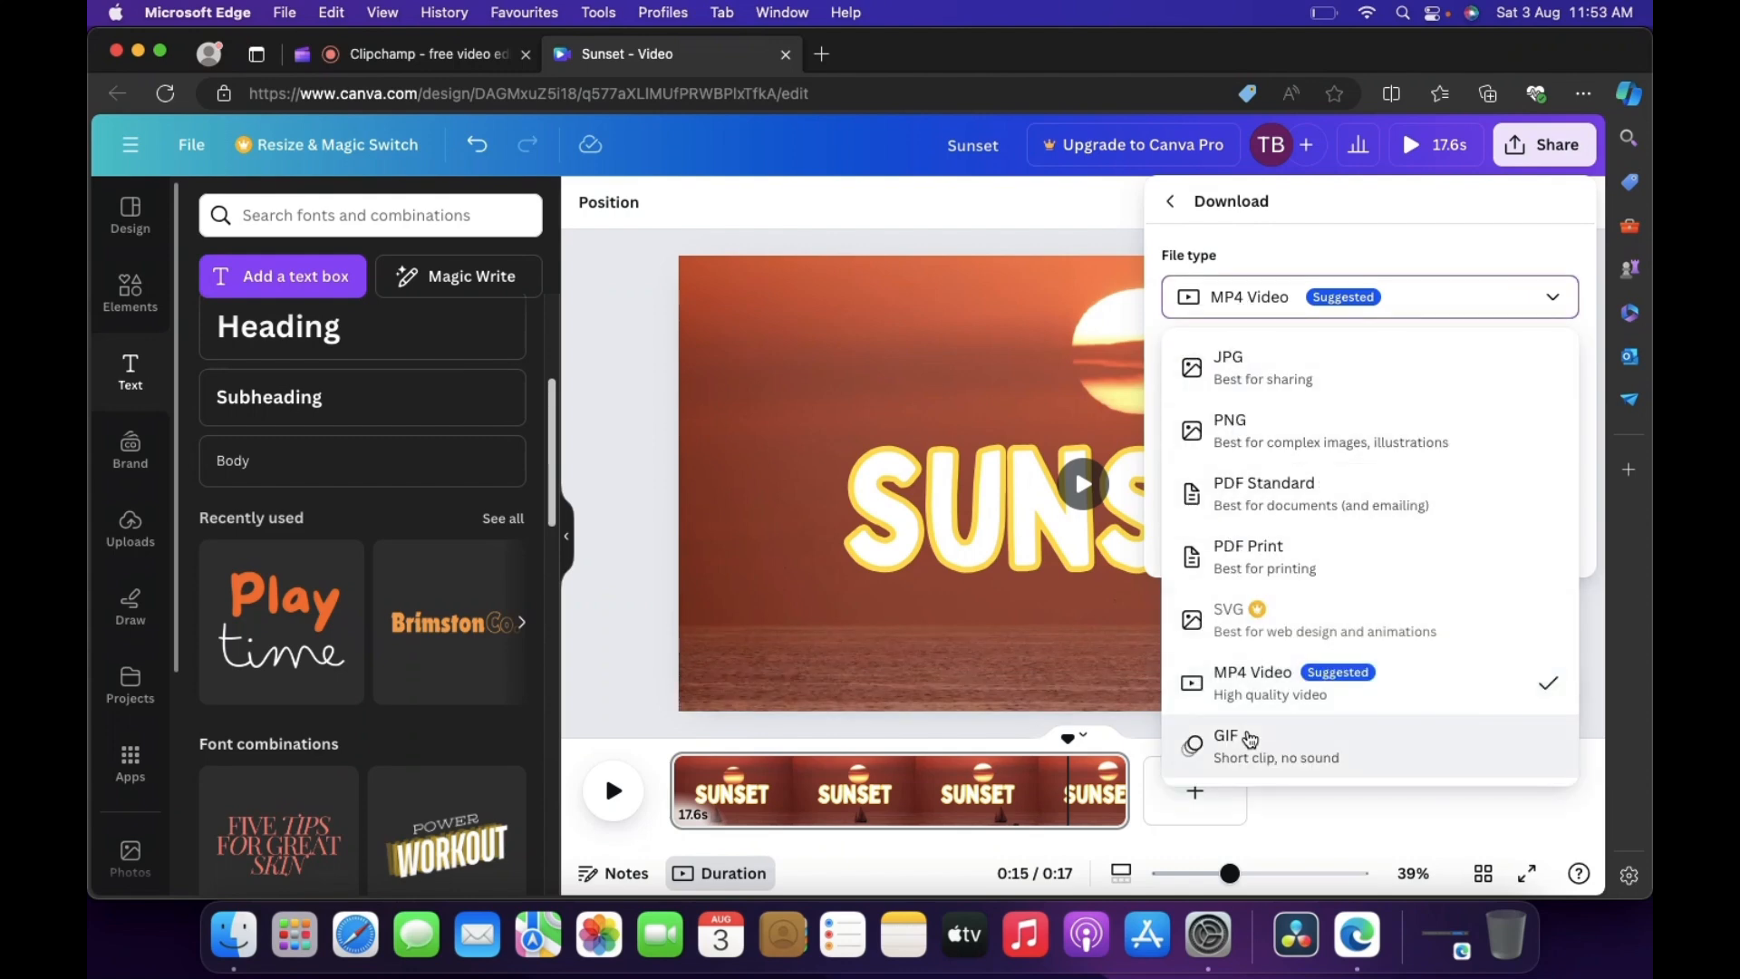
mouse_move(1251, 757)
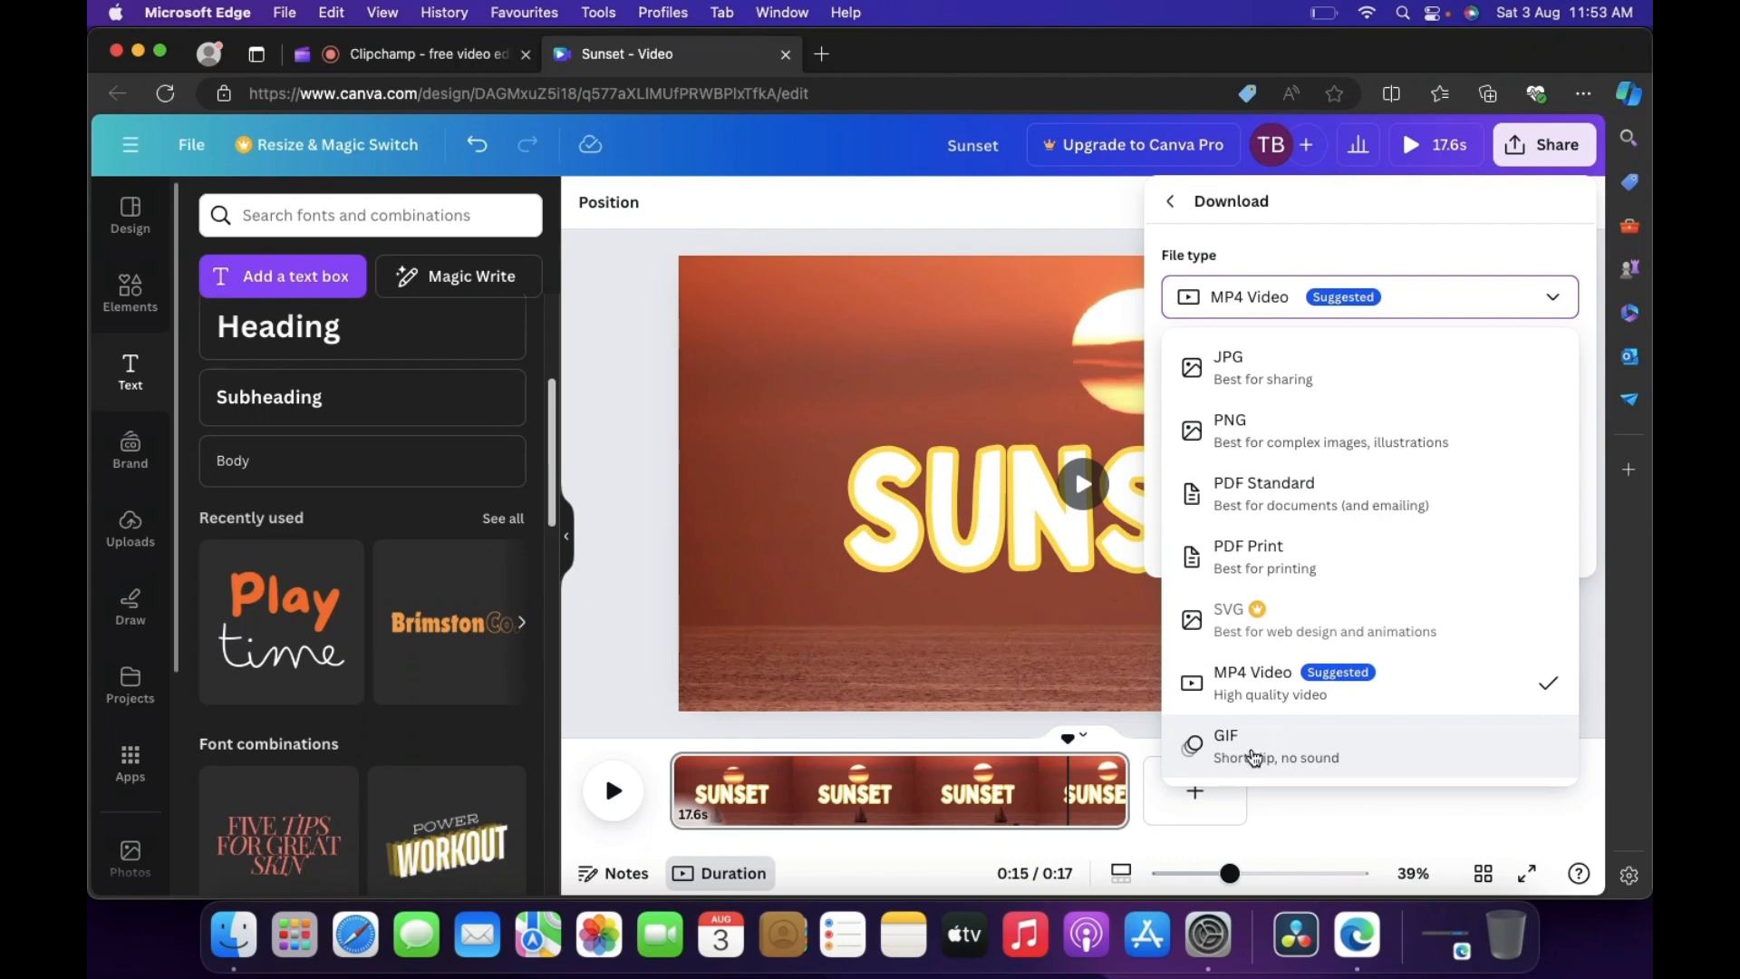
mouse_move(1328, 758)
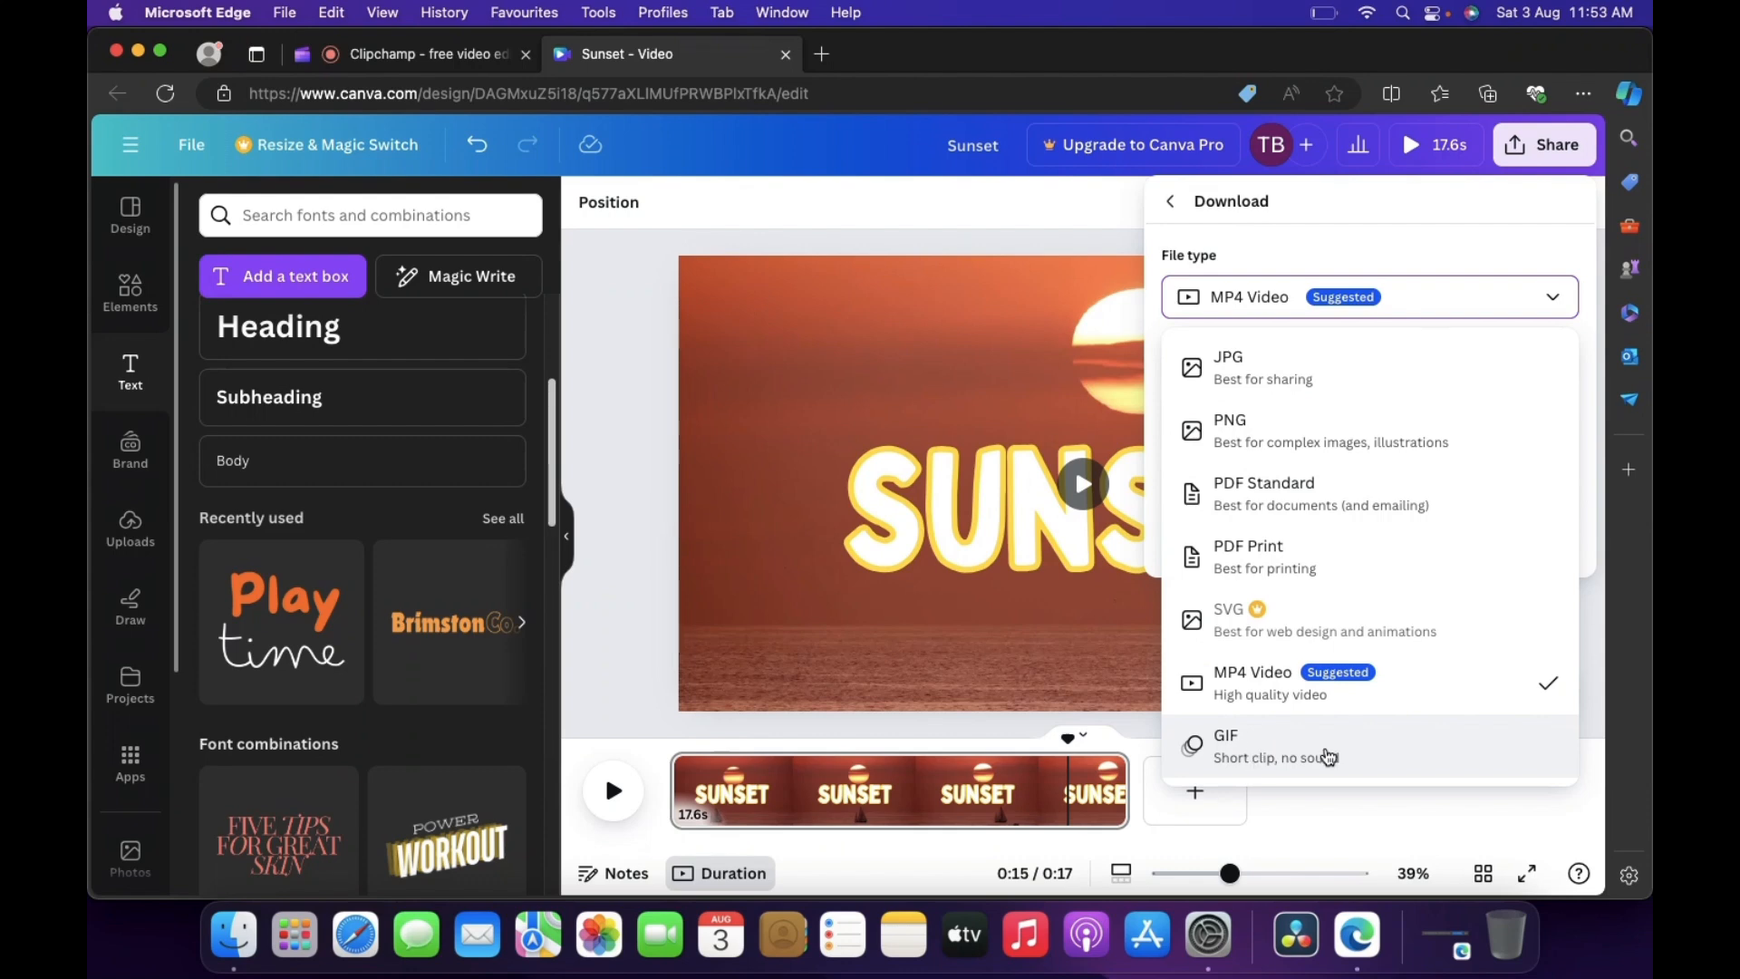
mouse_move(1277, 241)
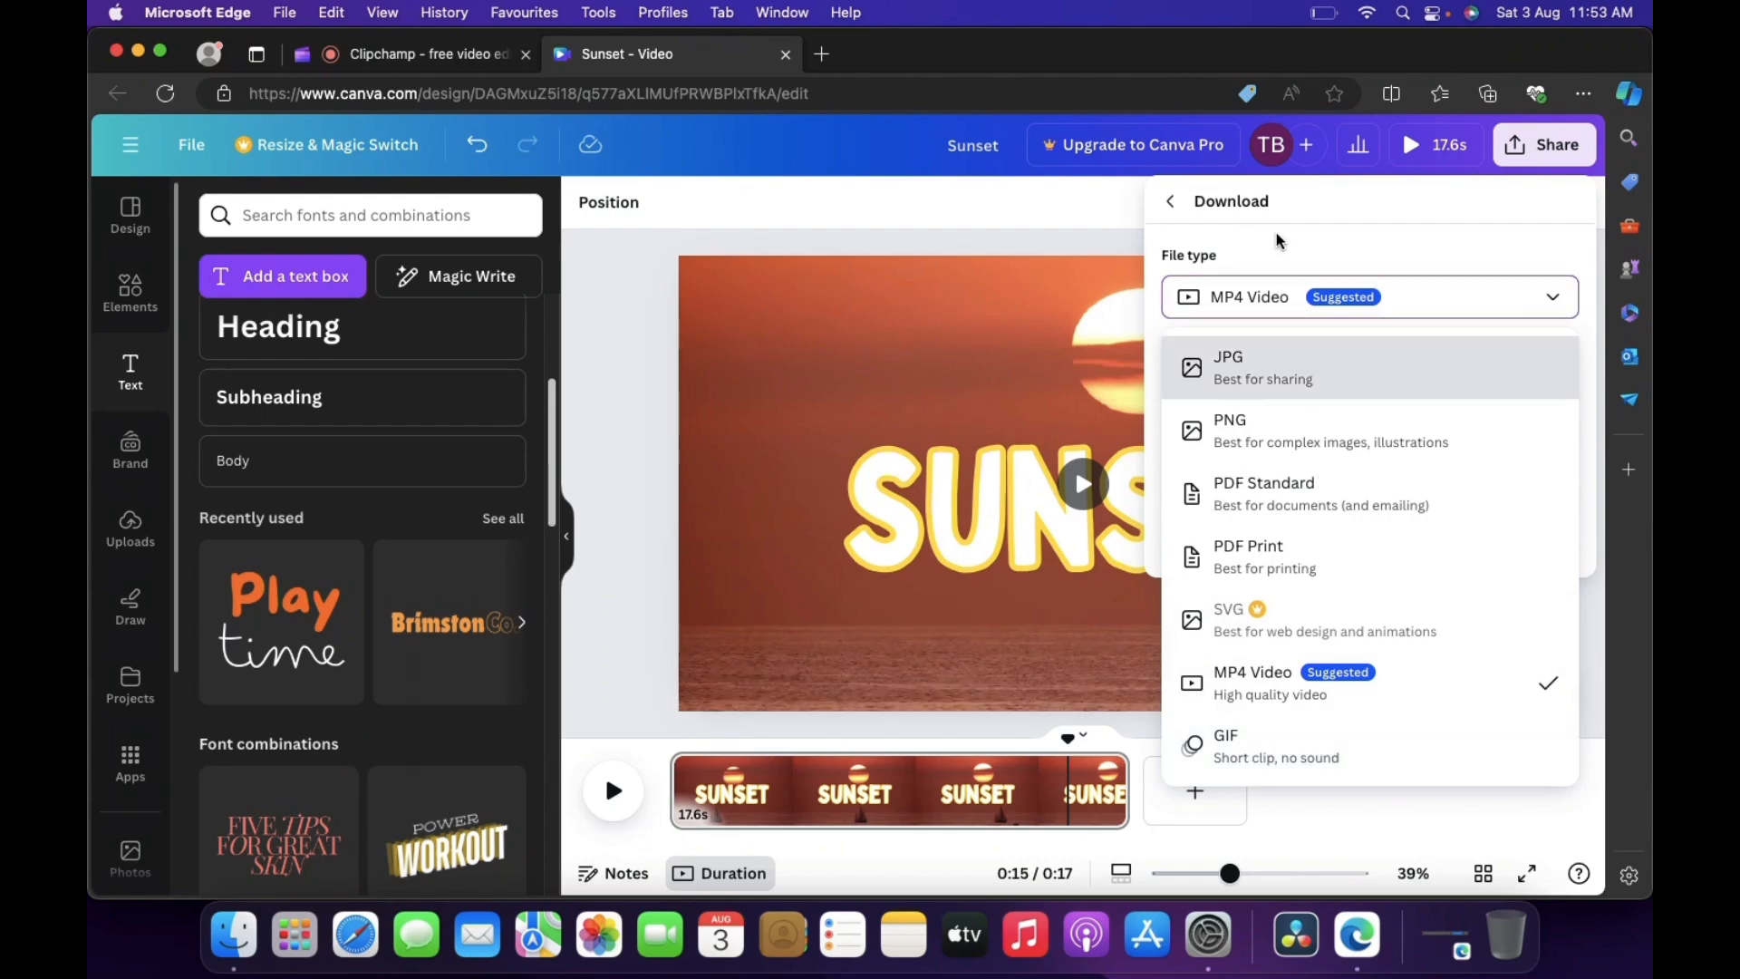